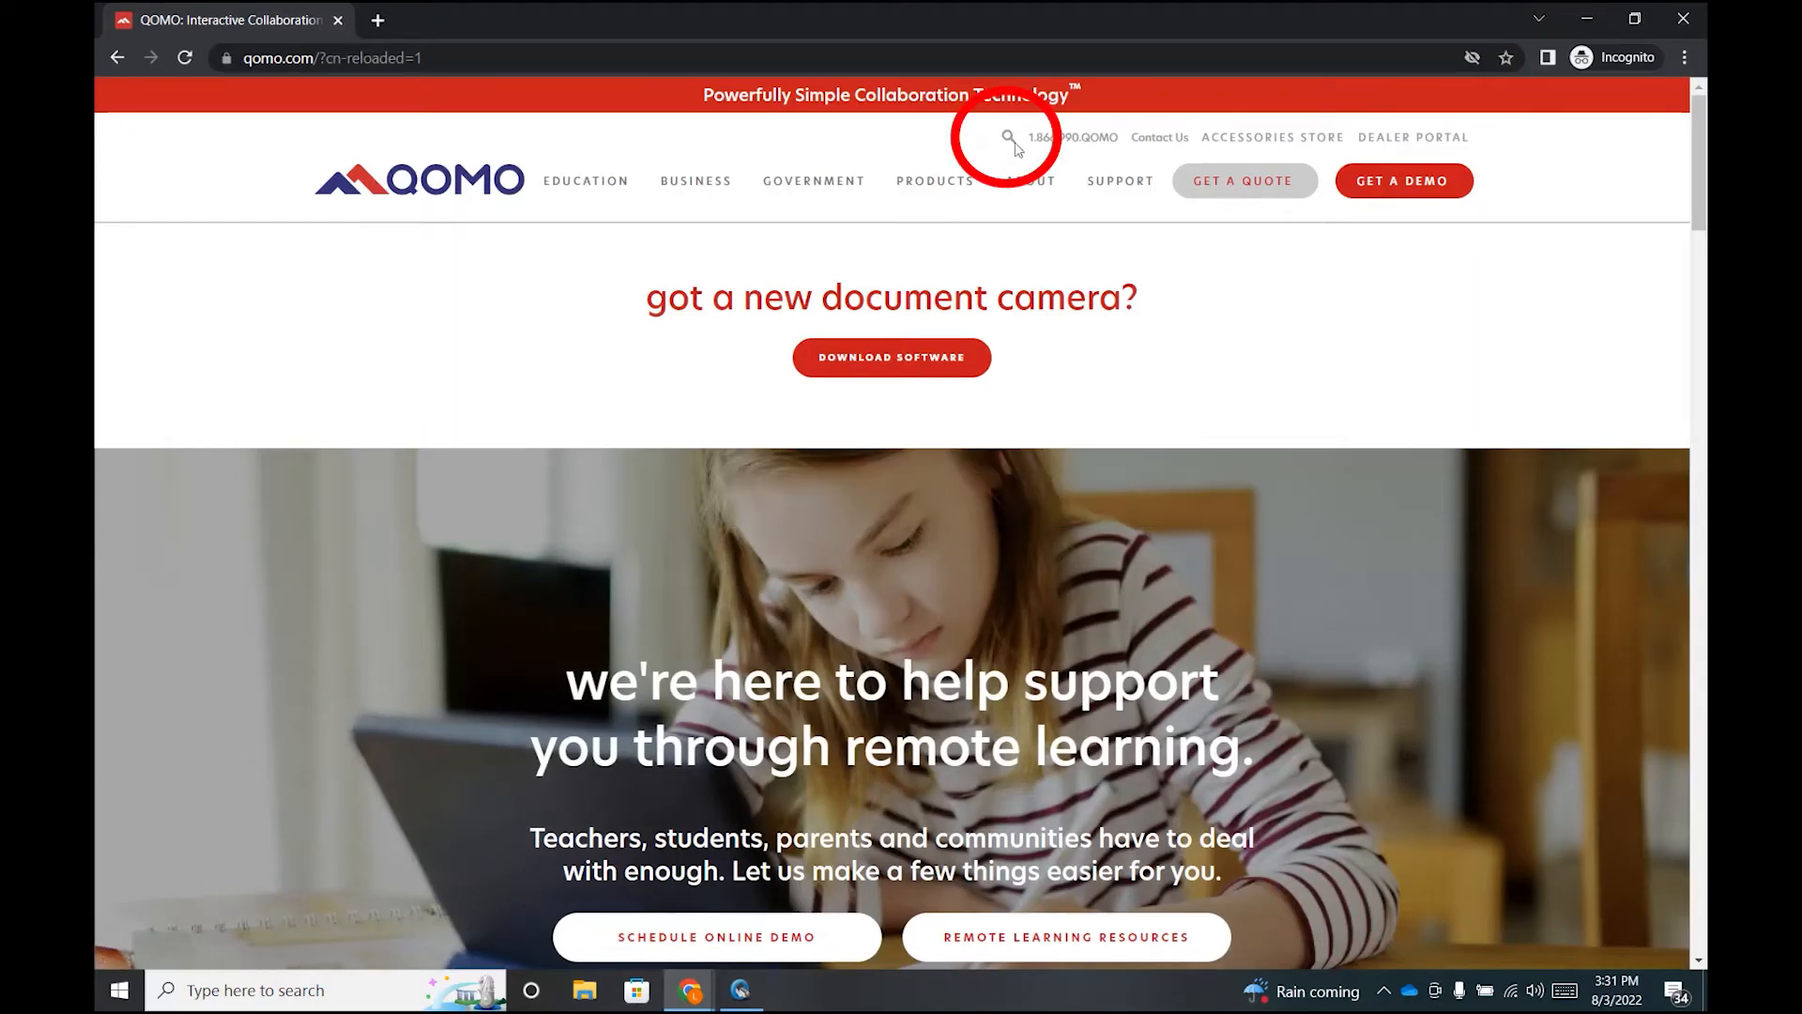
# Search the QOMO site for "qcapture" and open the Qcapture Pro 7.3 result.
pyautogui.click(1007, 138)
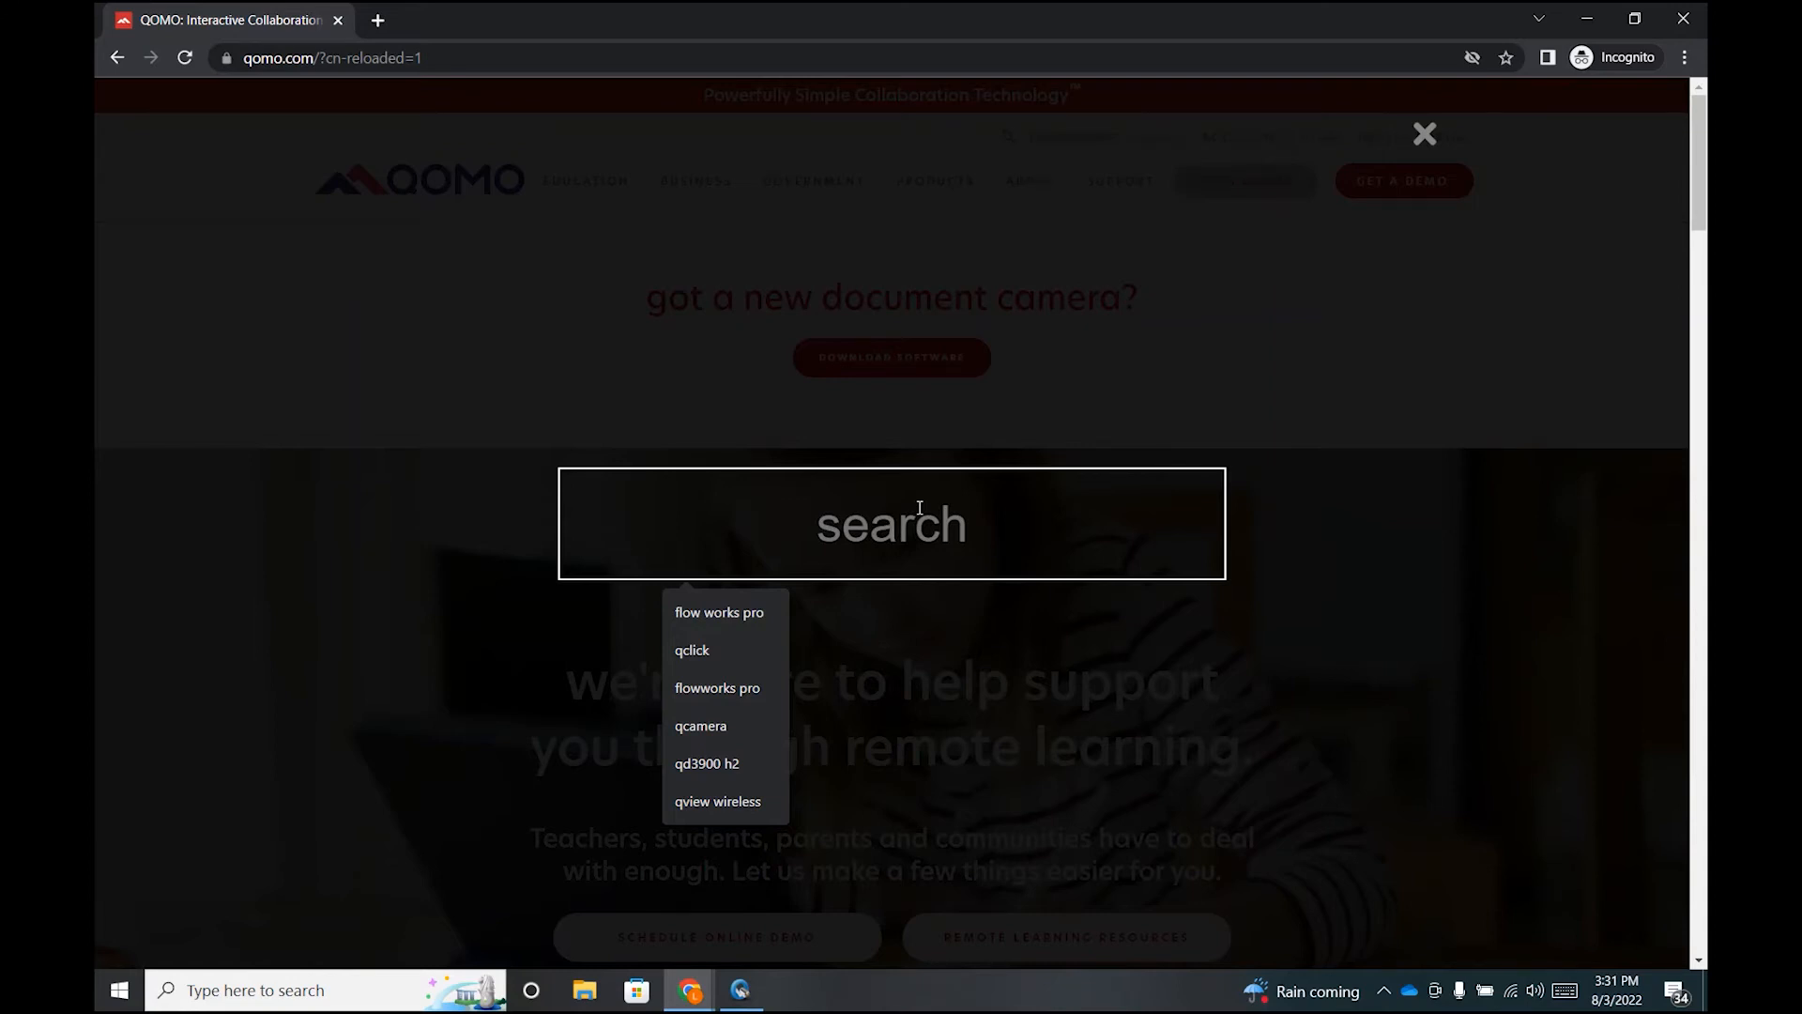
pyautogui.write('qca')
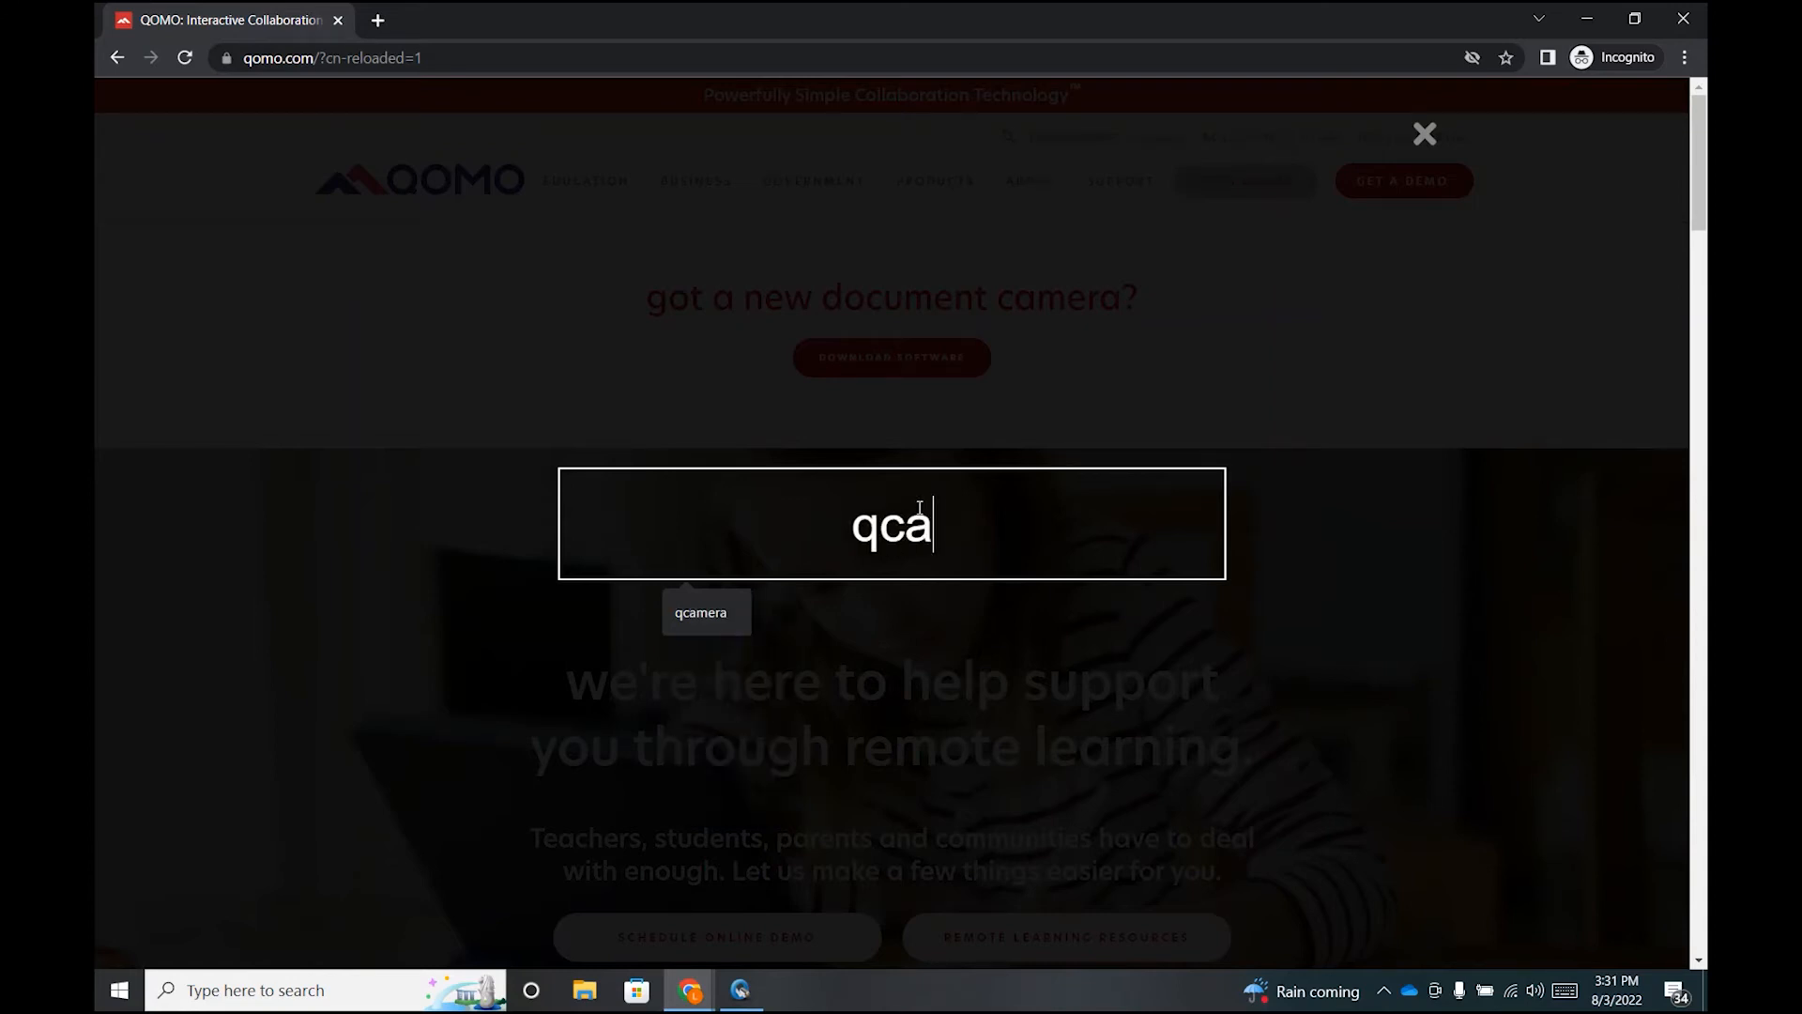
pyautogui.write('pture')
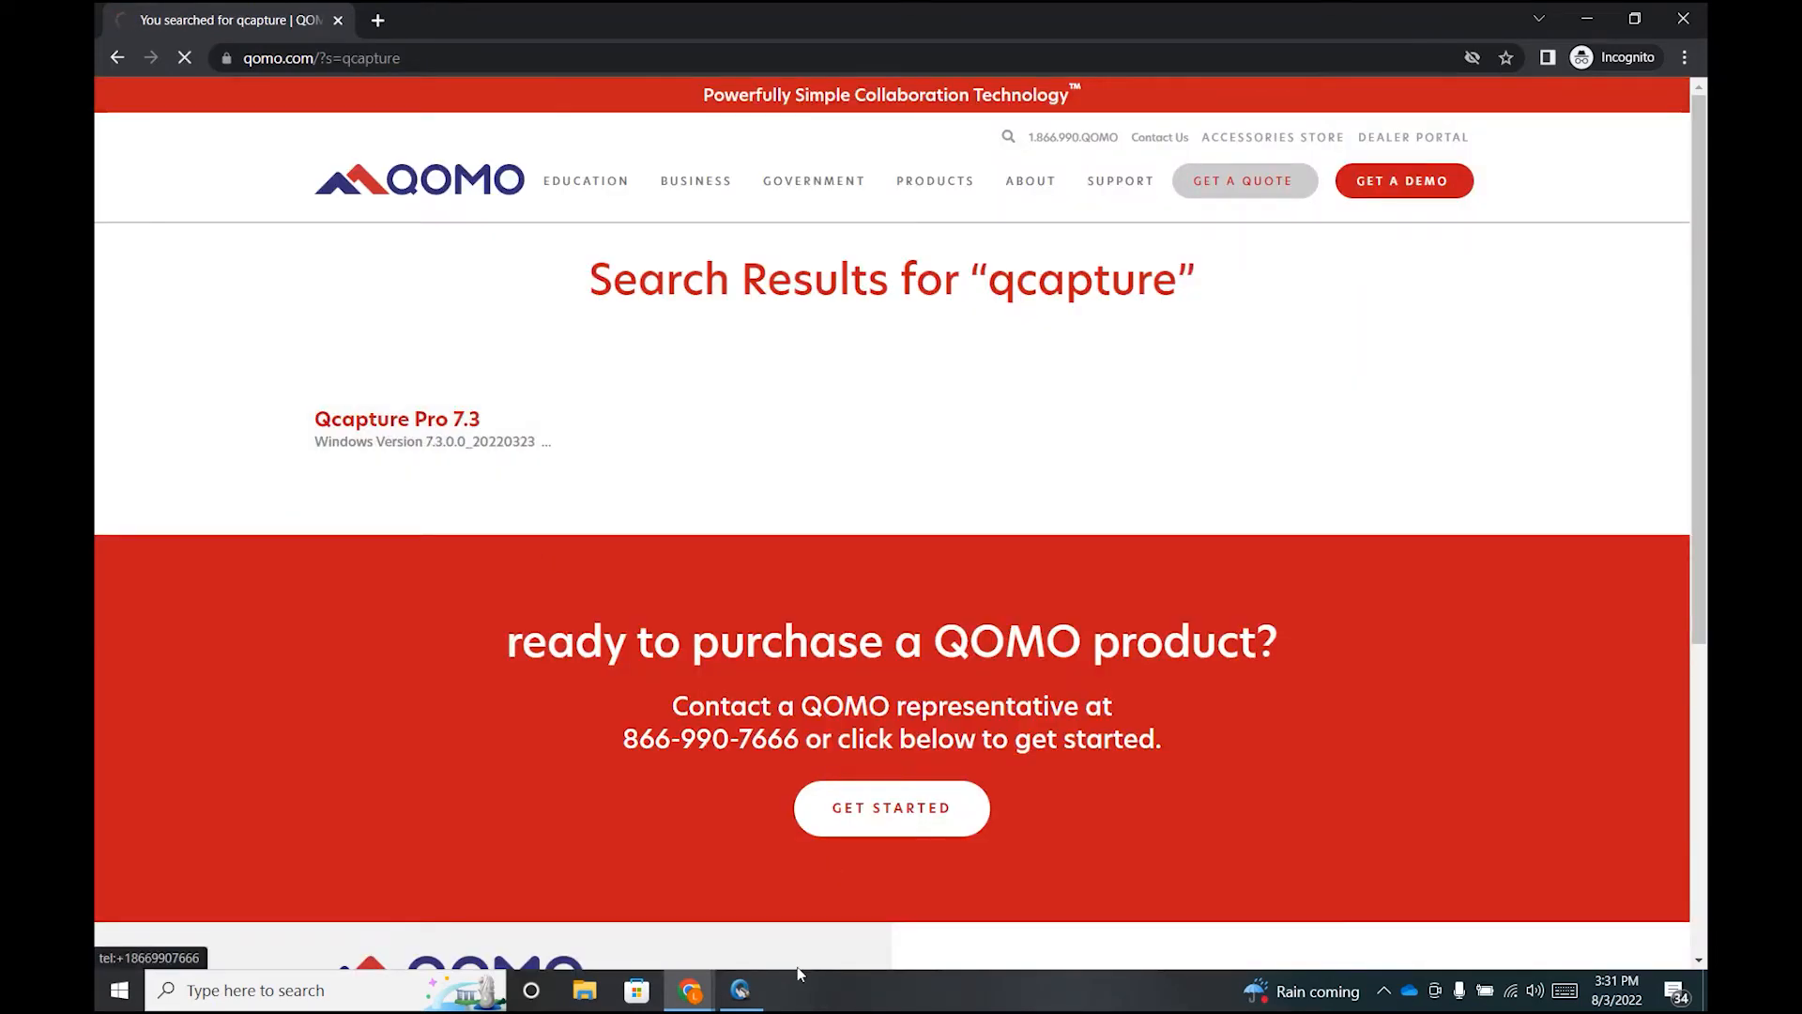
pyautogui.click(396, 419)
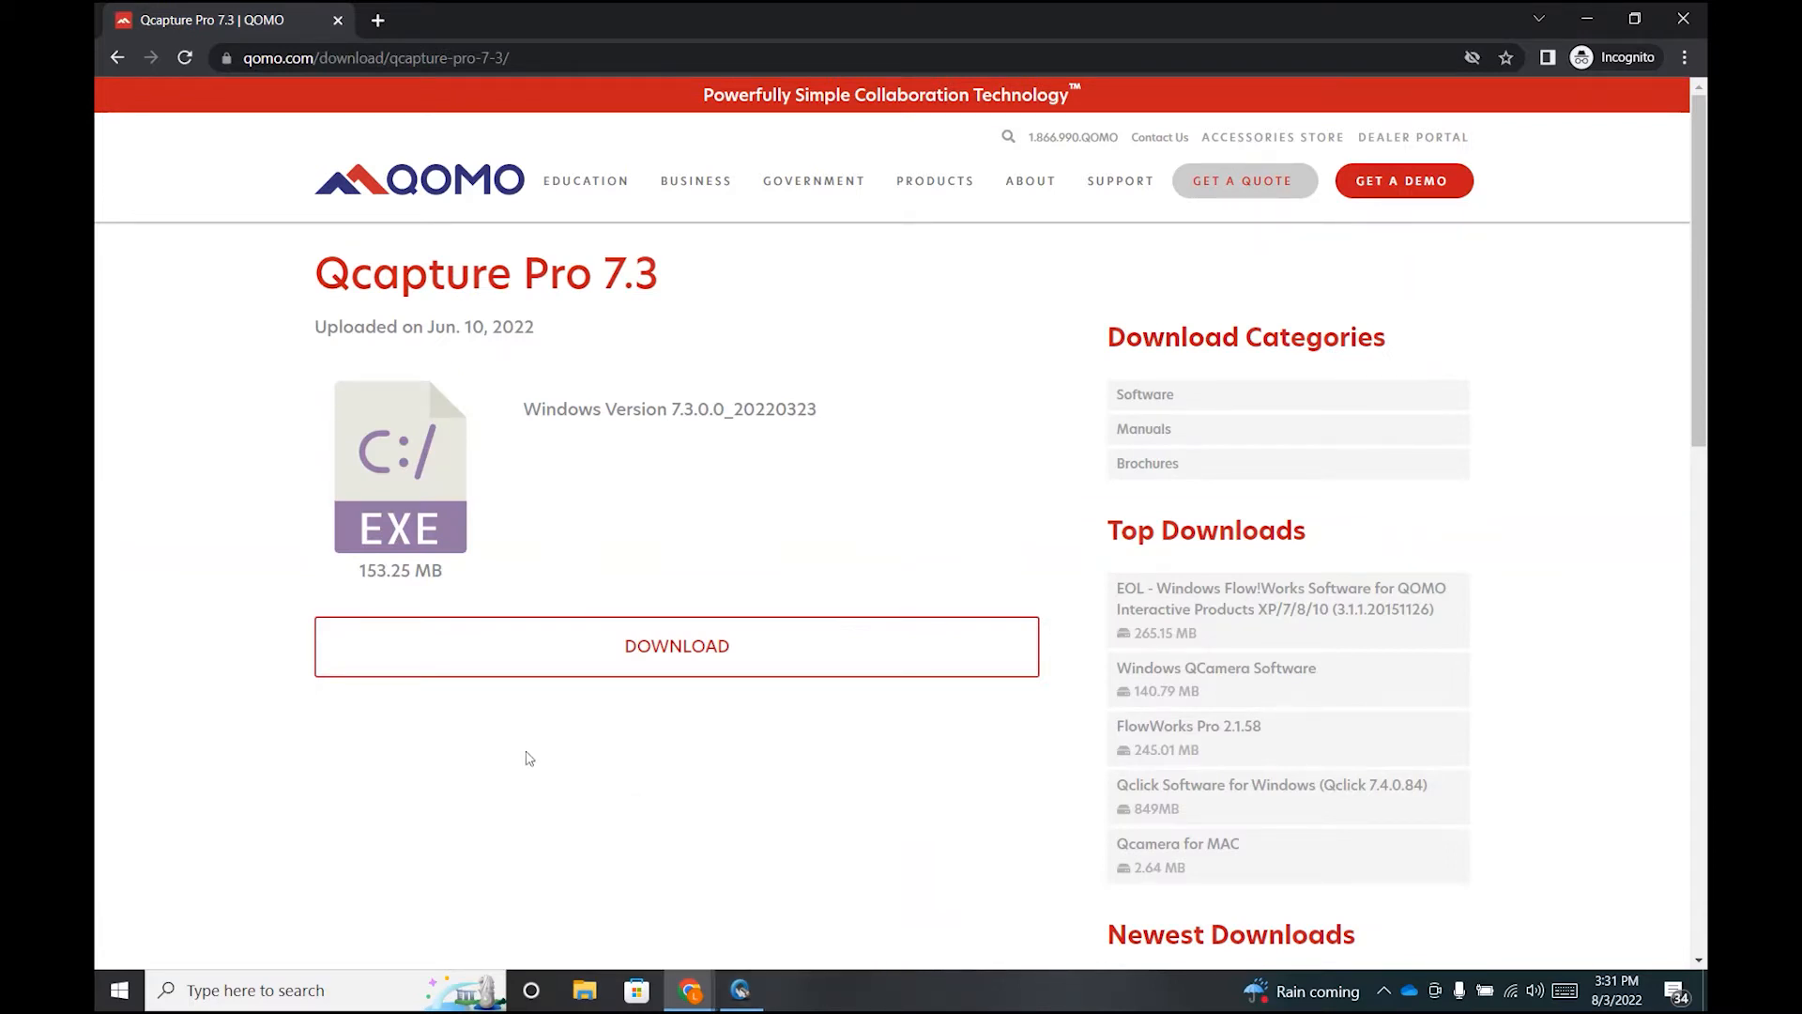
# Download the Qcapture Pro 7.3 installer and run it past the SmartScreen warning.
pyautogui.click(676, 644)
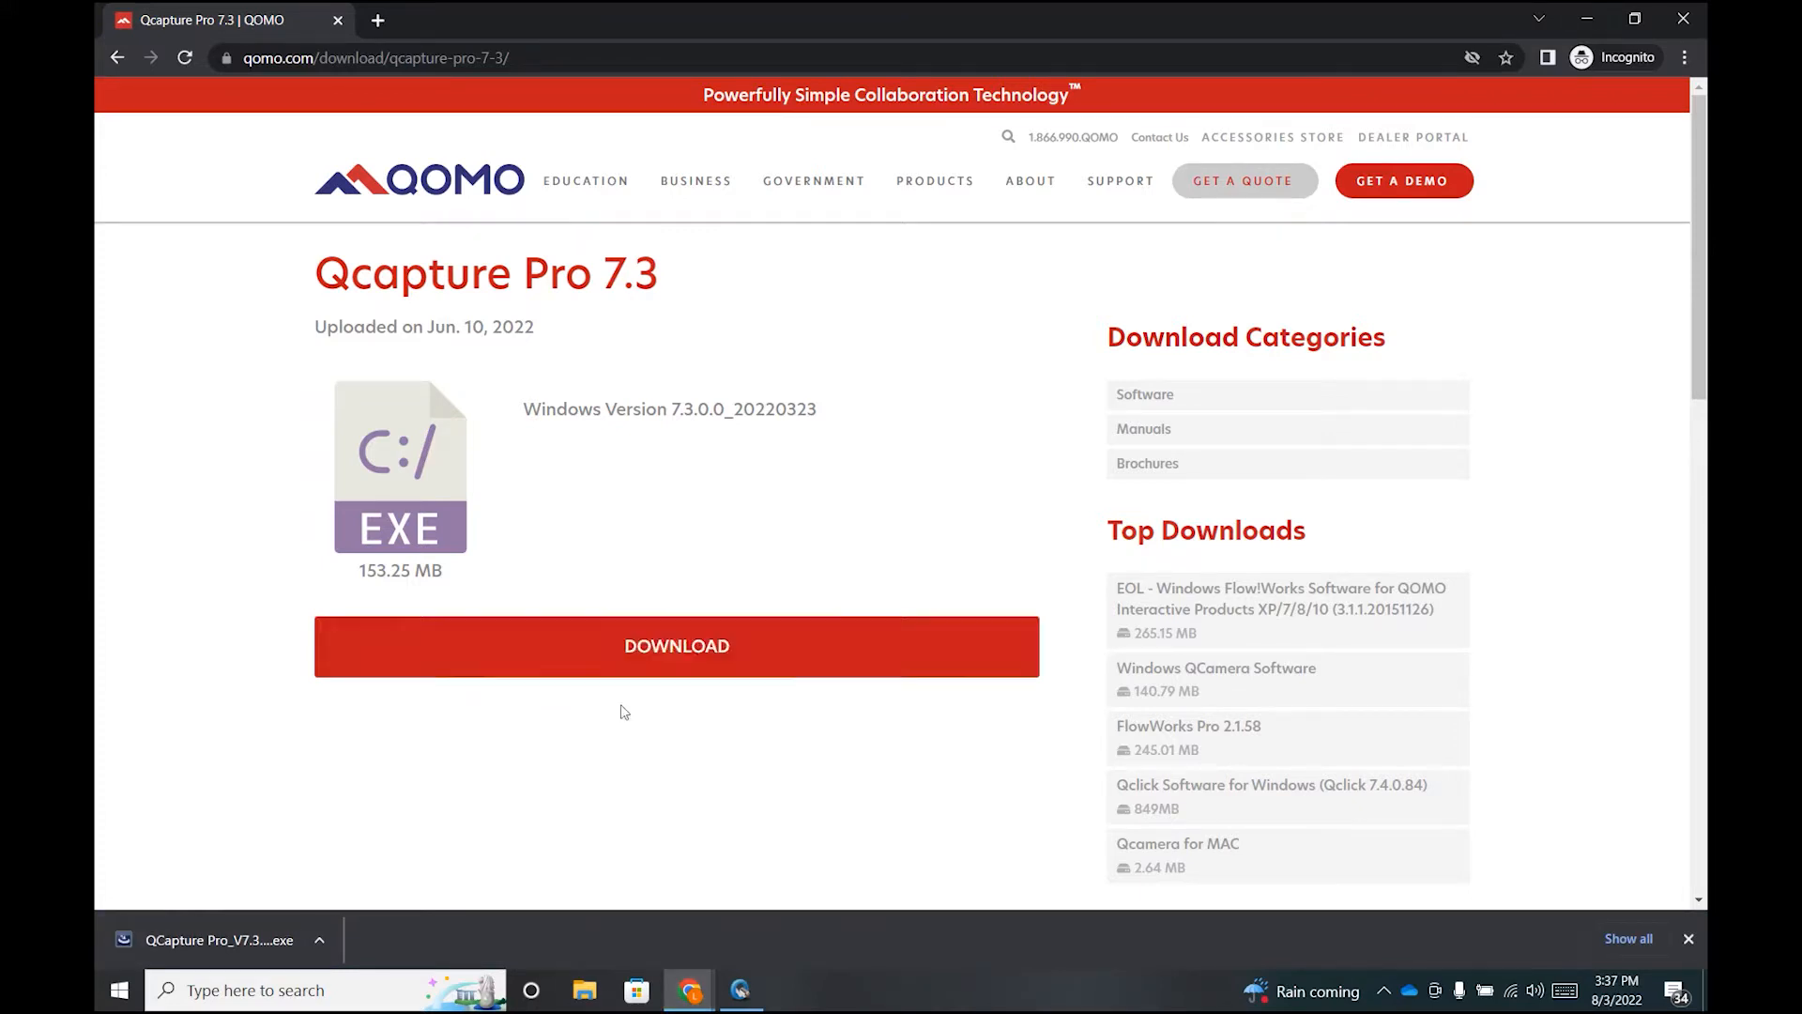
pyautogui.click(218, 939)
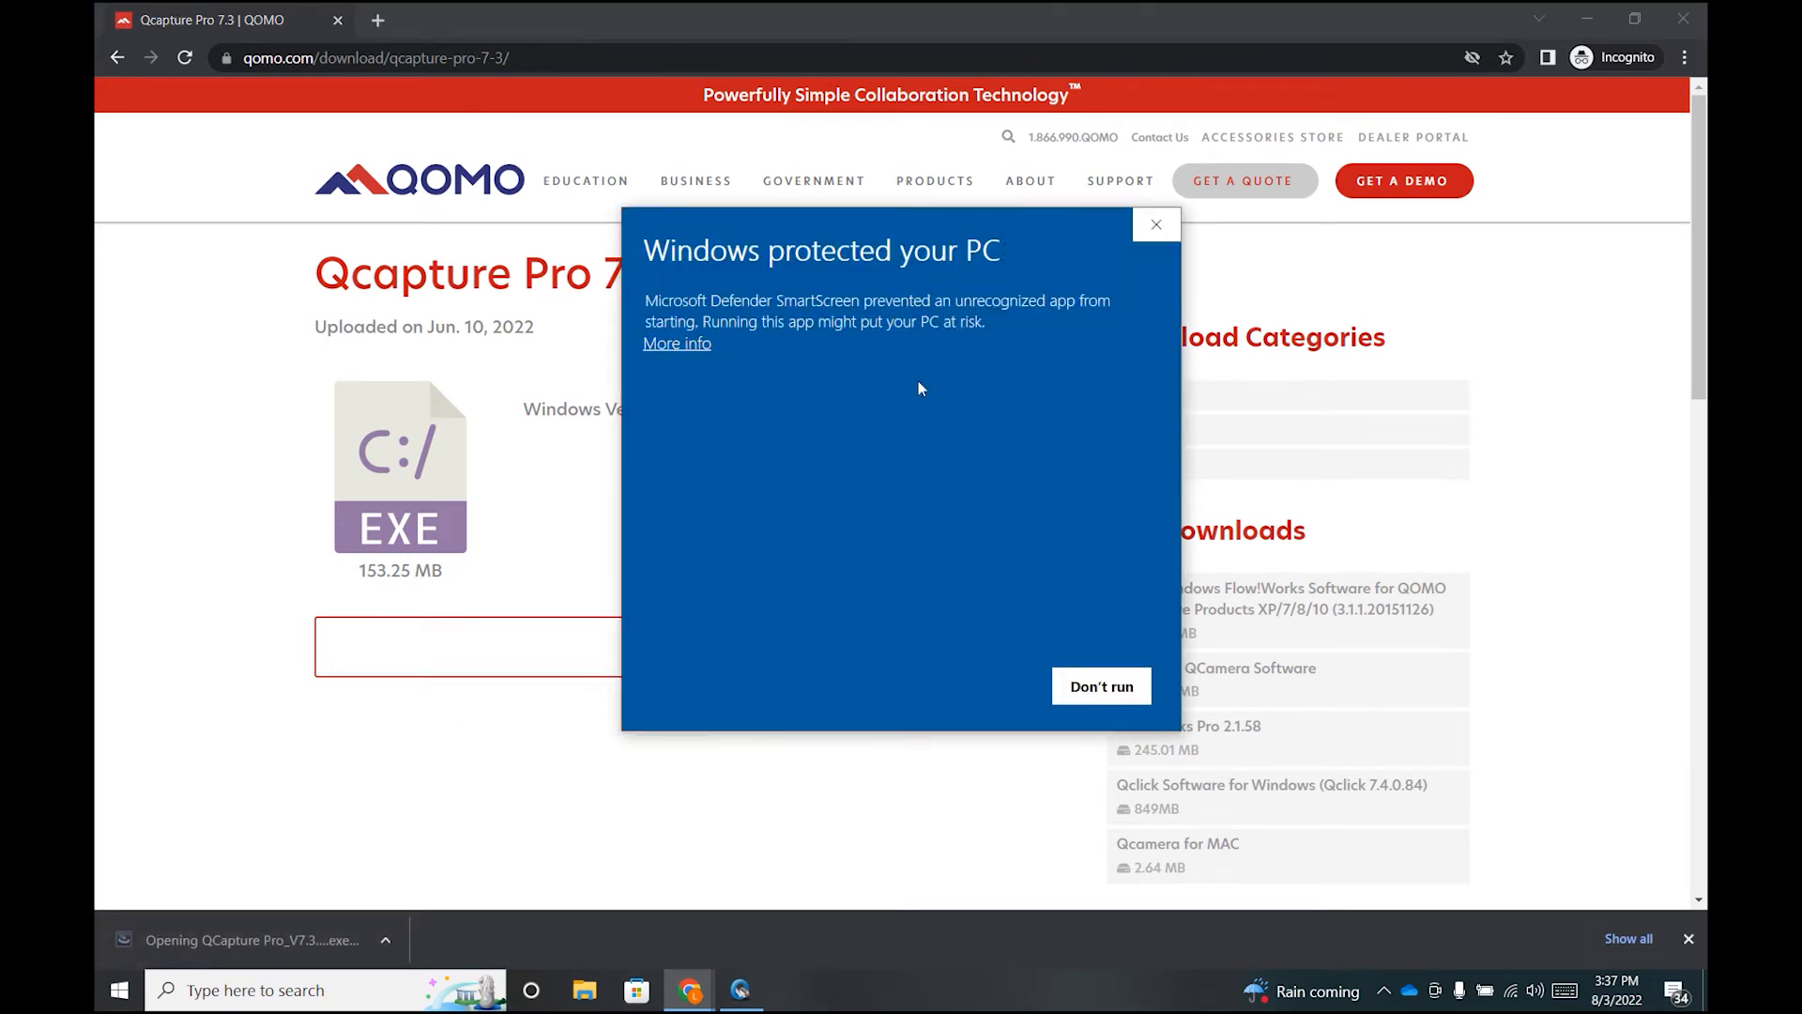
pyautogui.click(676, 341)
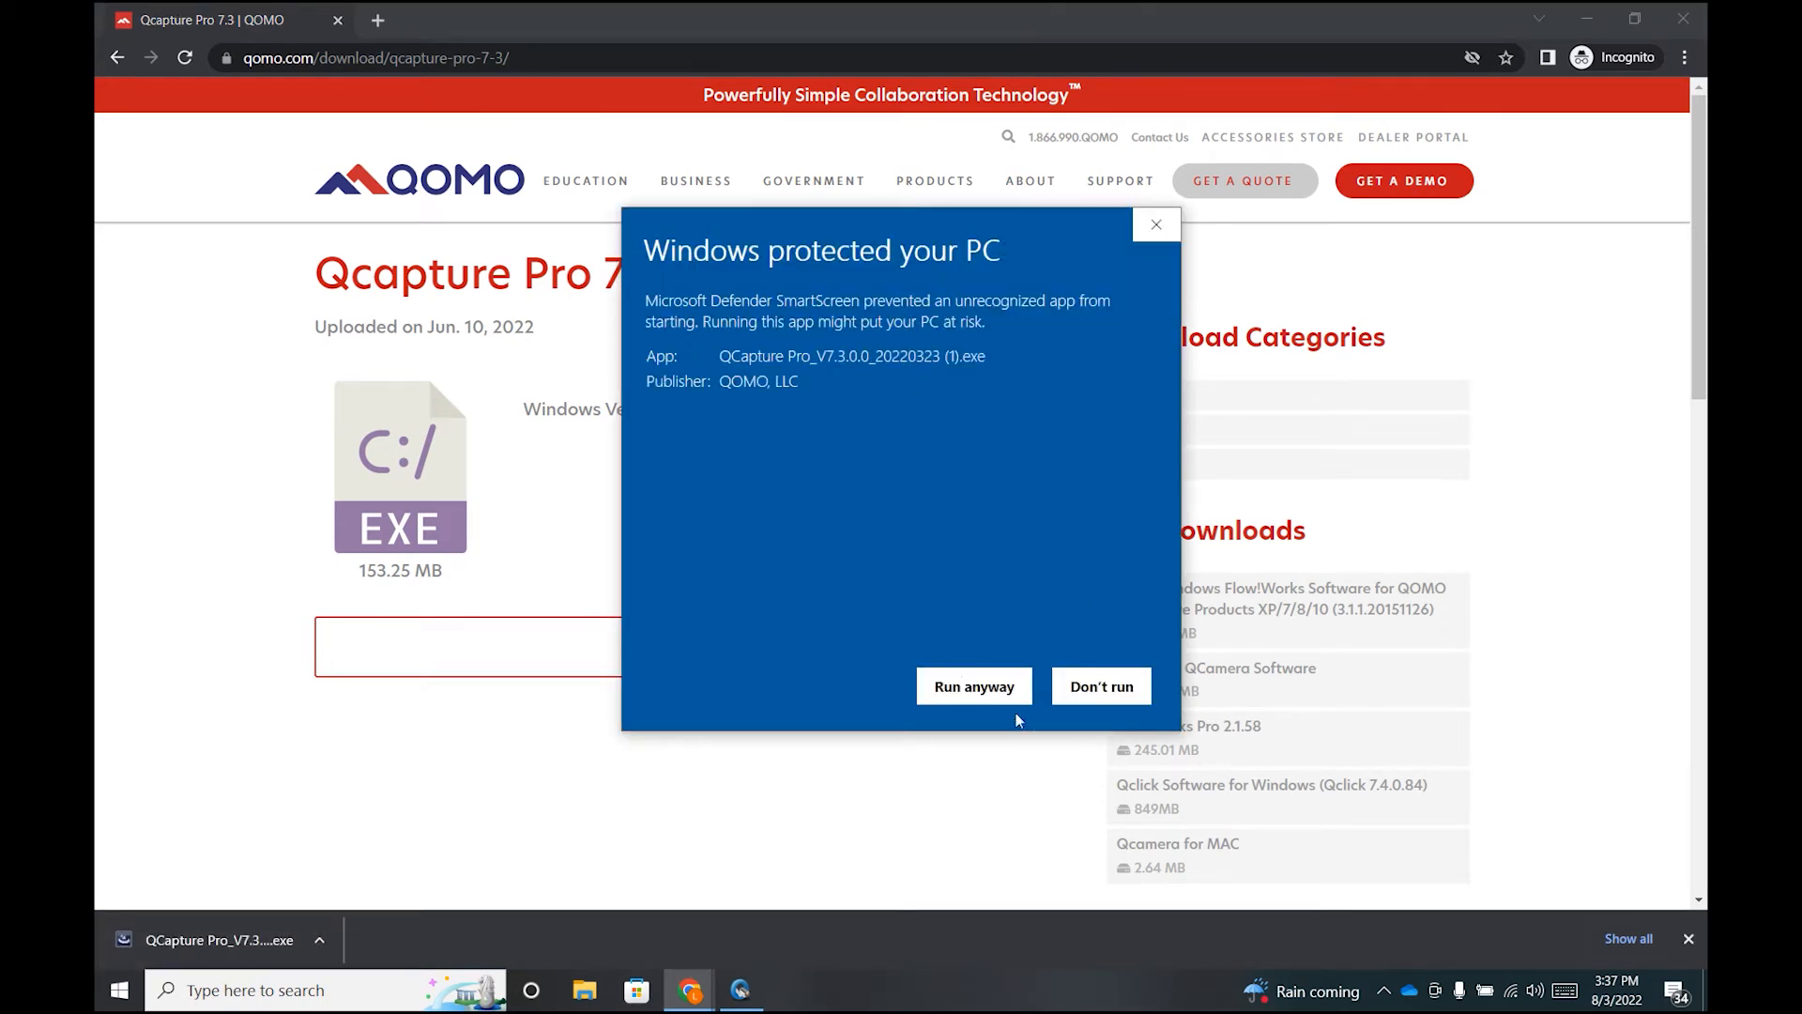
pyautogui.click(1100, 687)
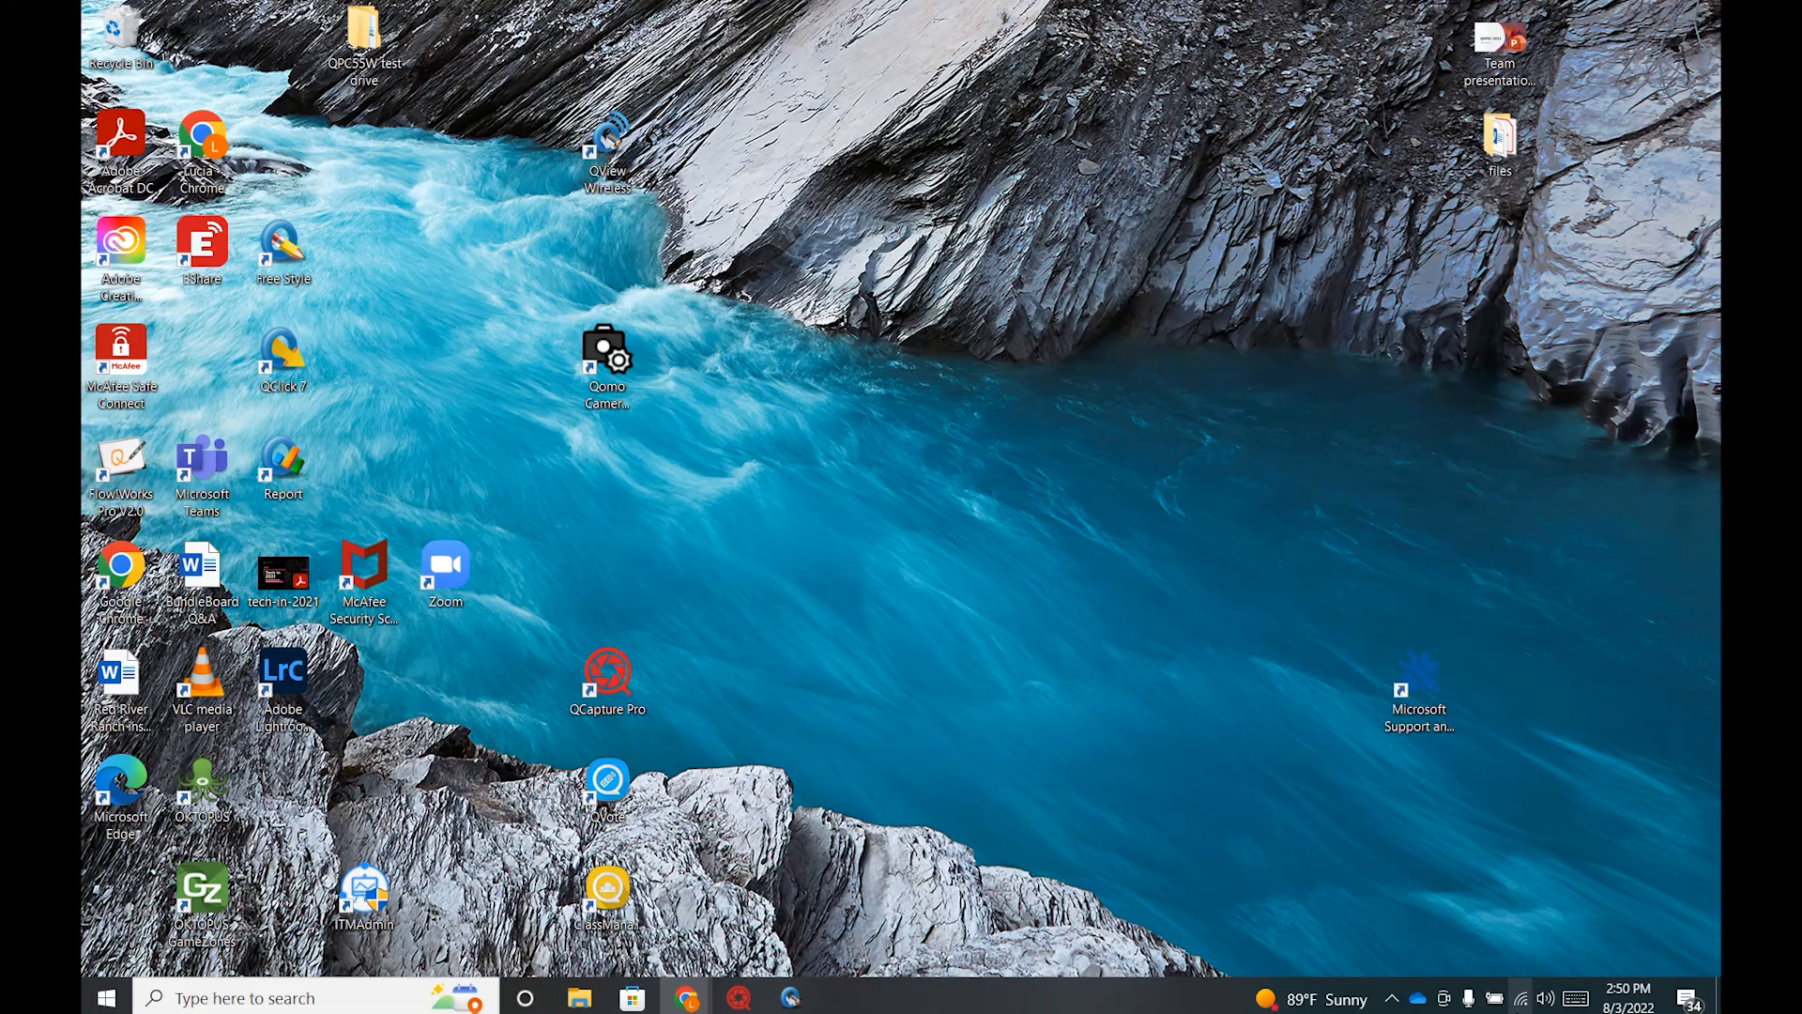
pyautogui.click(1519, 997)
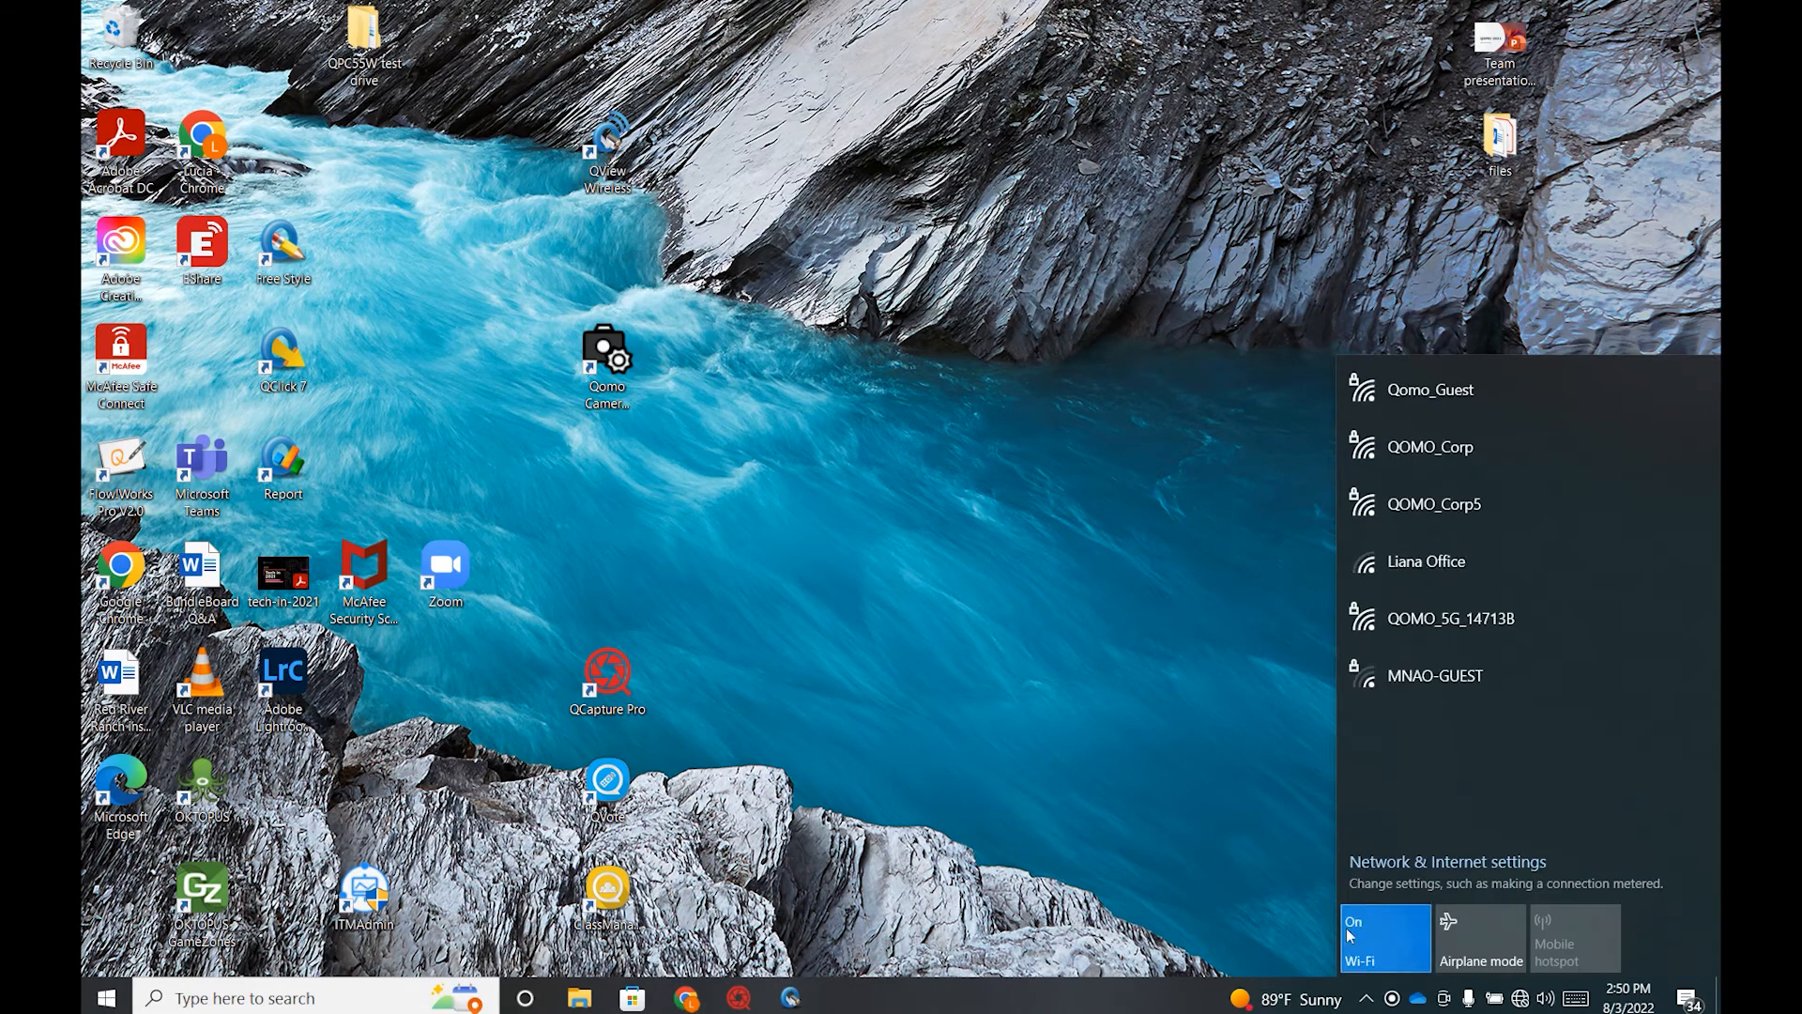
pyautogui.click(1451, 618)
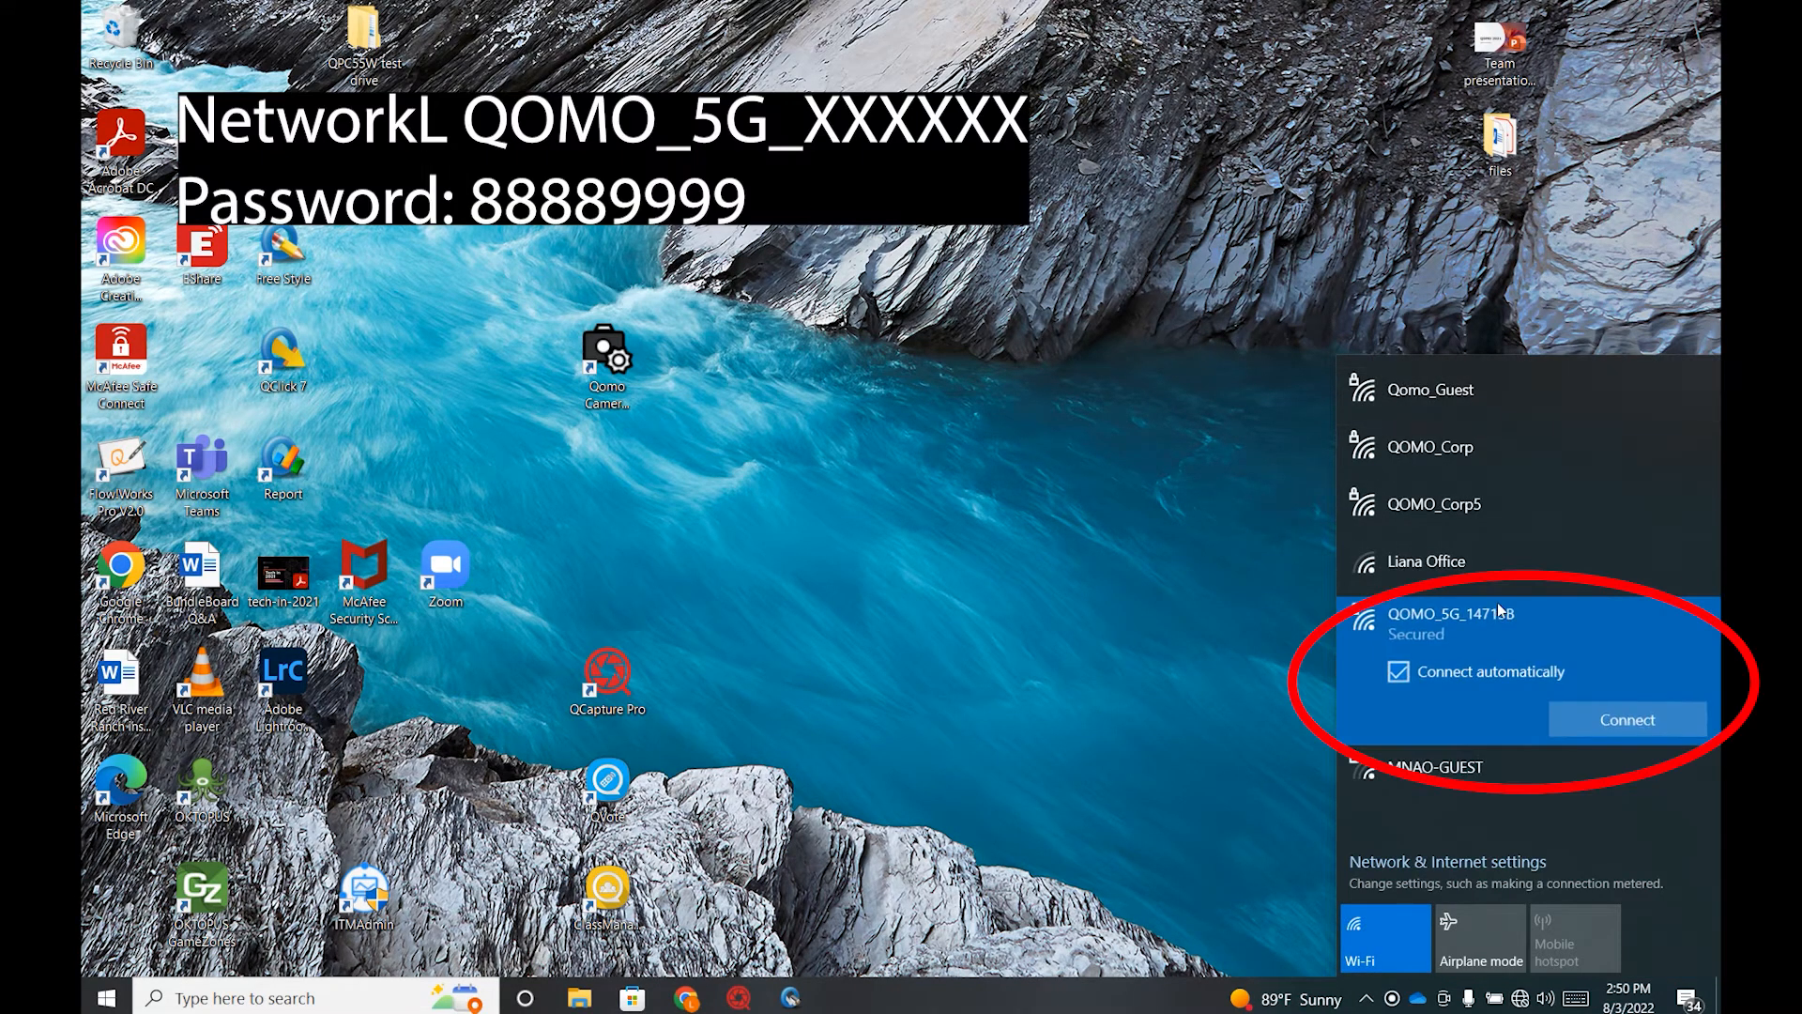
pyautogui.click(1626, 719)
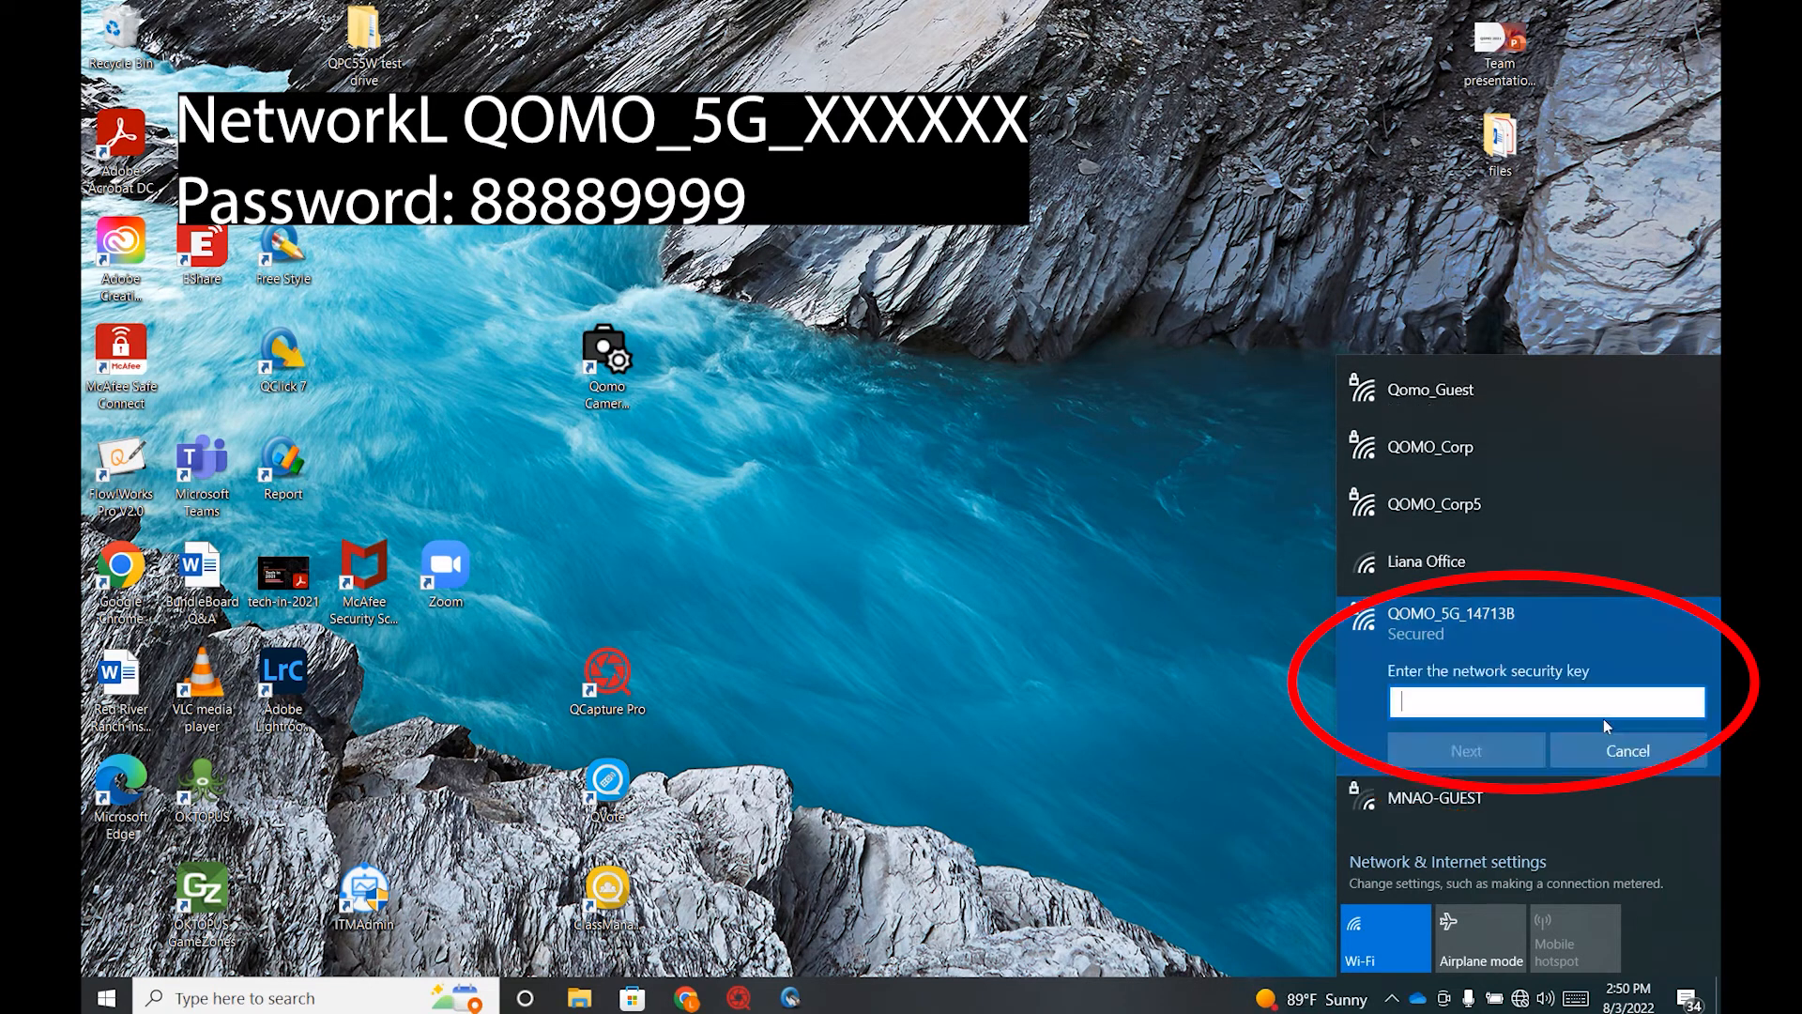
pyautogui.moveTo(1510, 669)
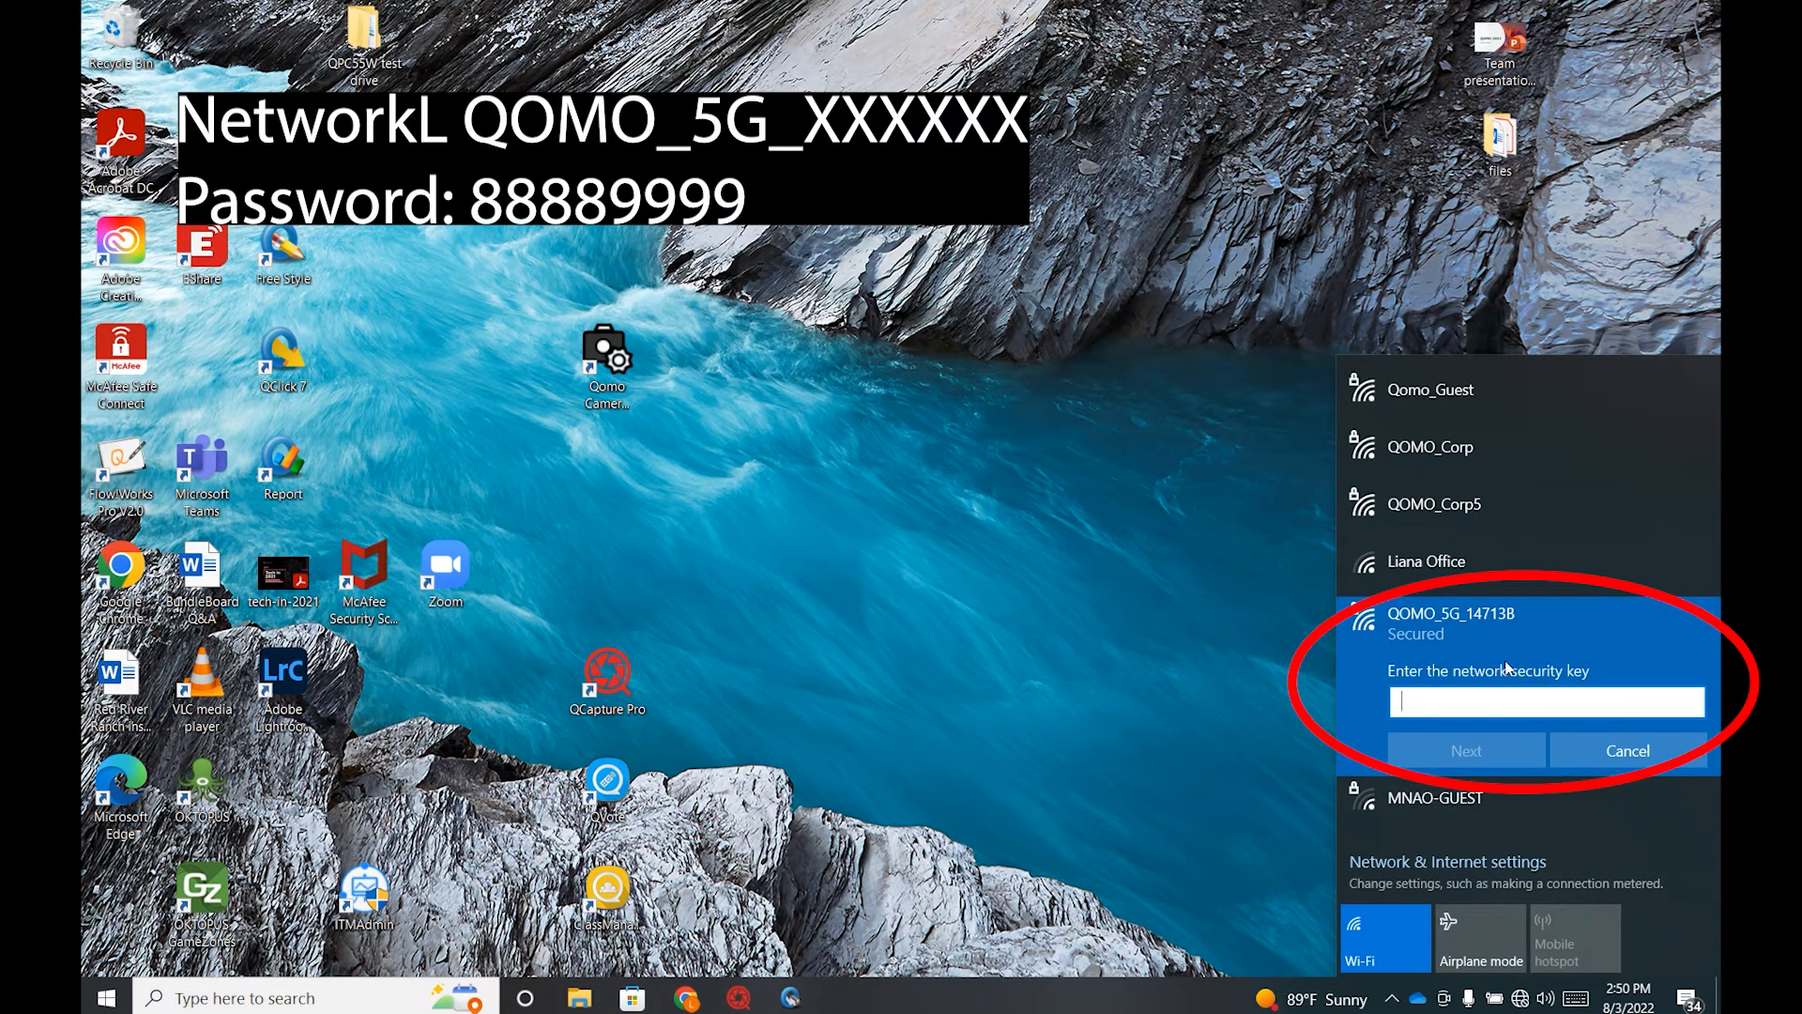
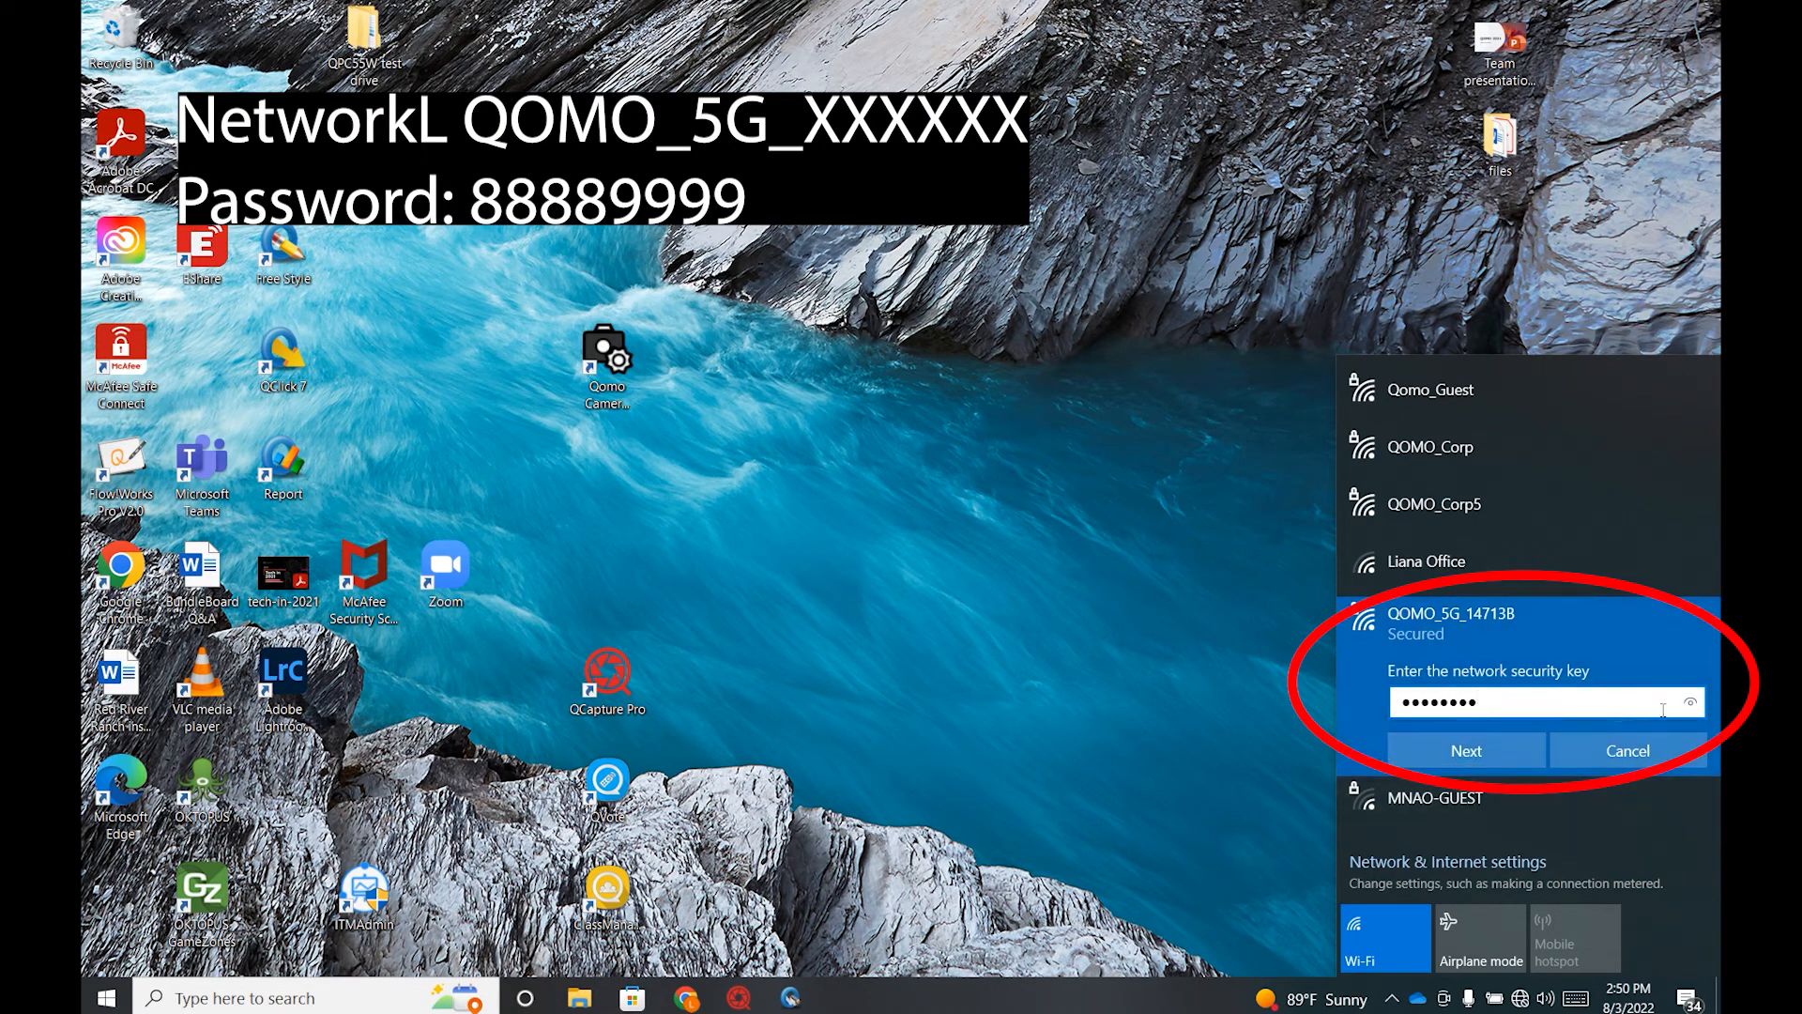
pyautogui.click(1689, 701)
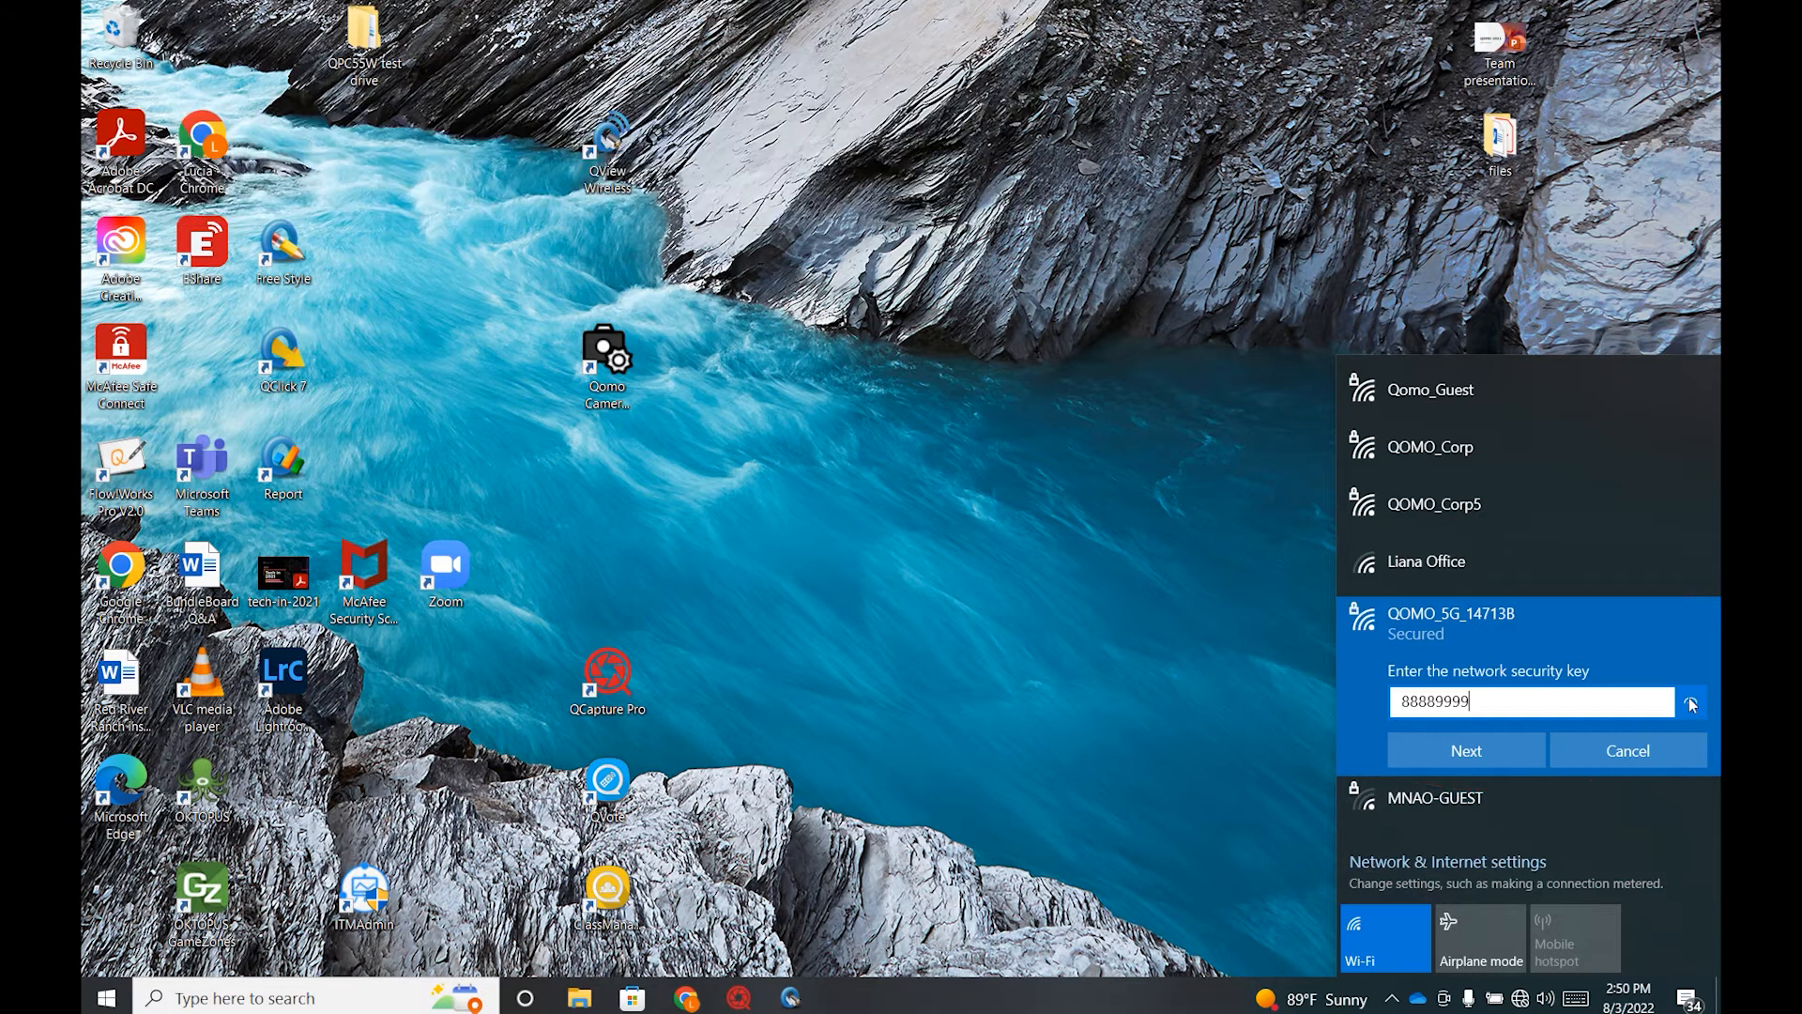
pyautogui.click(1466, 751)
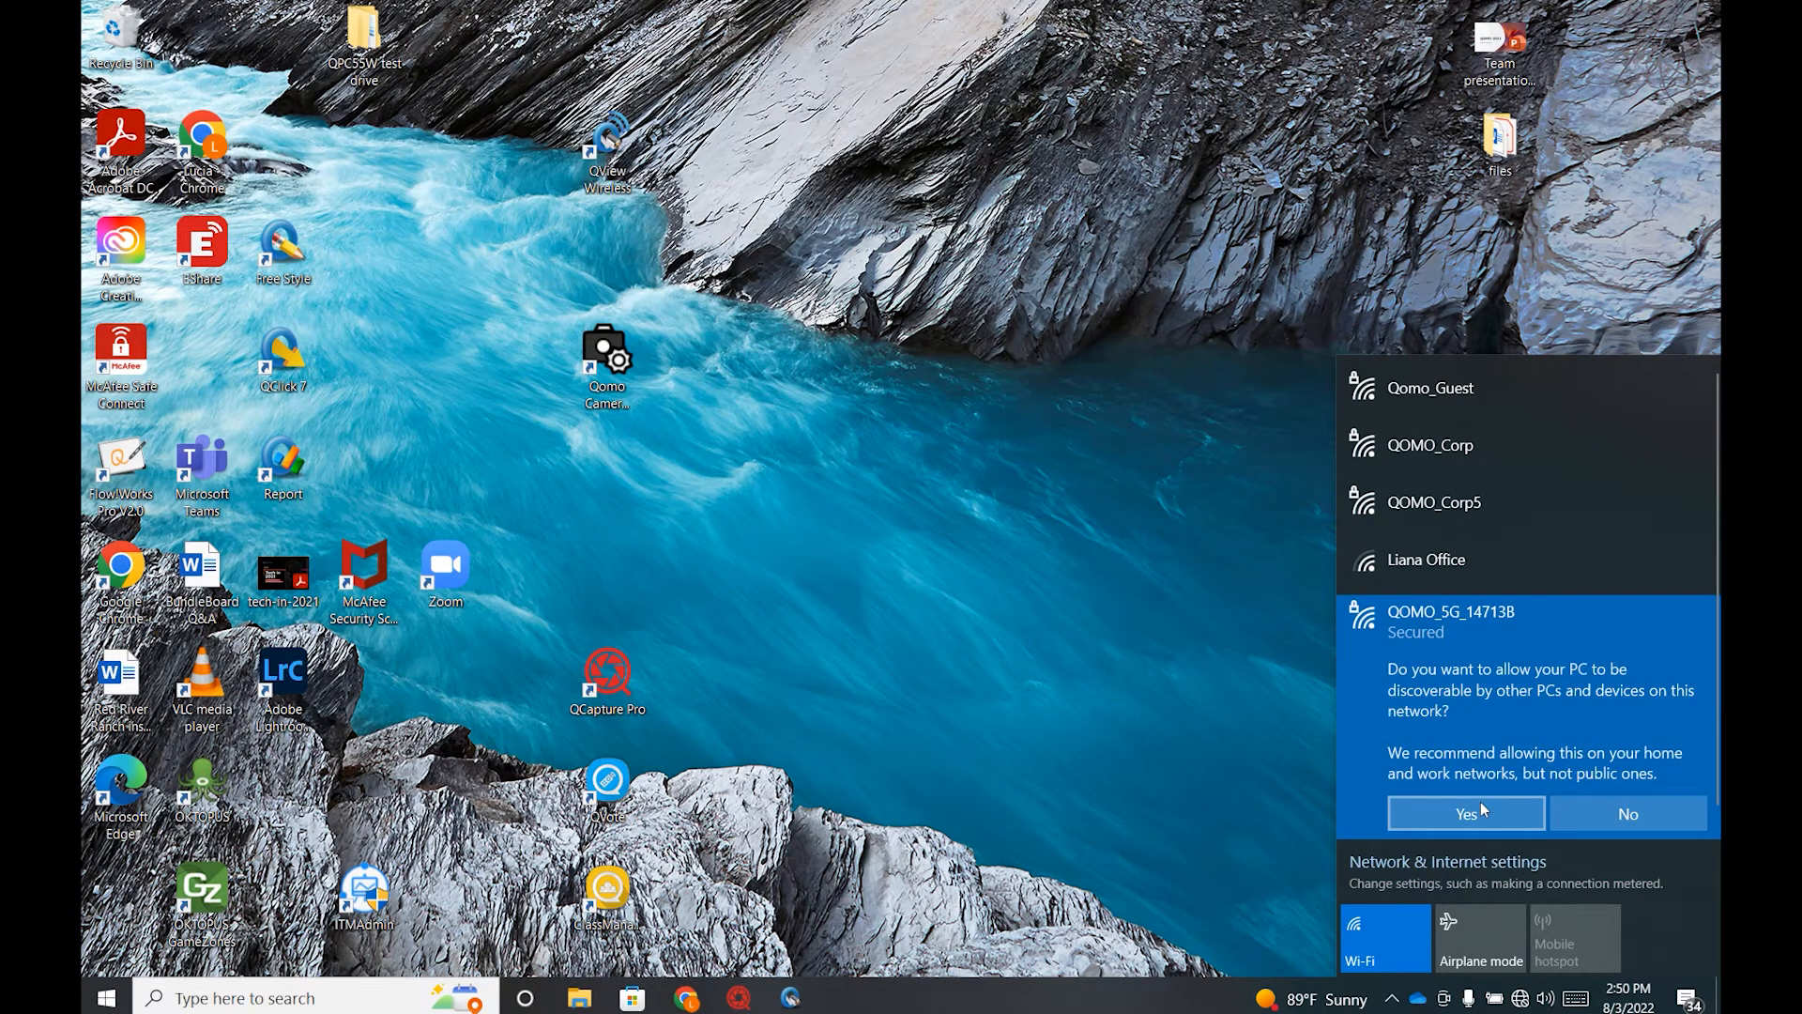
pyautogui.click(1464, 813)
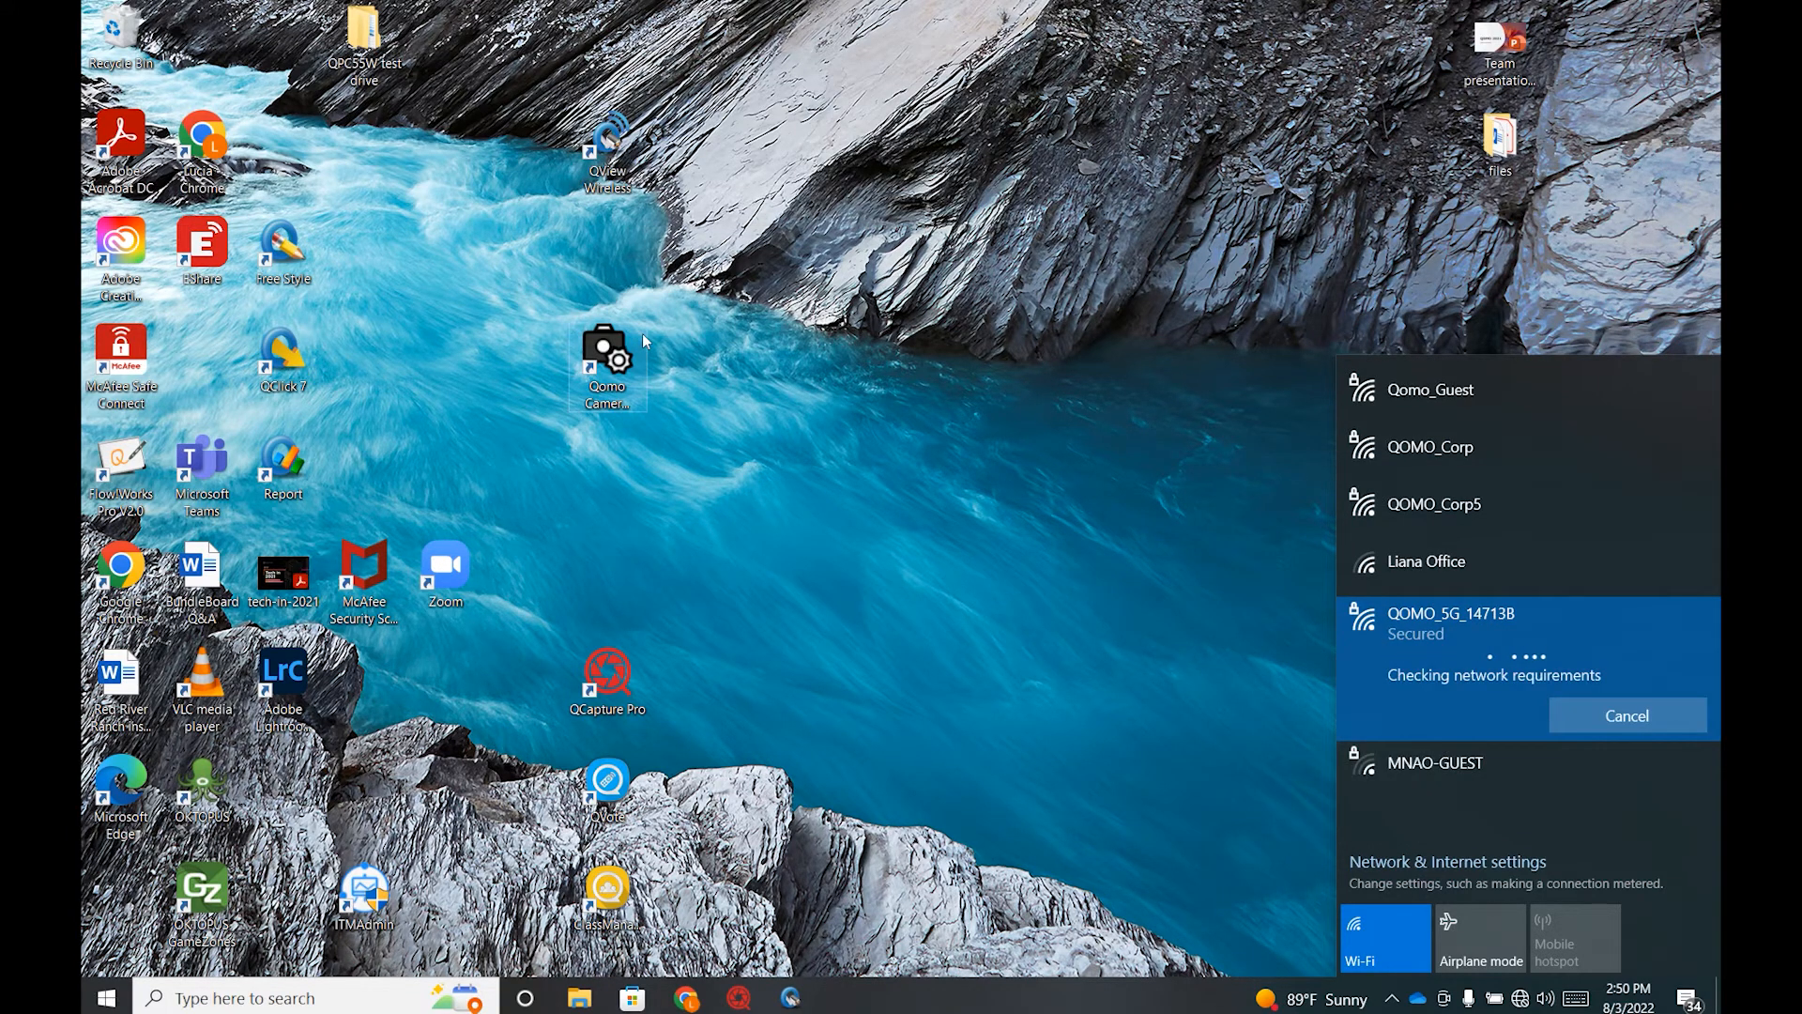
pyautogui.click(1624, 716)
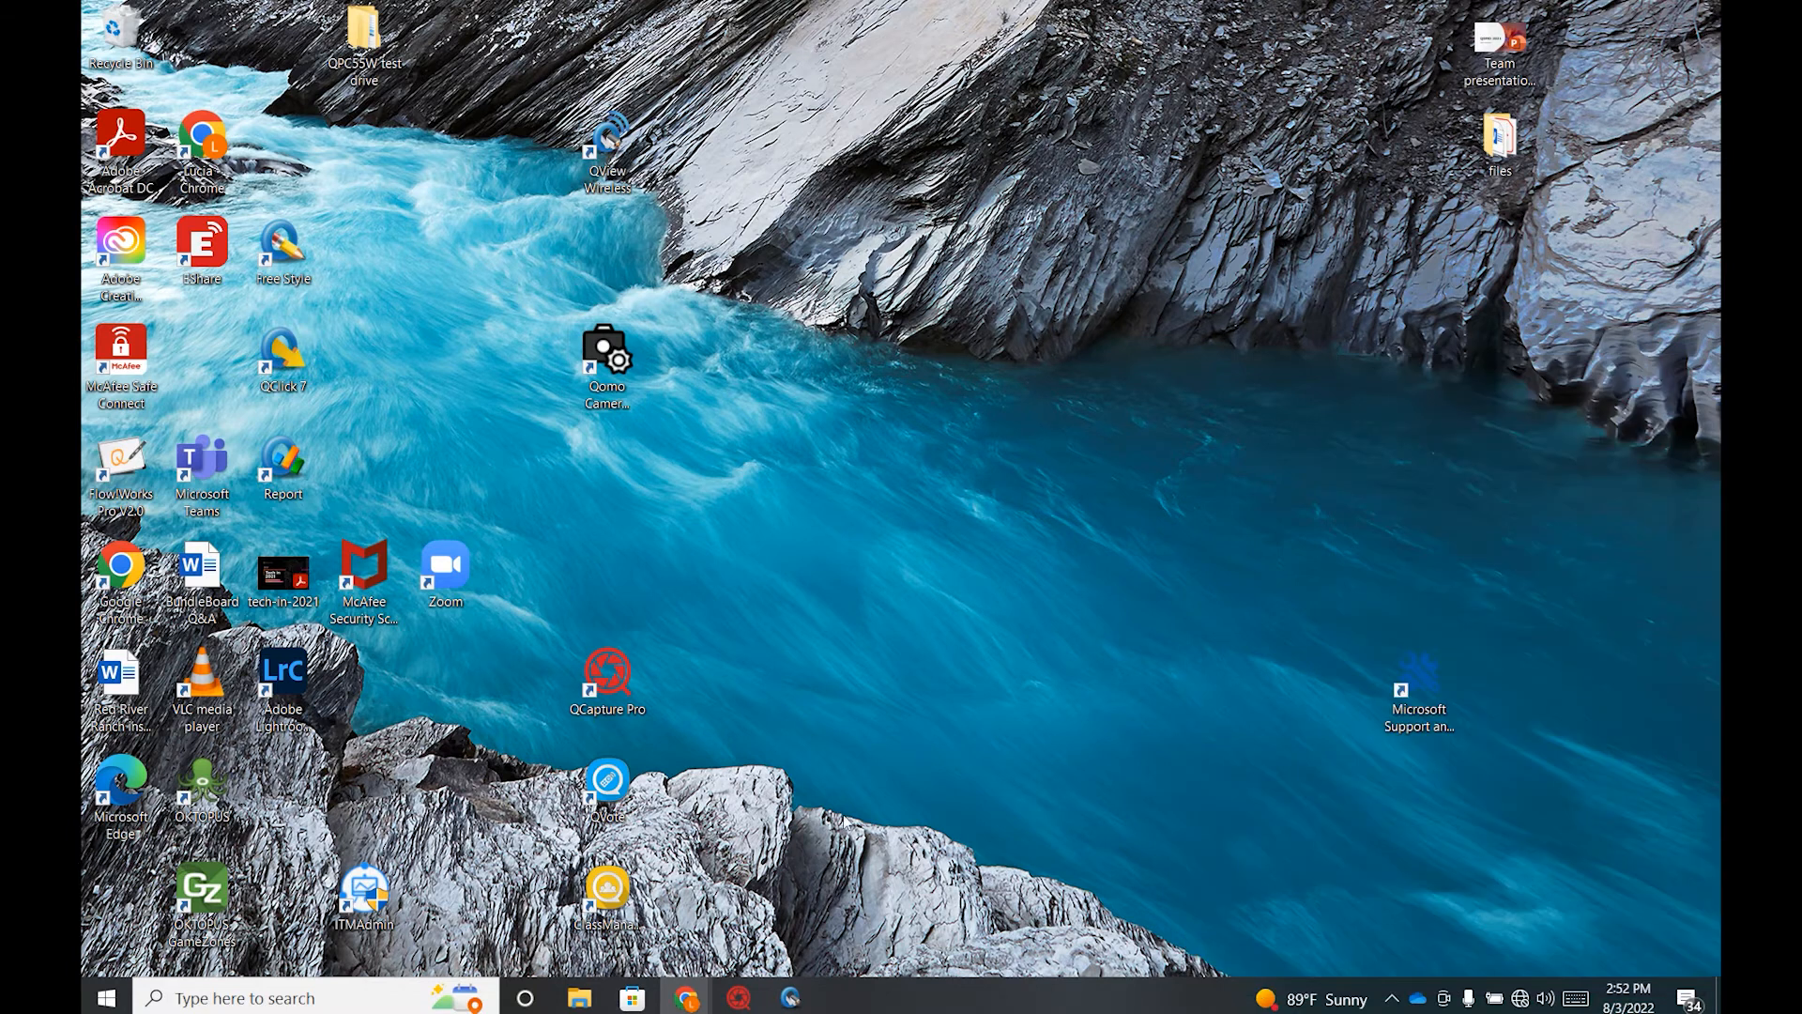
# Launch QCapture Pro from its desktop shortcut.
pyautogui.doubleClick(607, 351)
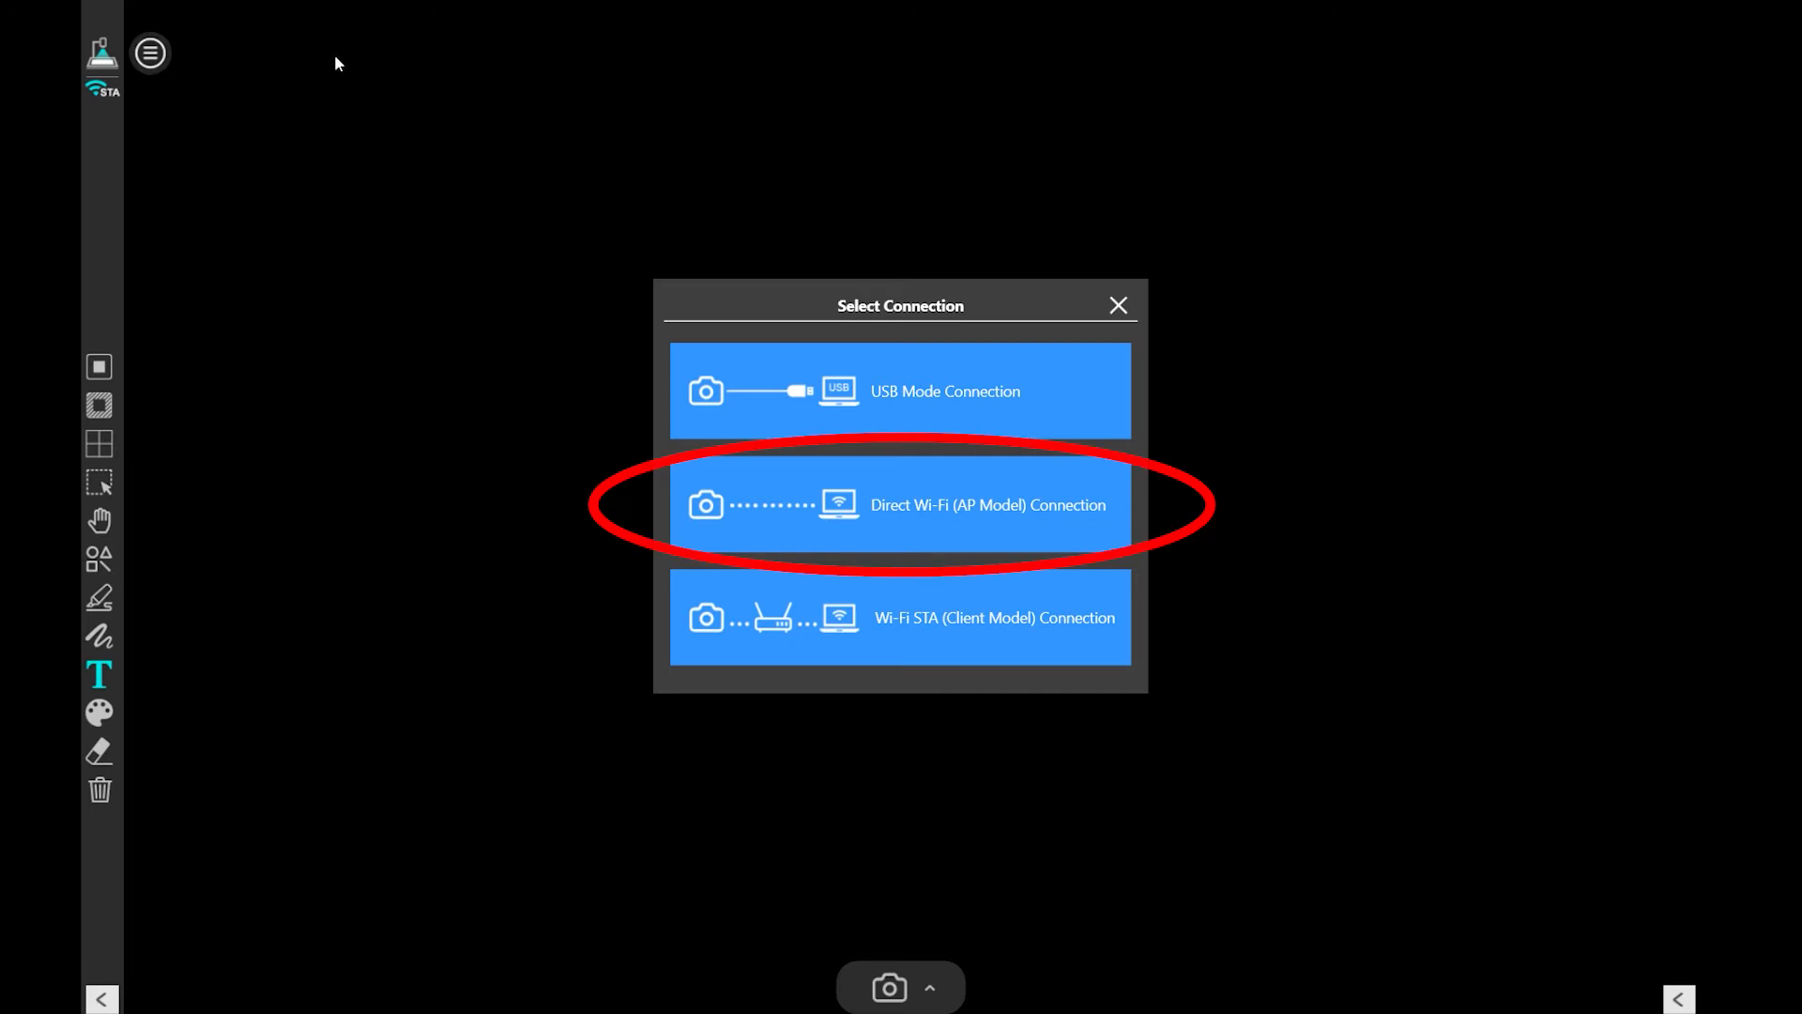
# Choose Direct Wi-Fi (AP Model) Connection to stream the camera's planner page.
pyautogui.click(899, 505)
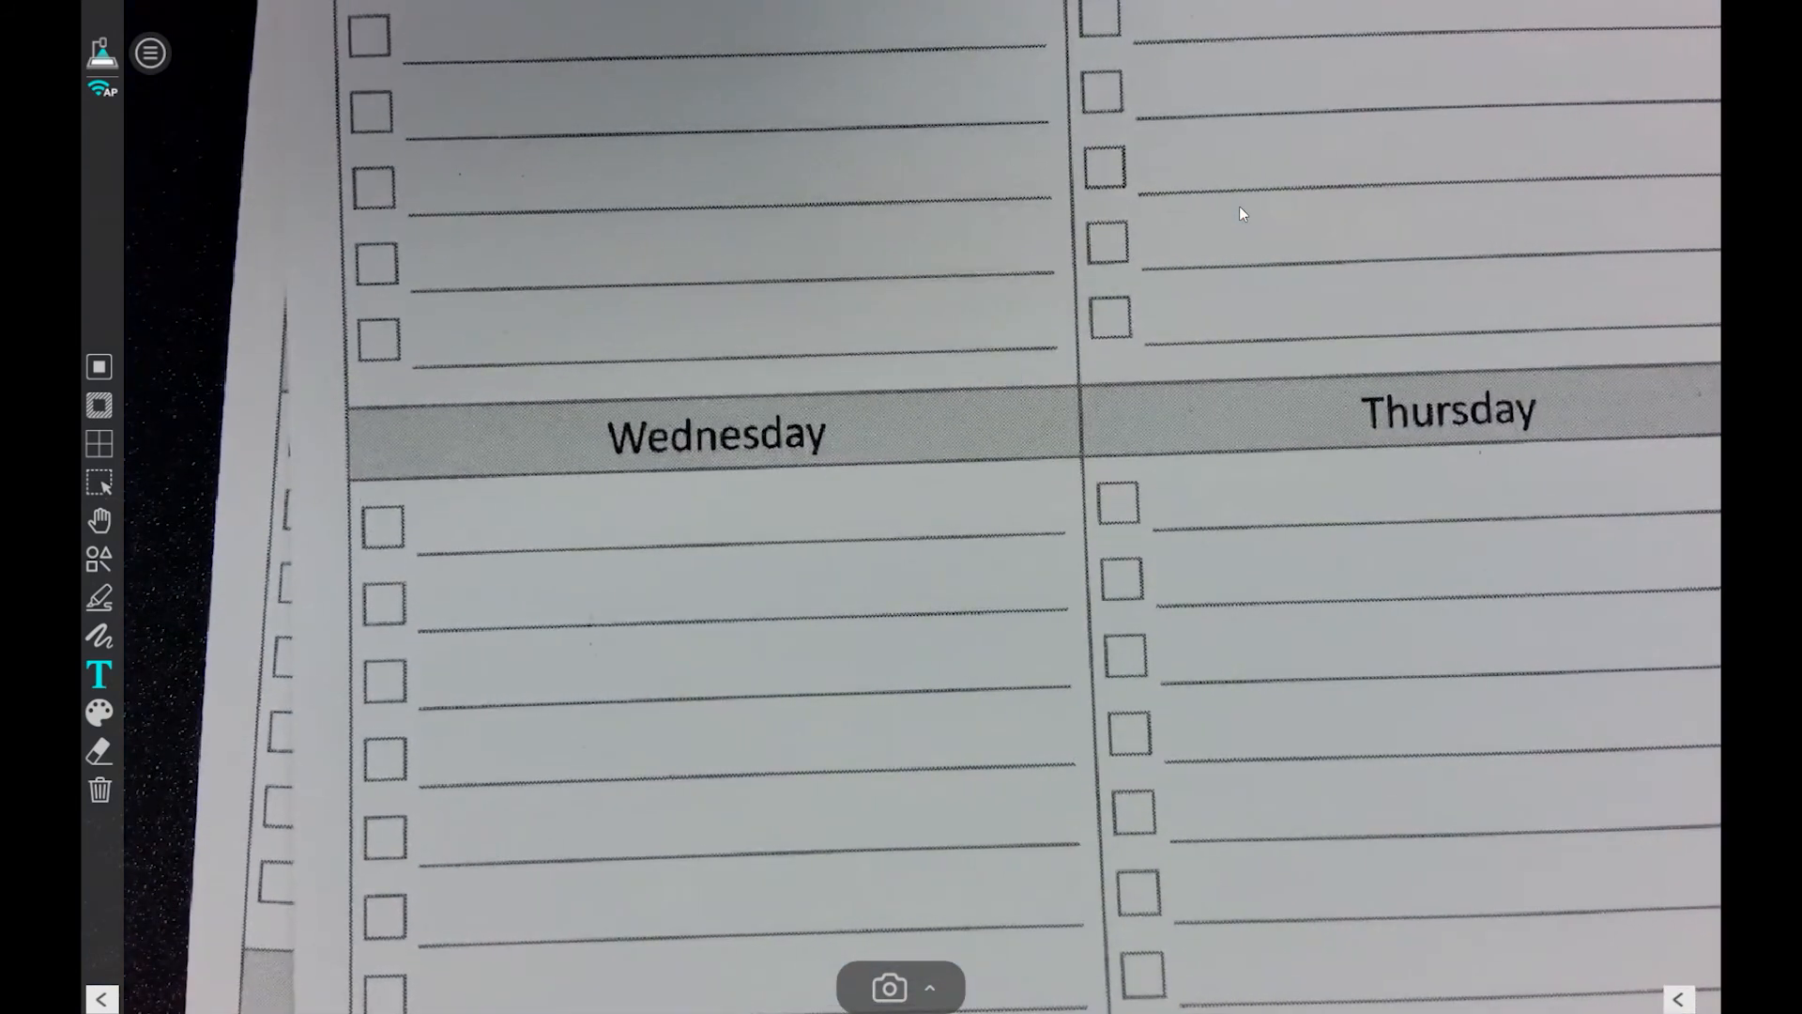
# Test a yellow highlight on the planner, clear it, and restore the window down.
pyautogui.moveTo(475, 499); pyautogui.dragTo(475, 546)
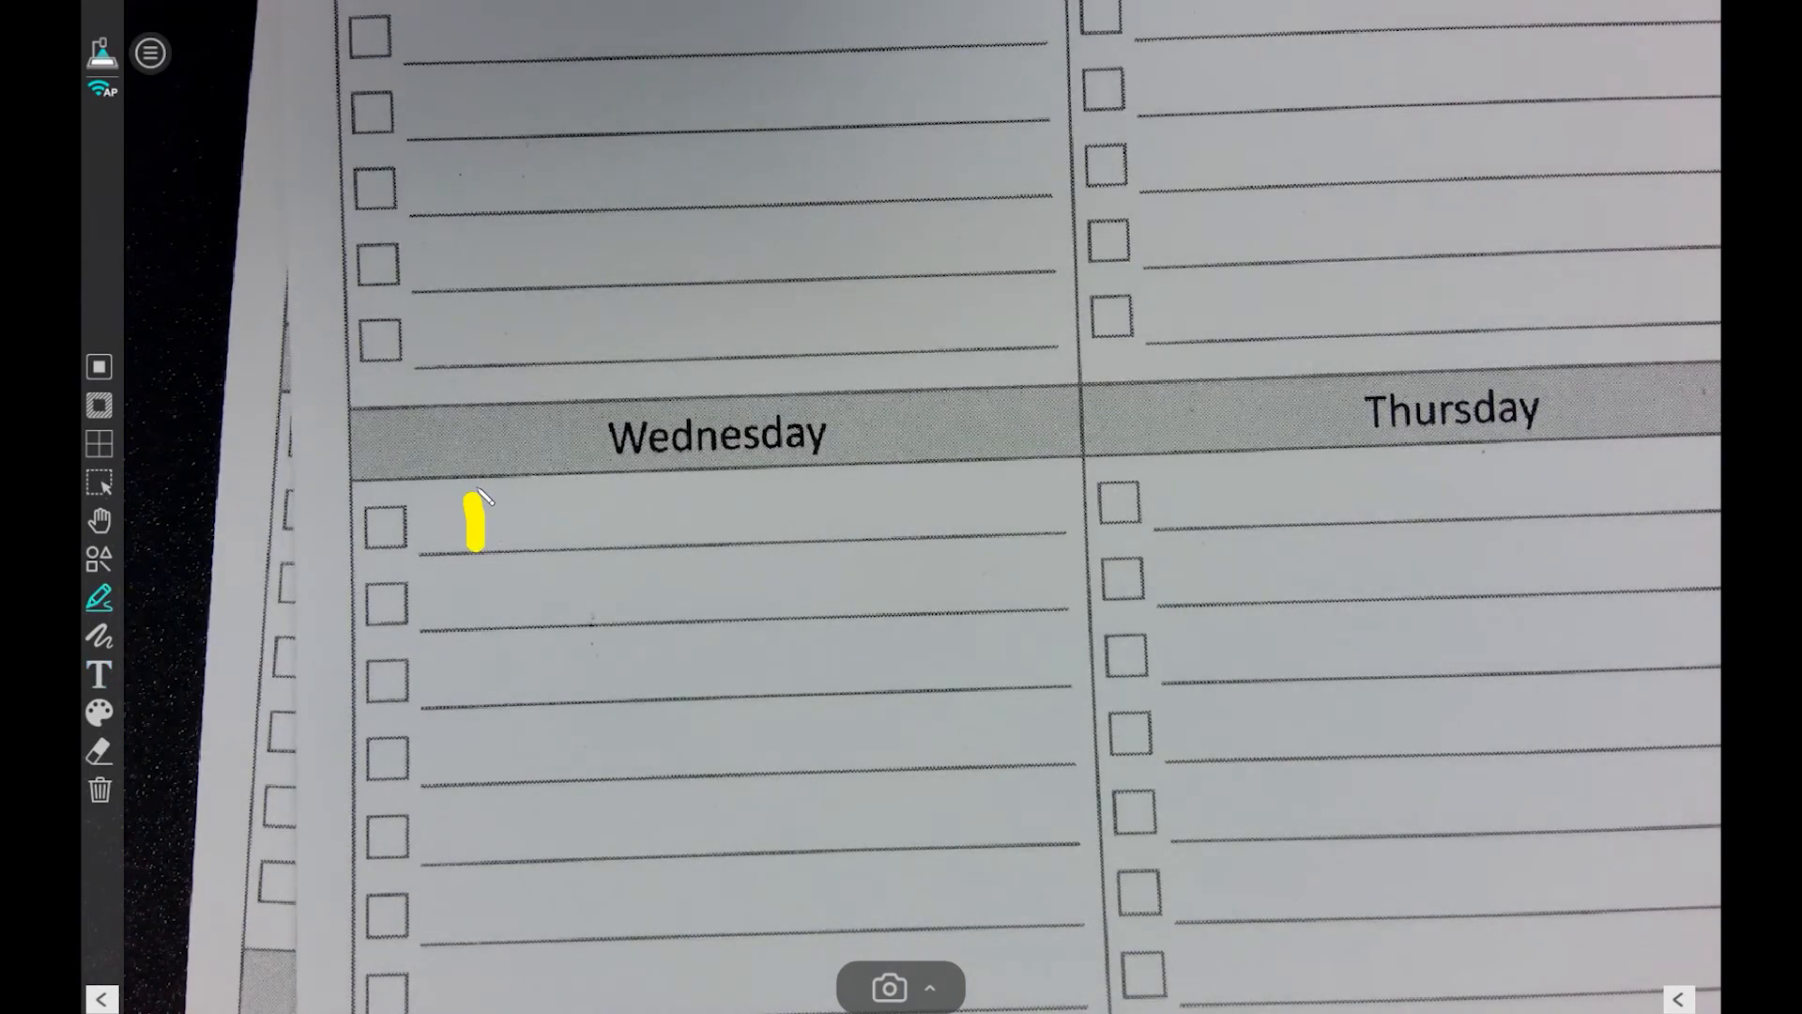
pyautogui.moveTo(473, 524); pyautogui.dragTo(541, 524)
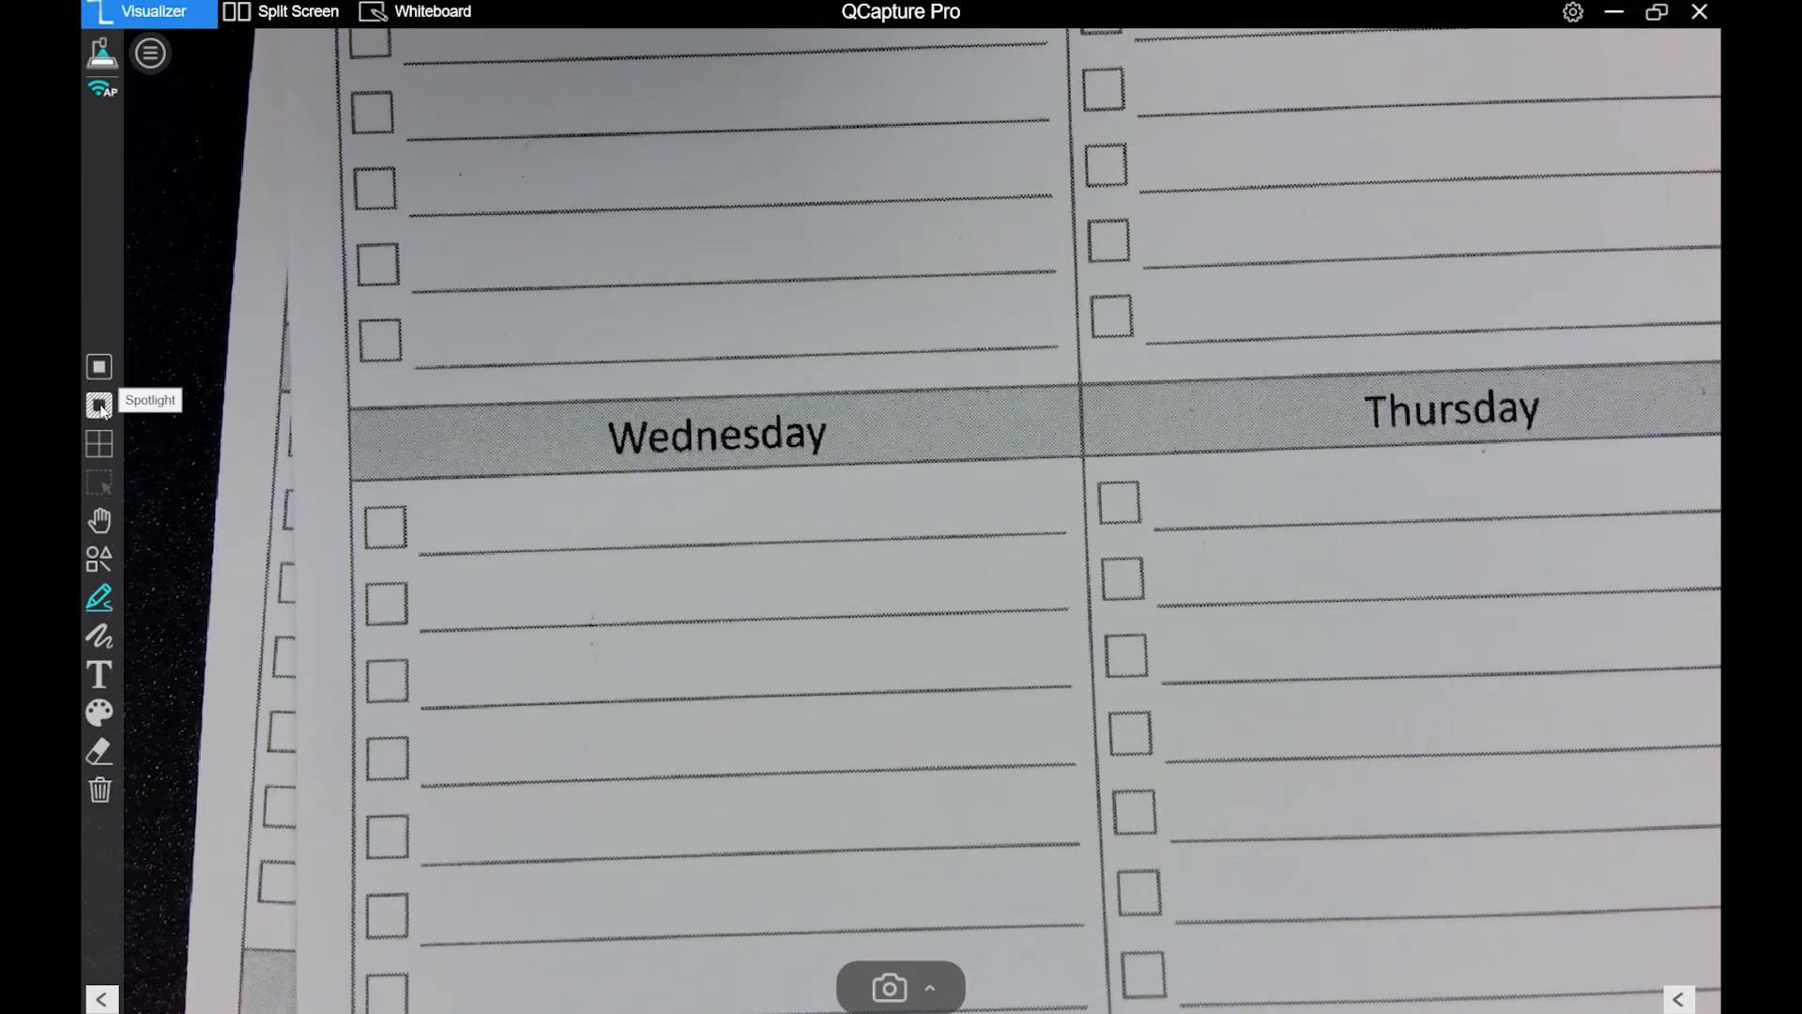
pyautogui.click(100, 405)
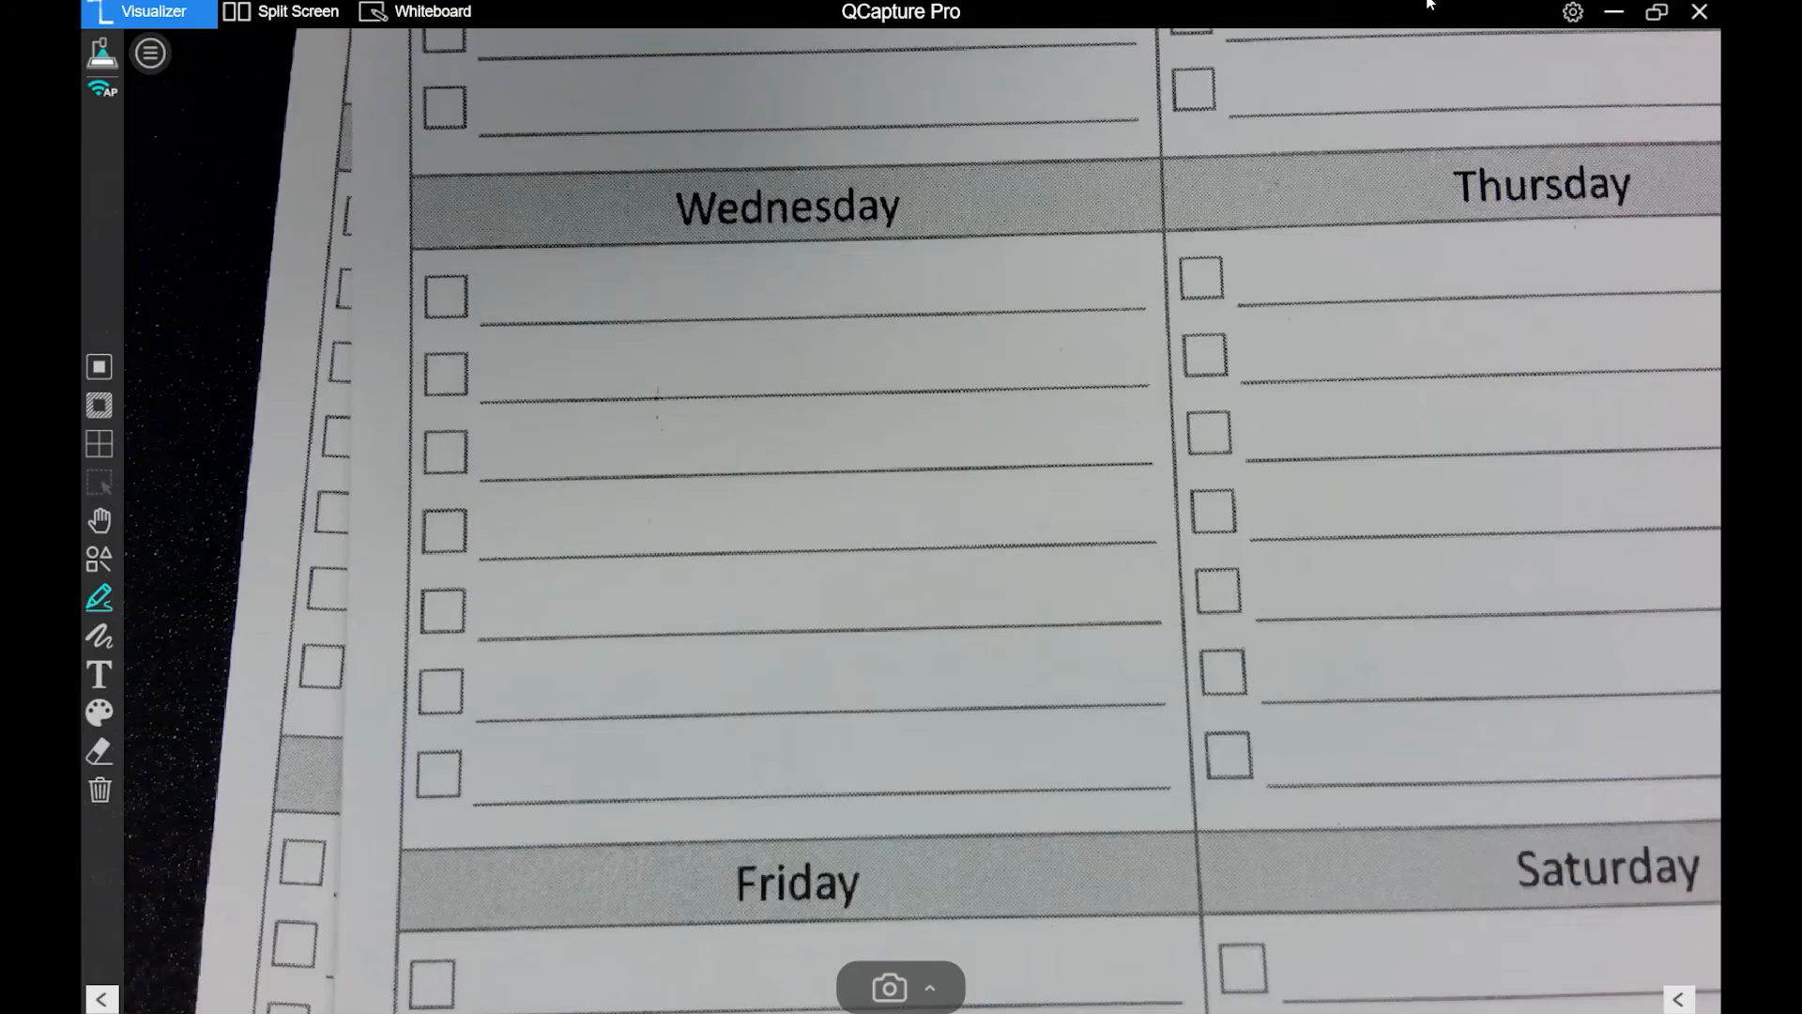
pyautogui.click(1656, 11)
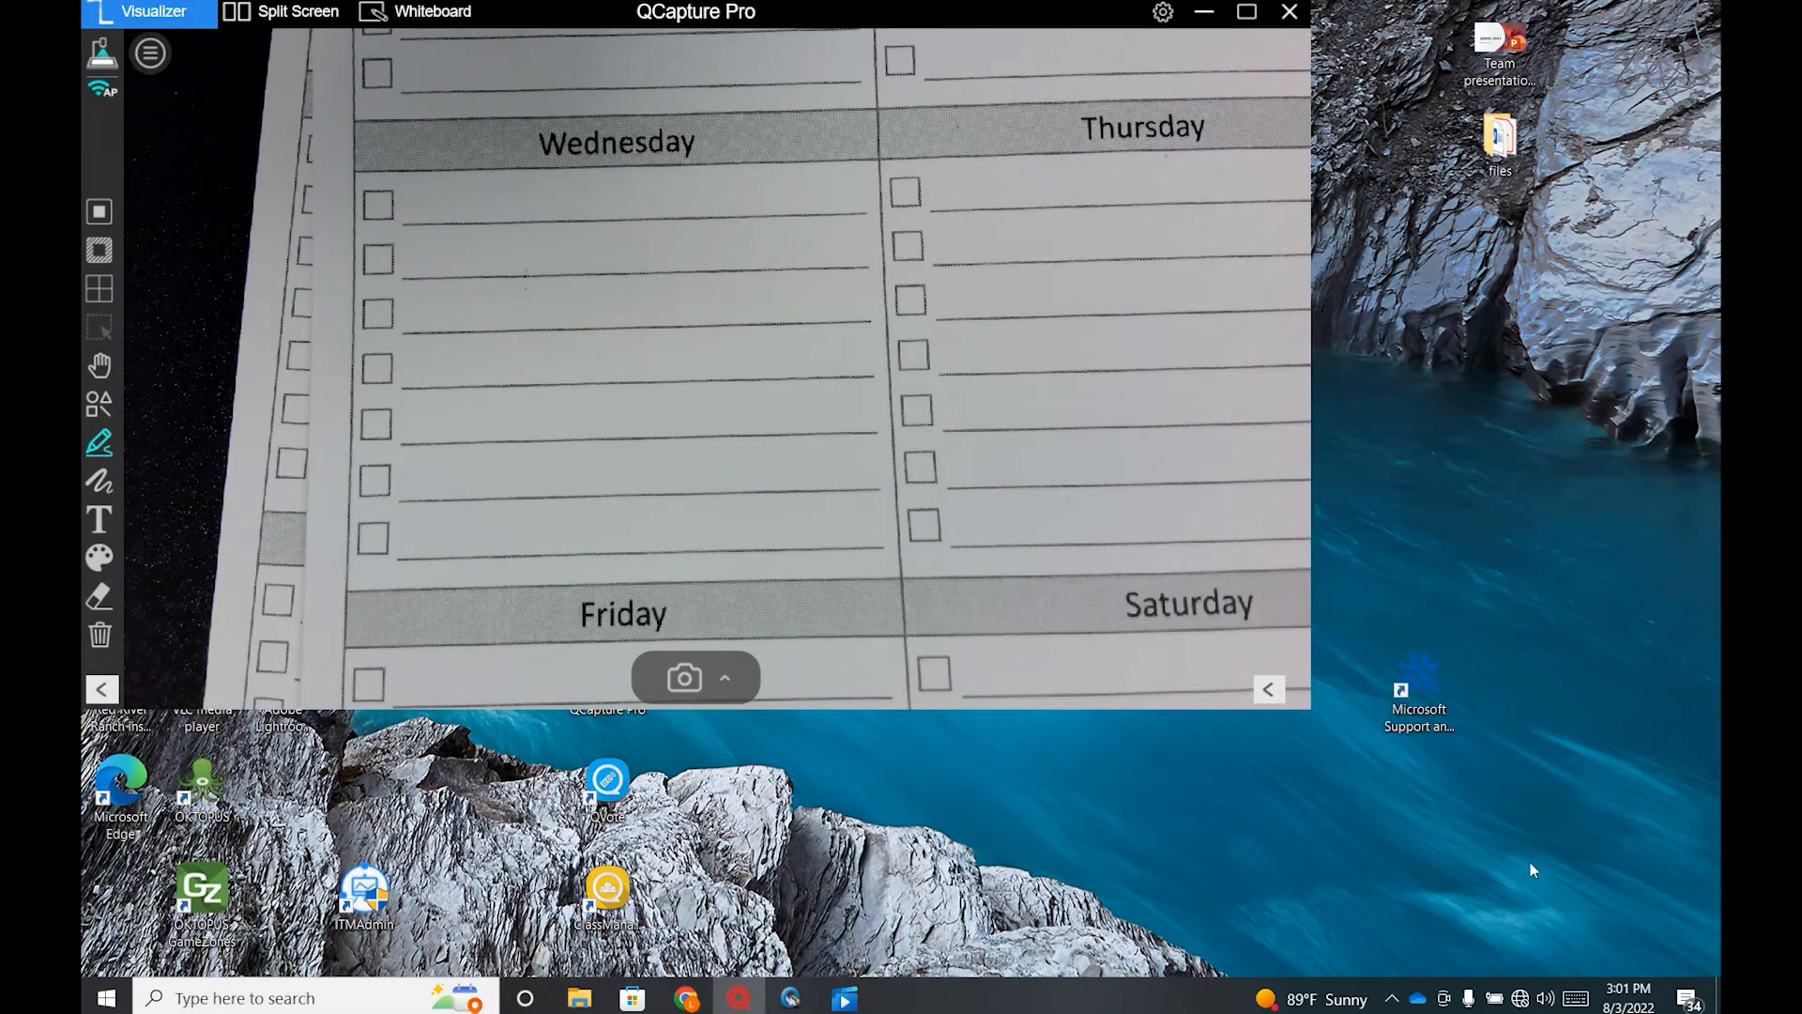
# Confirm the QOMO_5G_14713B connection in the Wi-Fi flyout and search Start for "ch".
pyautogui.click(1519, 997)
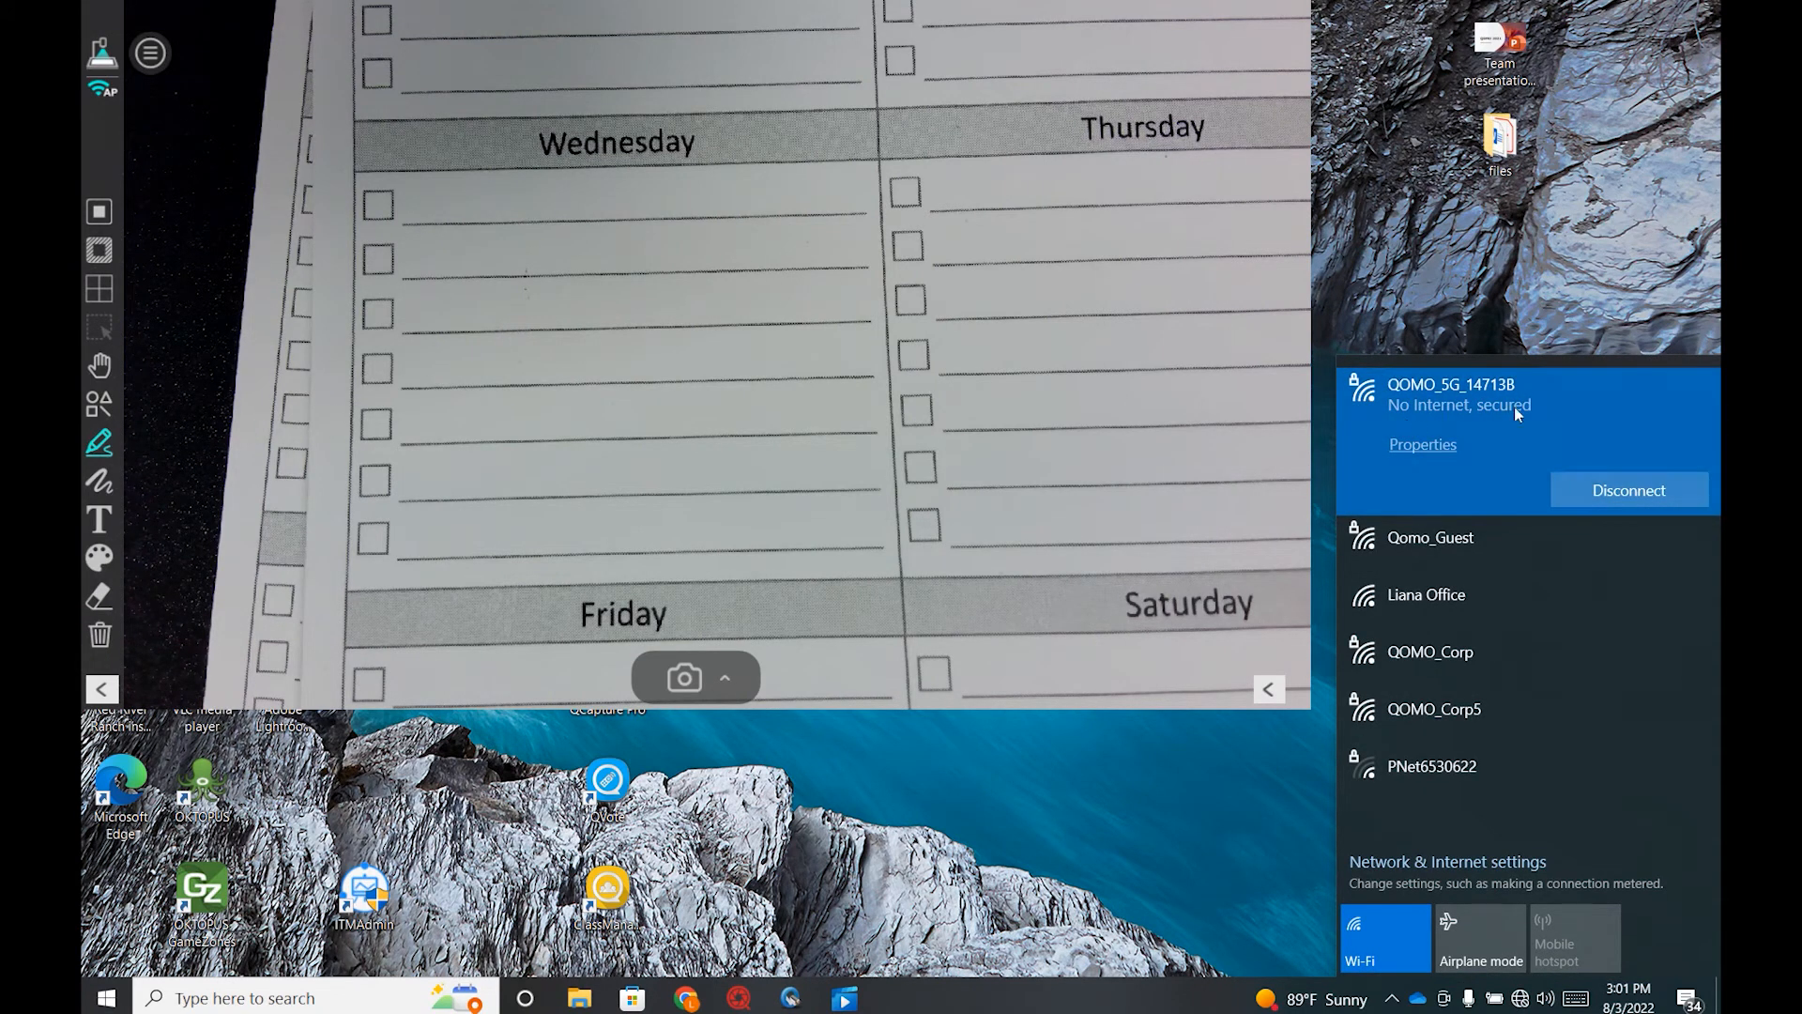
pyautogui.write('ch')
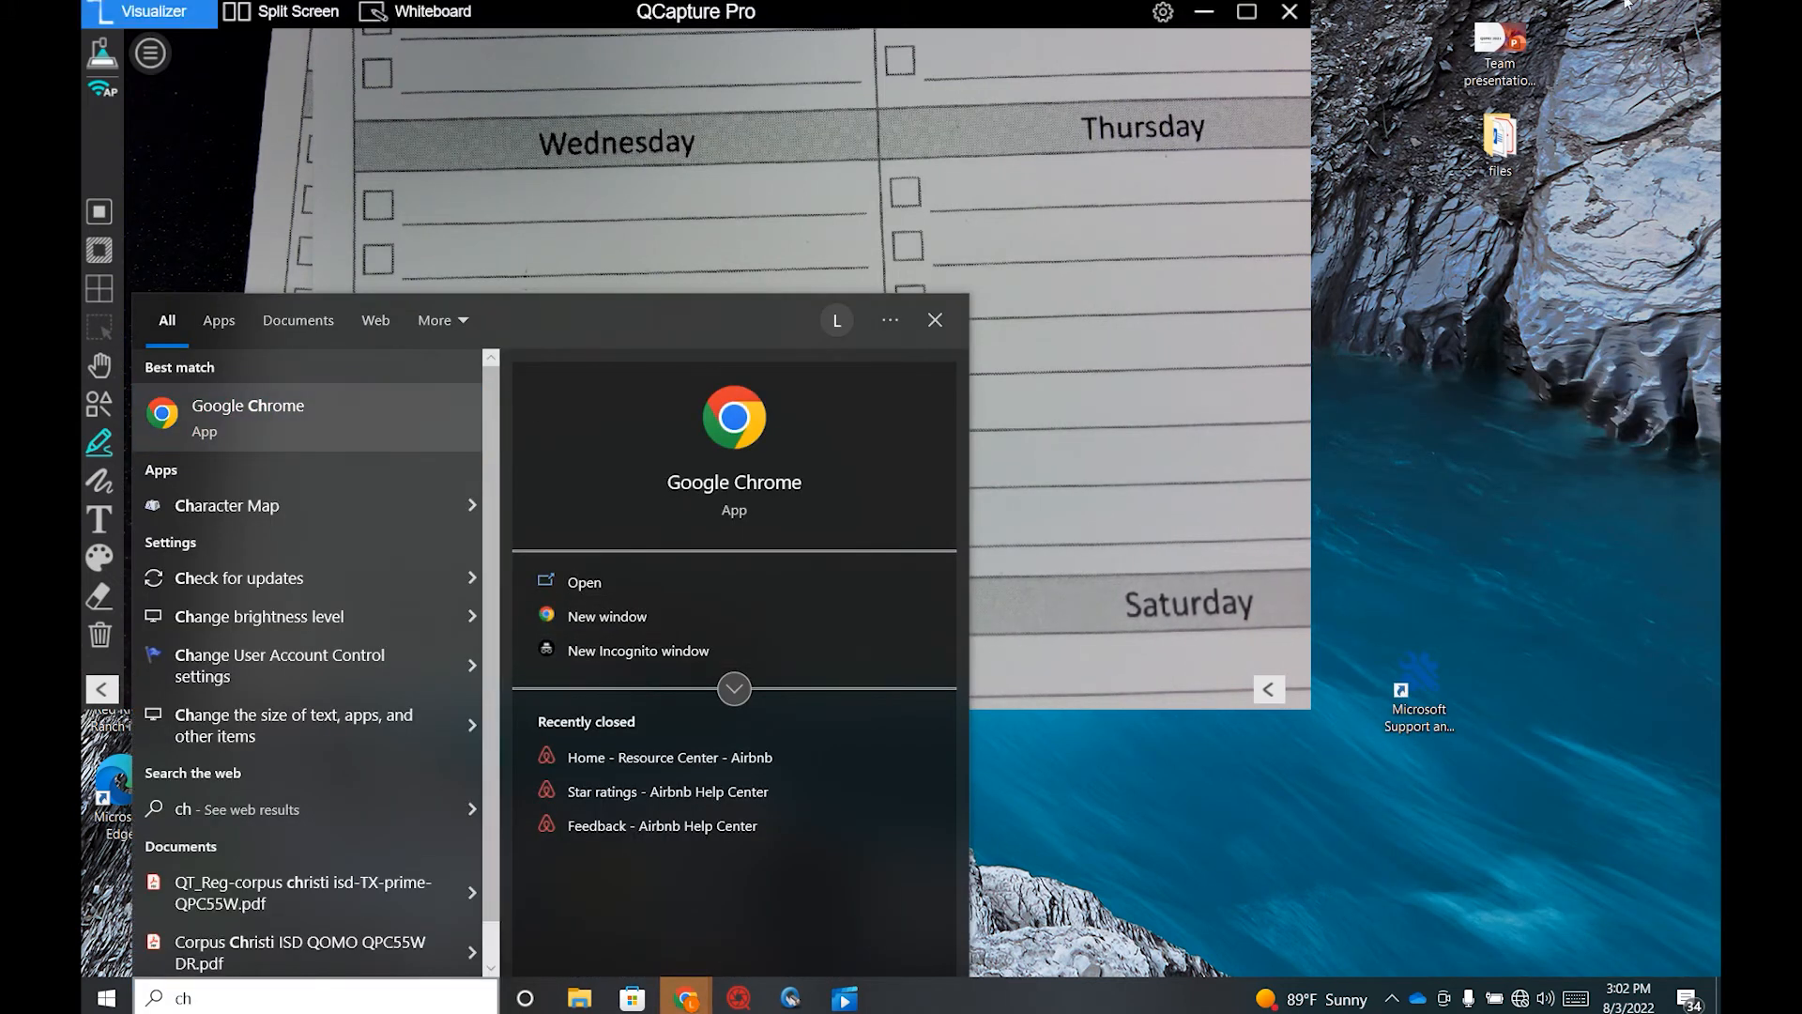
# Launch Chrome and browse to the camera at 192.168.100.1.
pyautogui.click(247, 417)
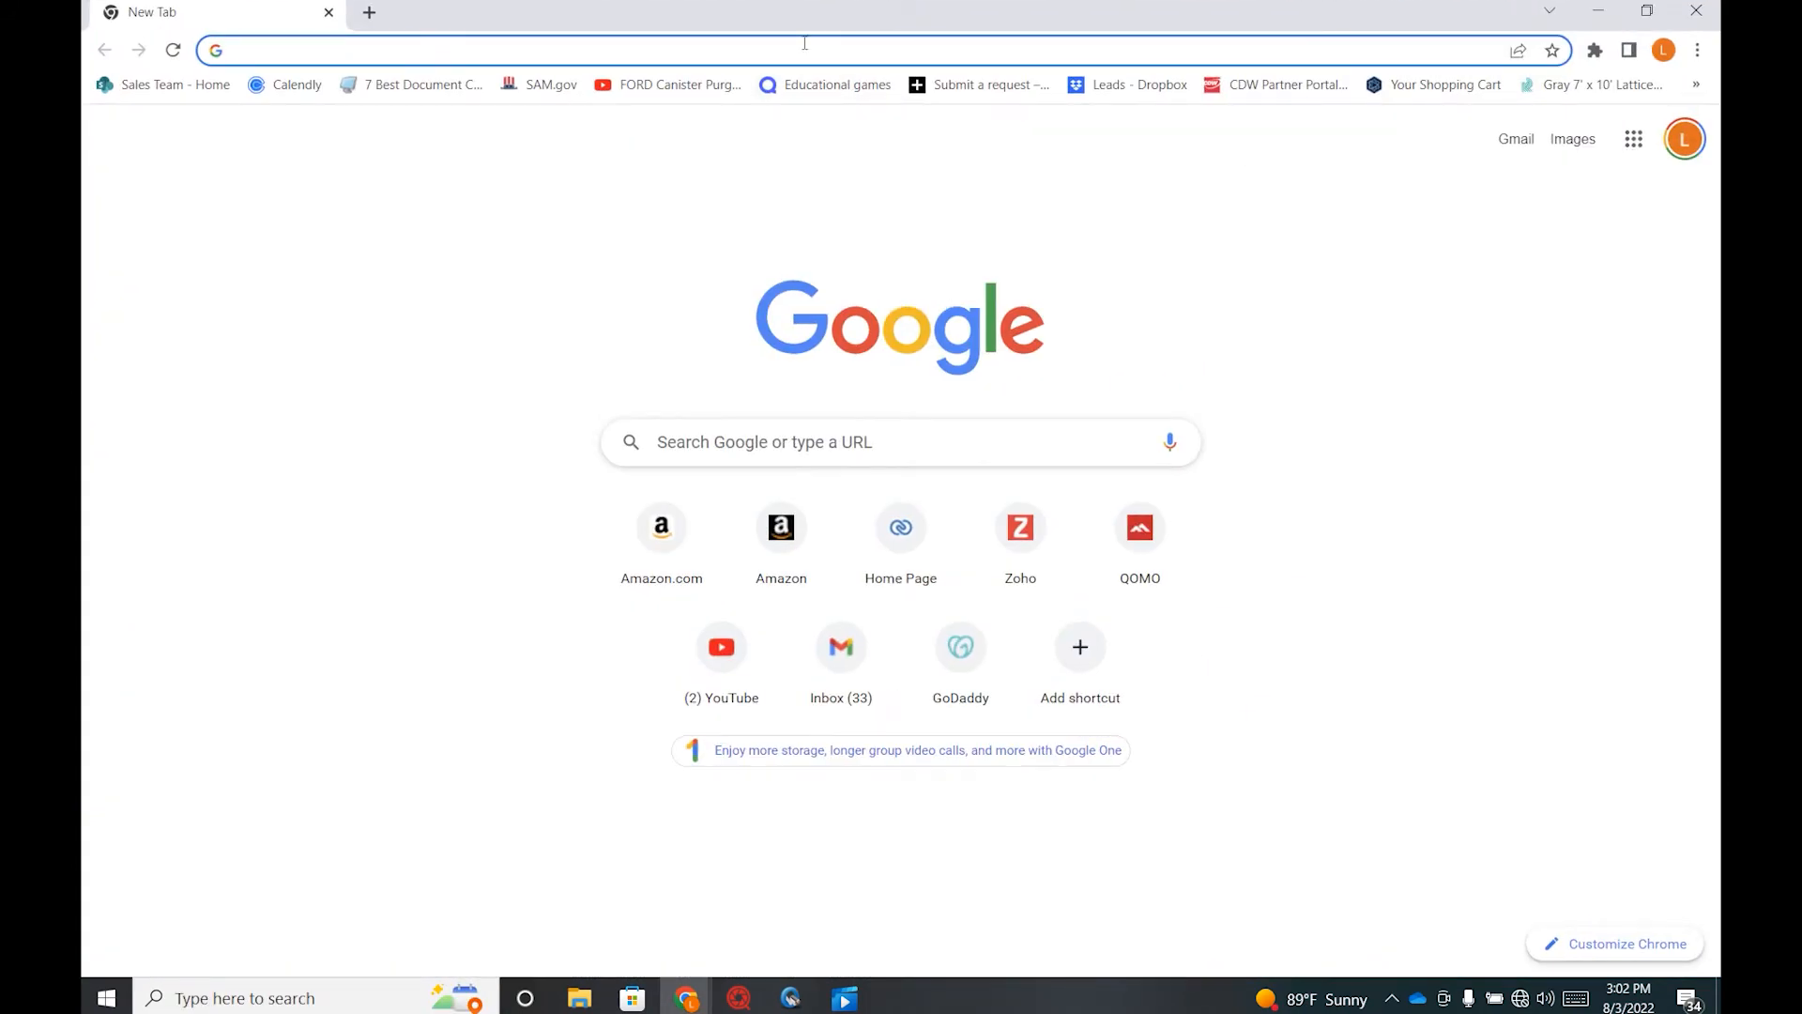
pyautogui.write('192.168.100.1')
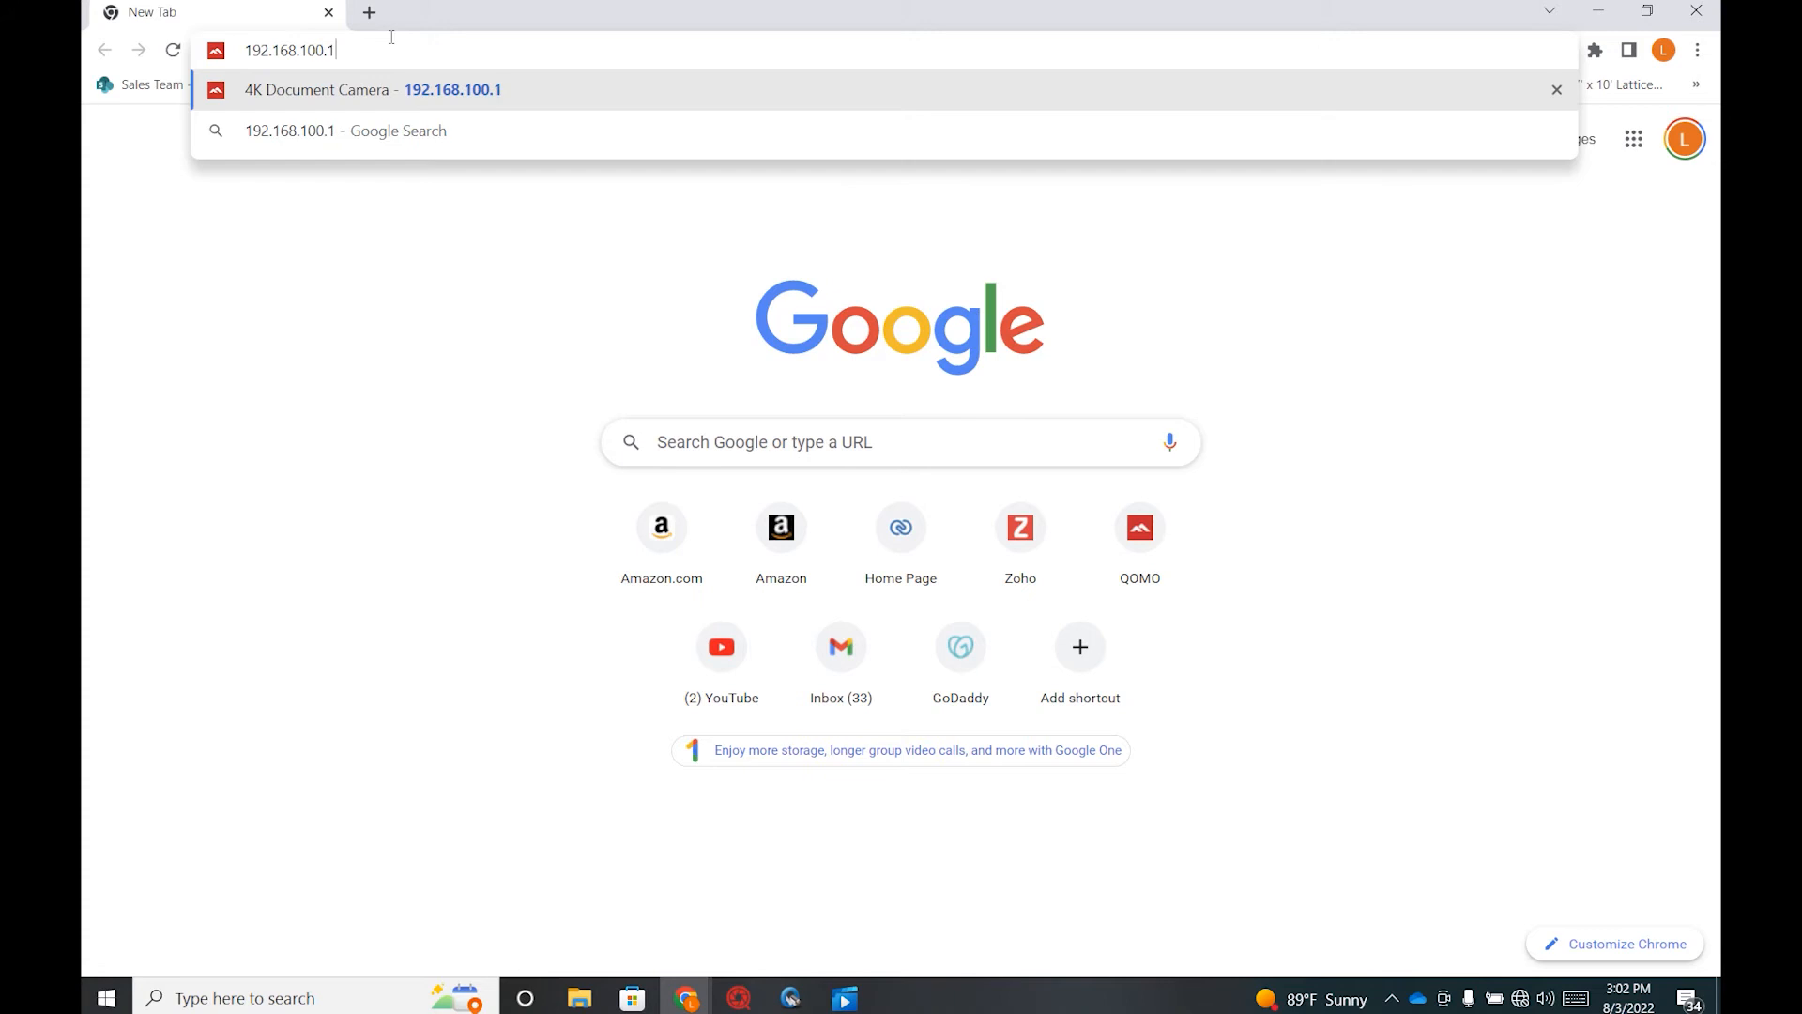
pyautogui.click(371, 91)
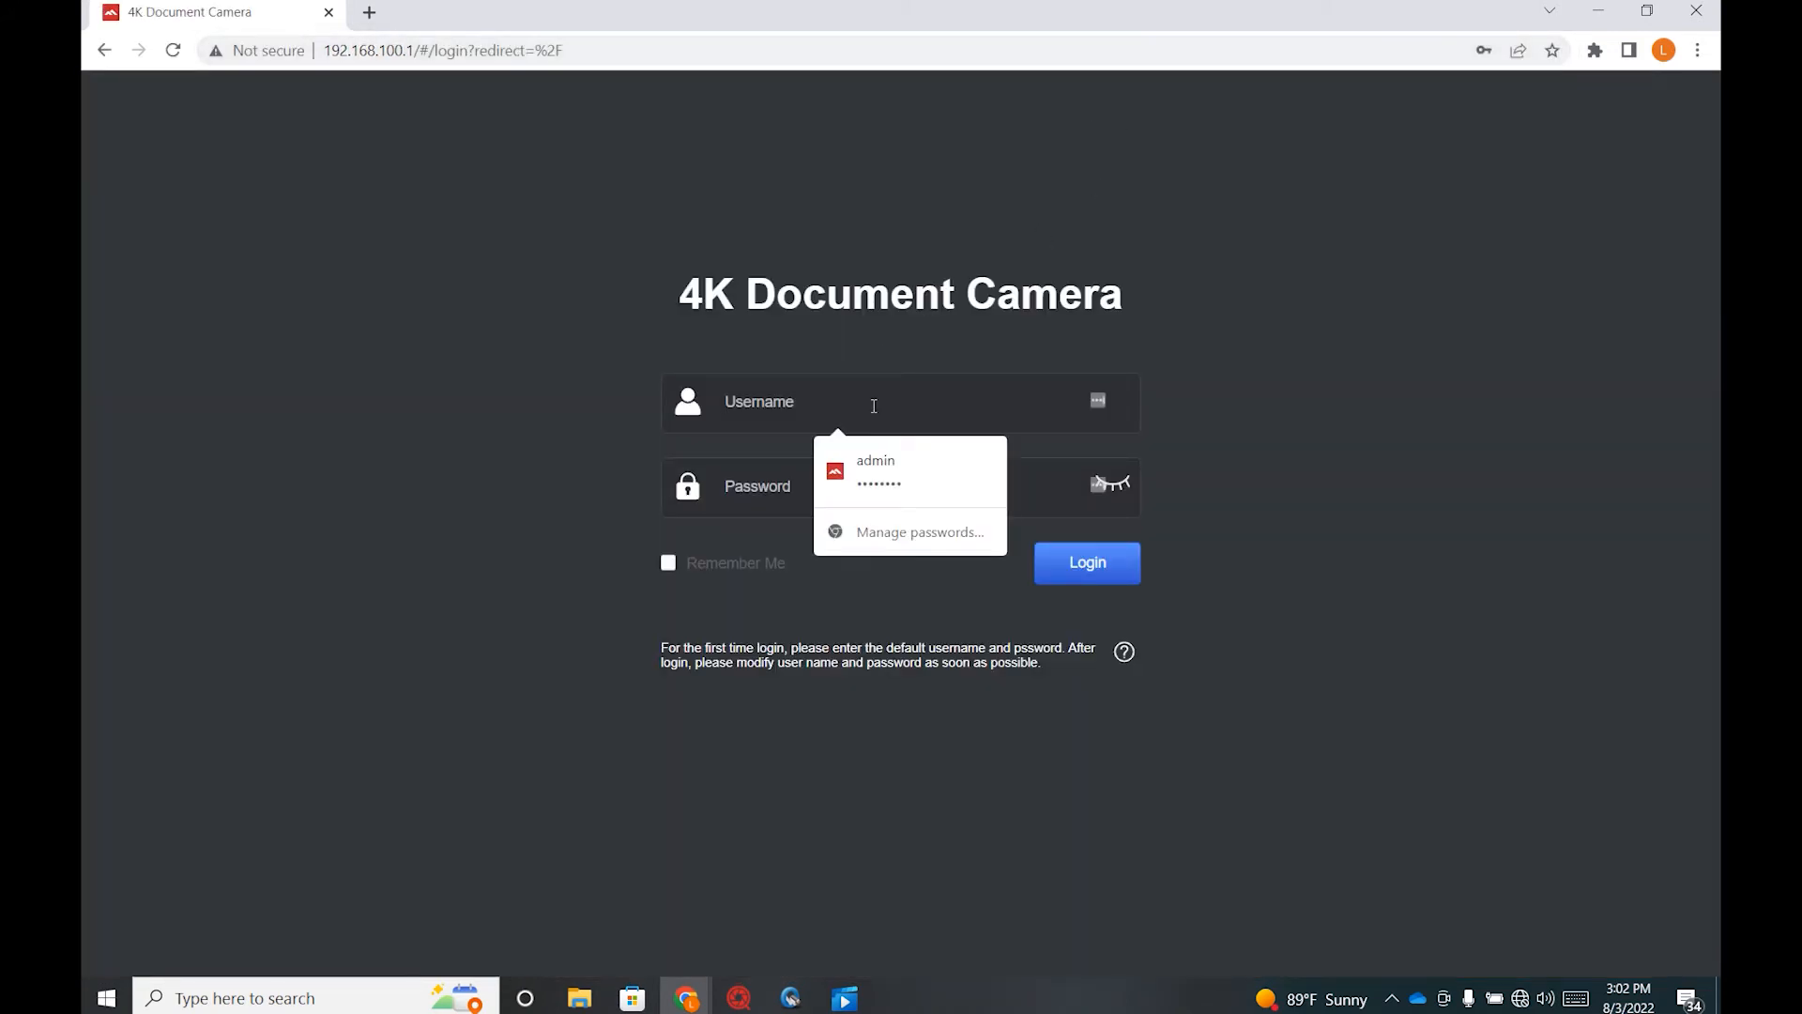
pyautogui.click(908, 471)
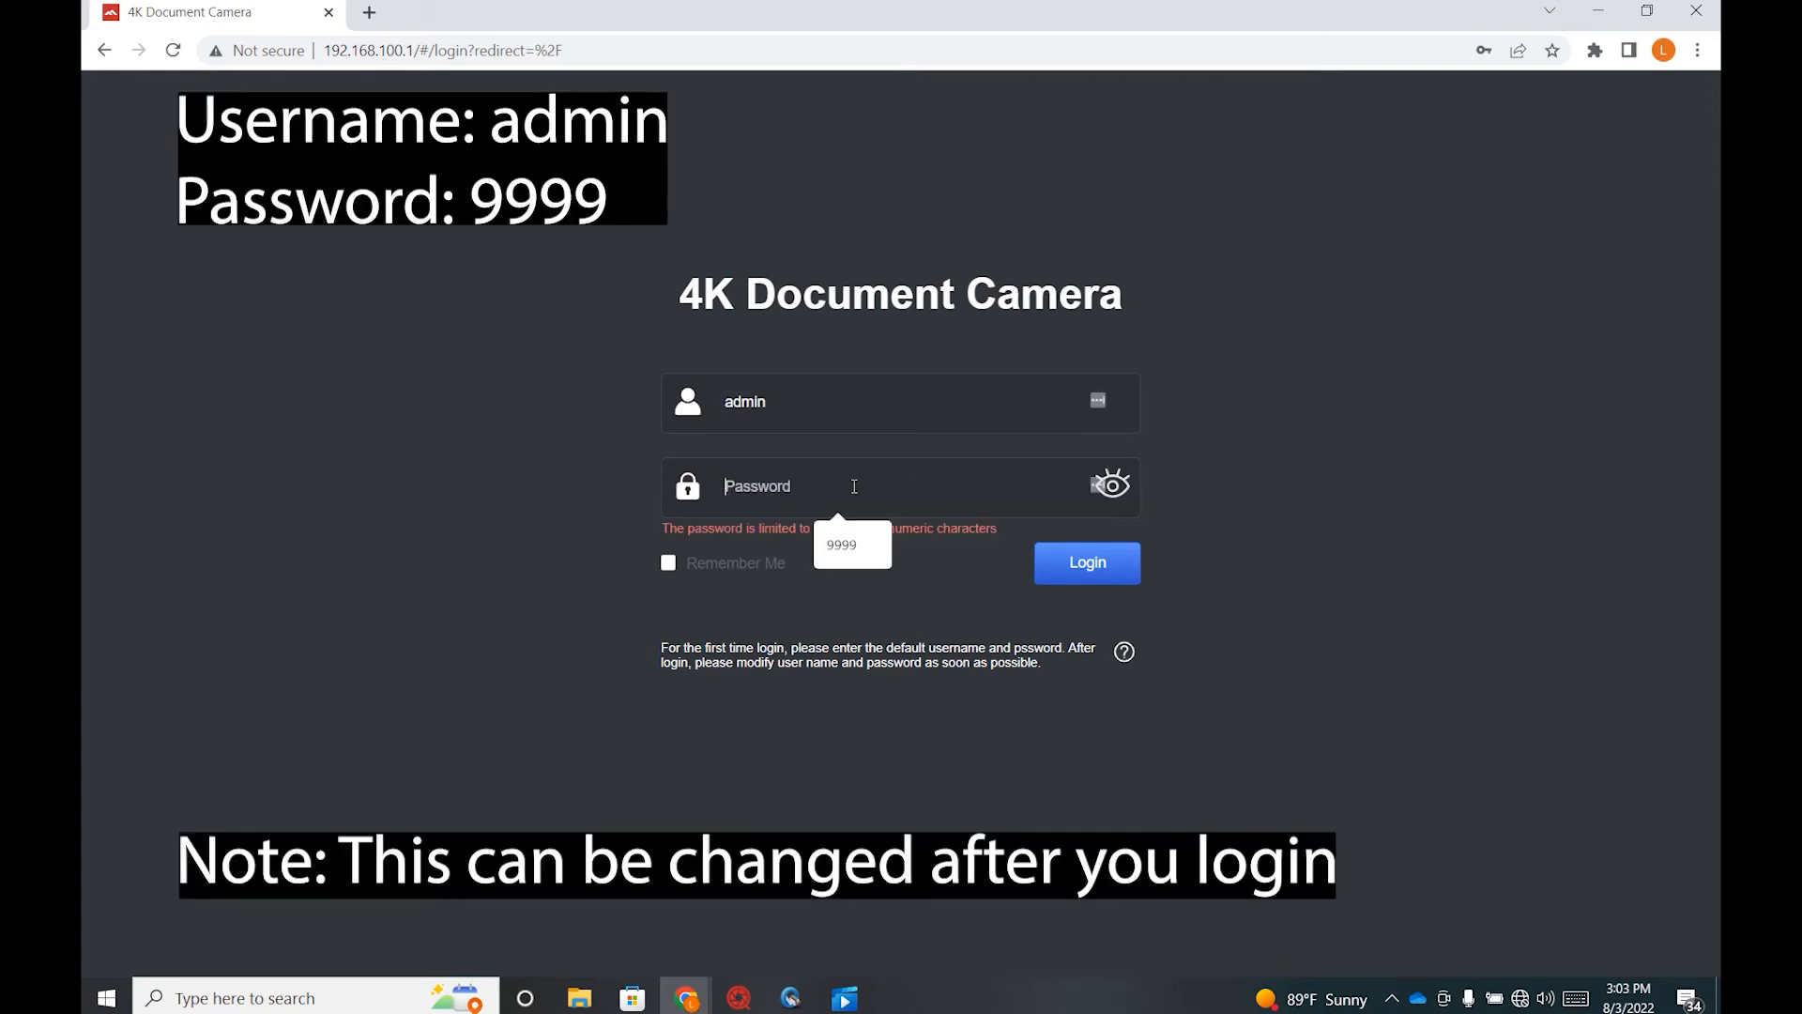
pyautogui.click(850, 545)
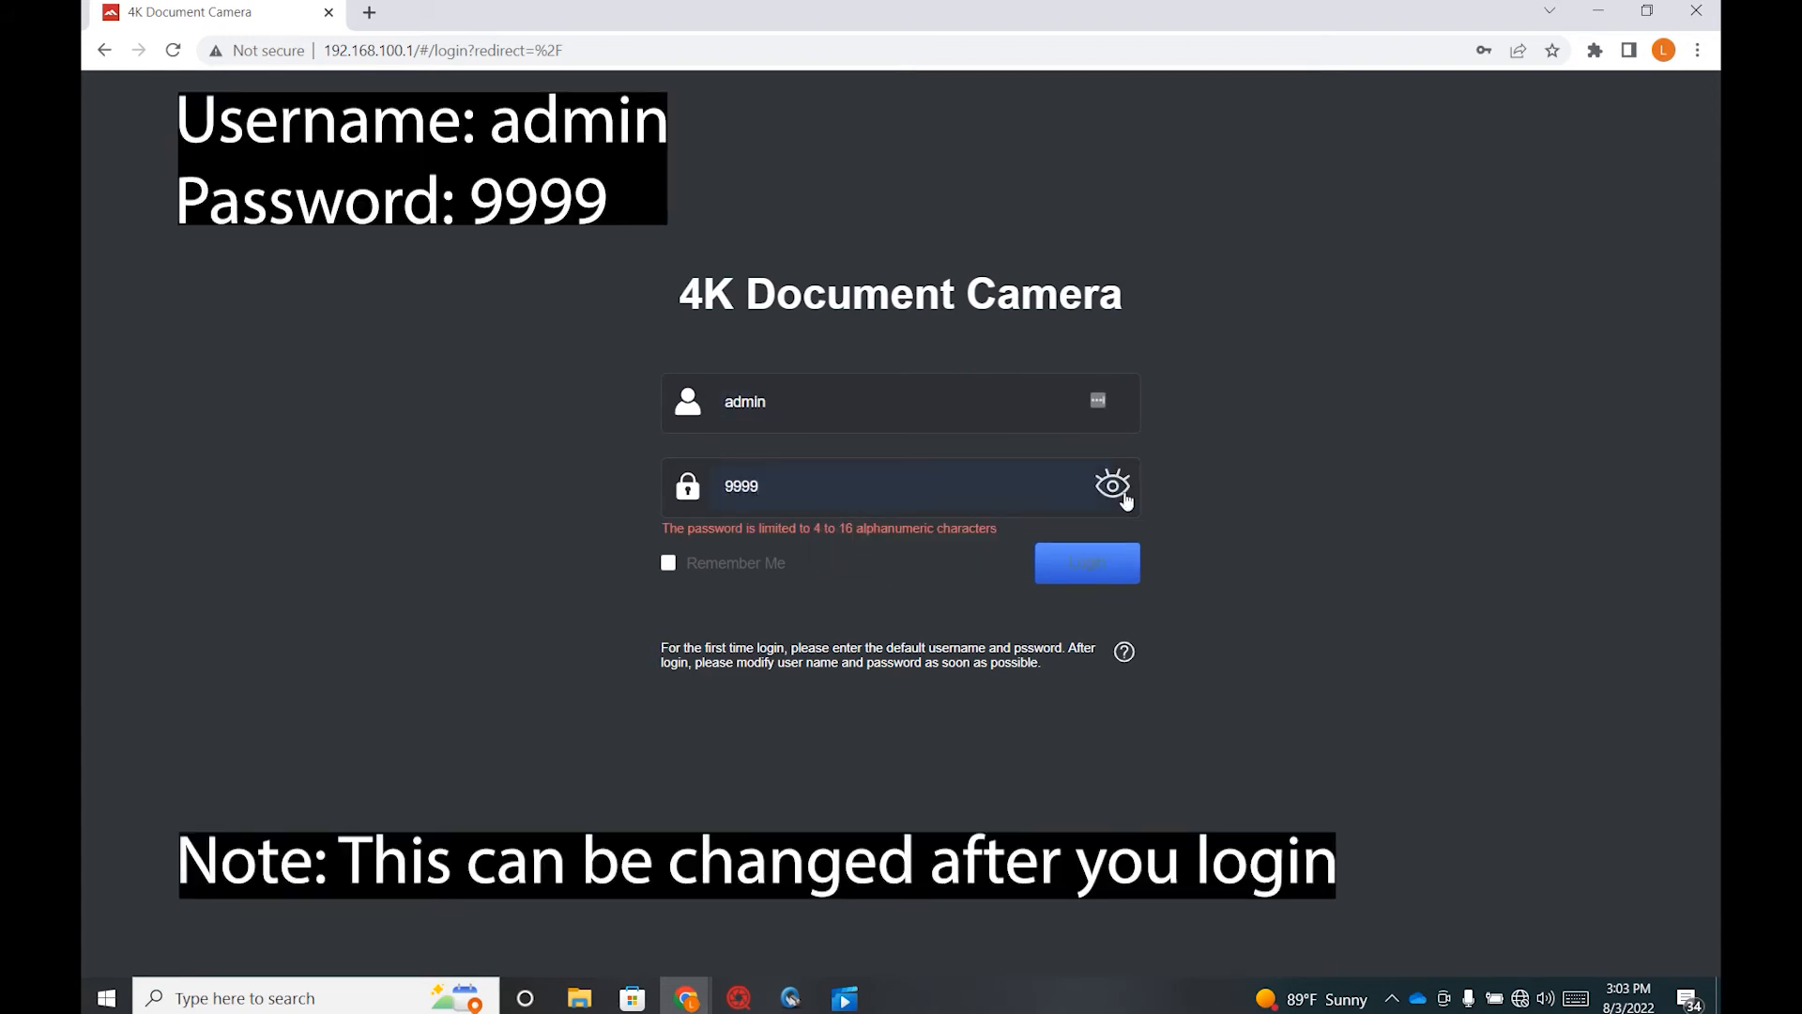
pyautogui.click(1086, 562)
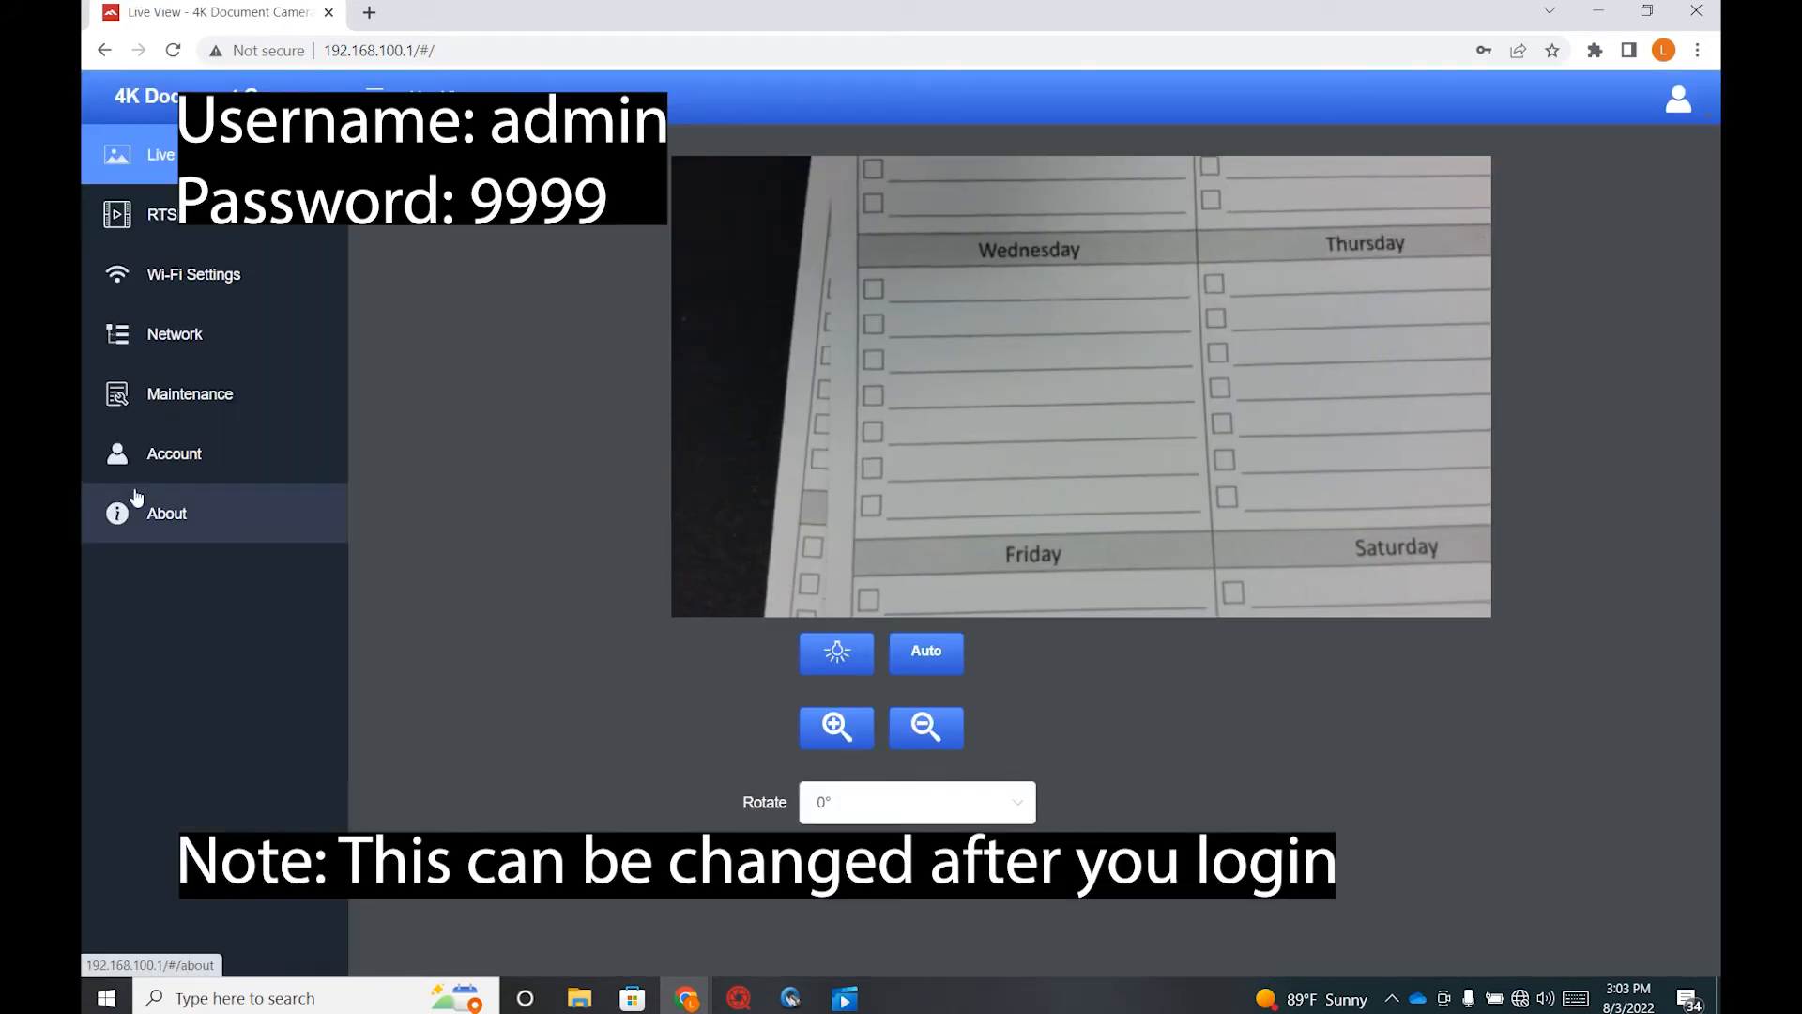
pyautogui.click(926, 729)
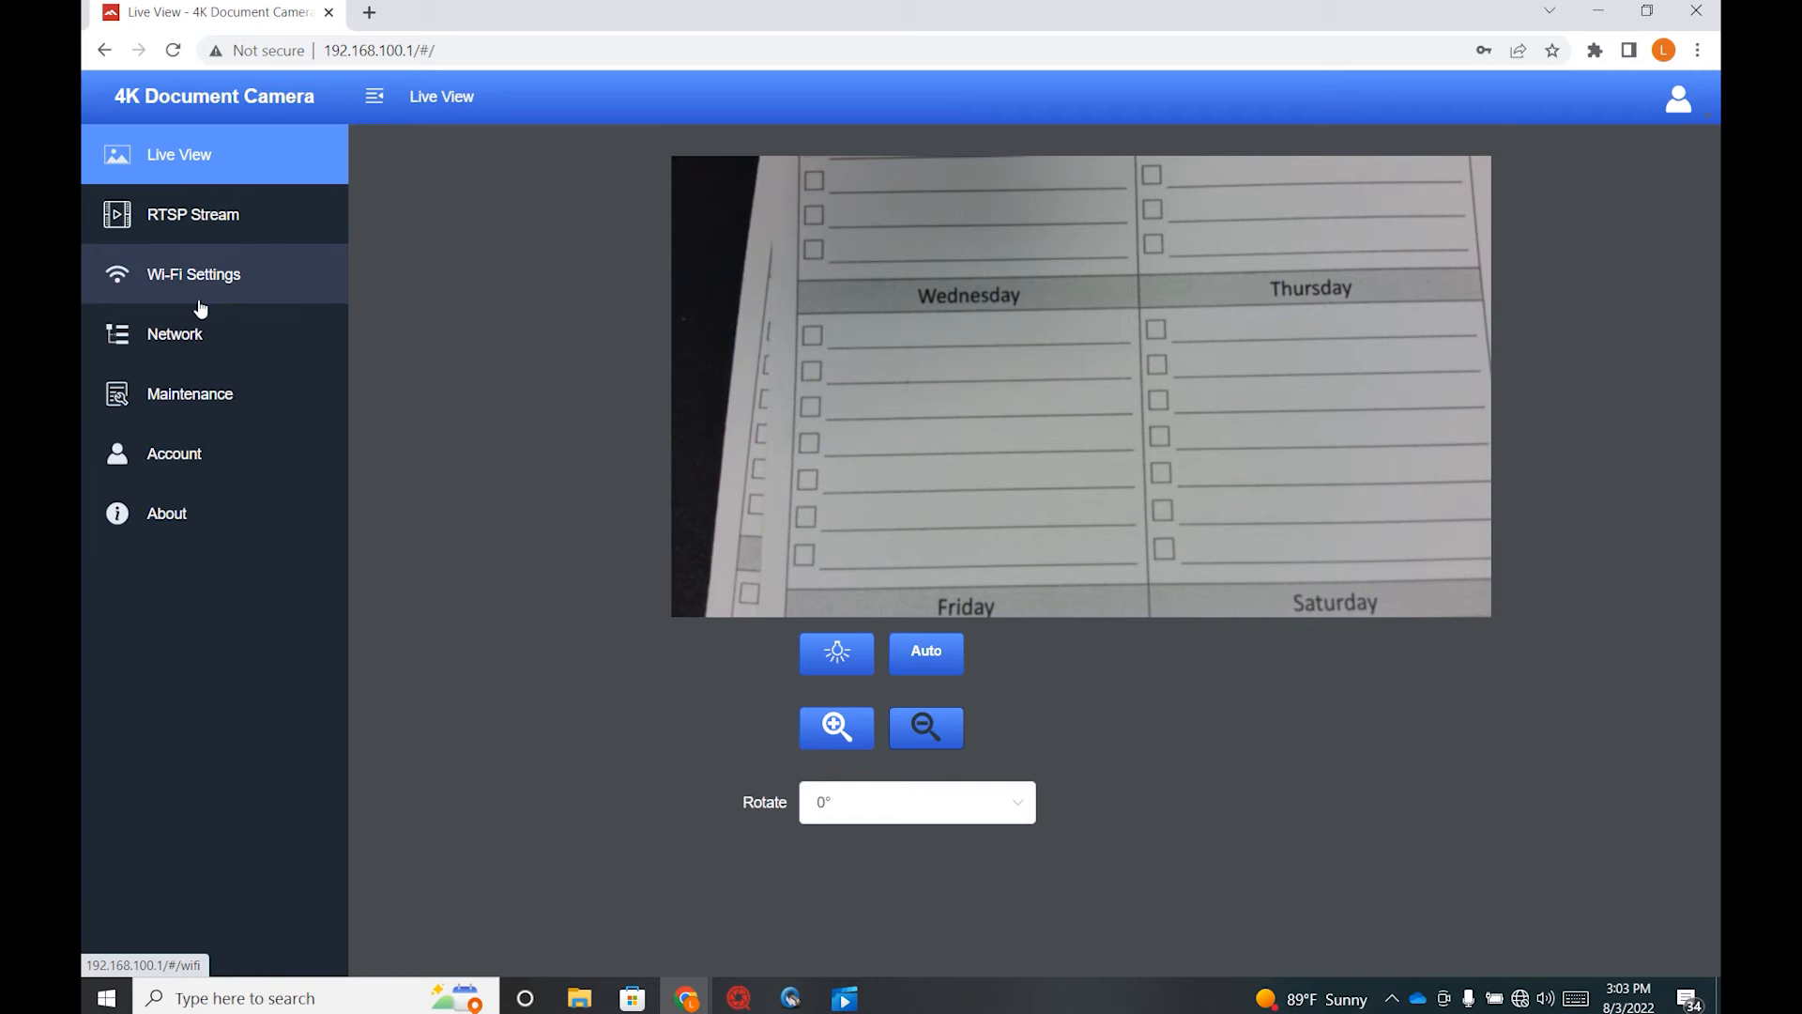
# Set the camera's Wi-Fi Mode to Client and join the Qomo_Guest network.
pyautogui.click(194, 274)
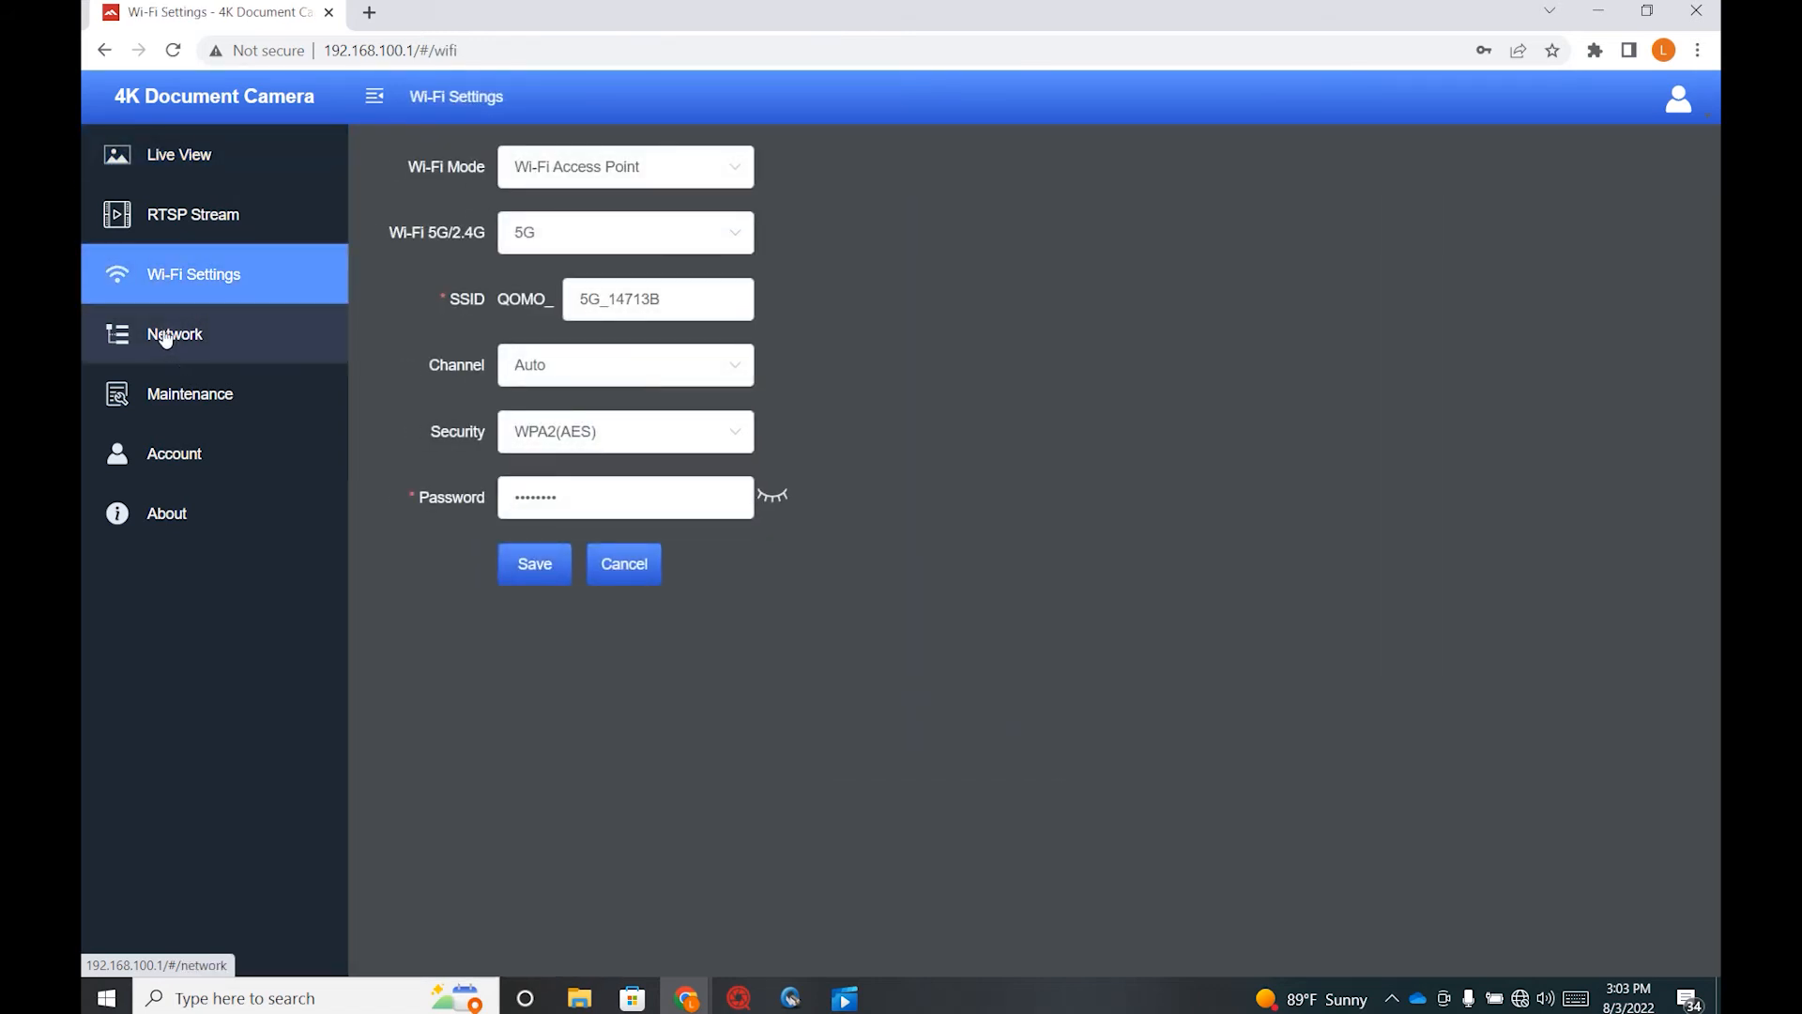
pyautogui.moveTo(671, 178)
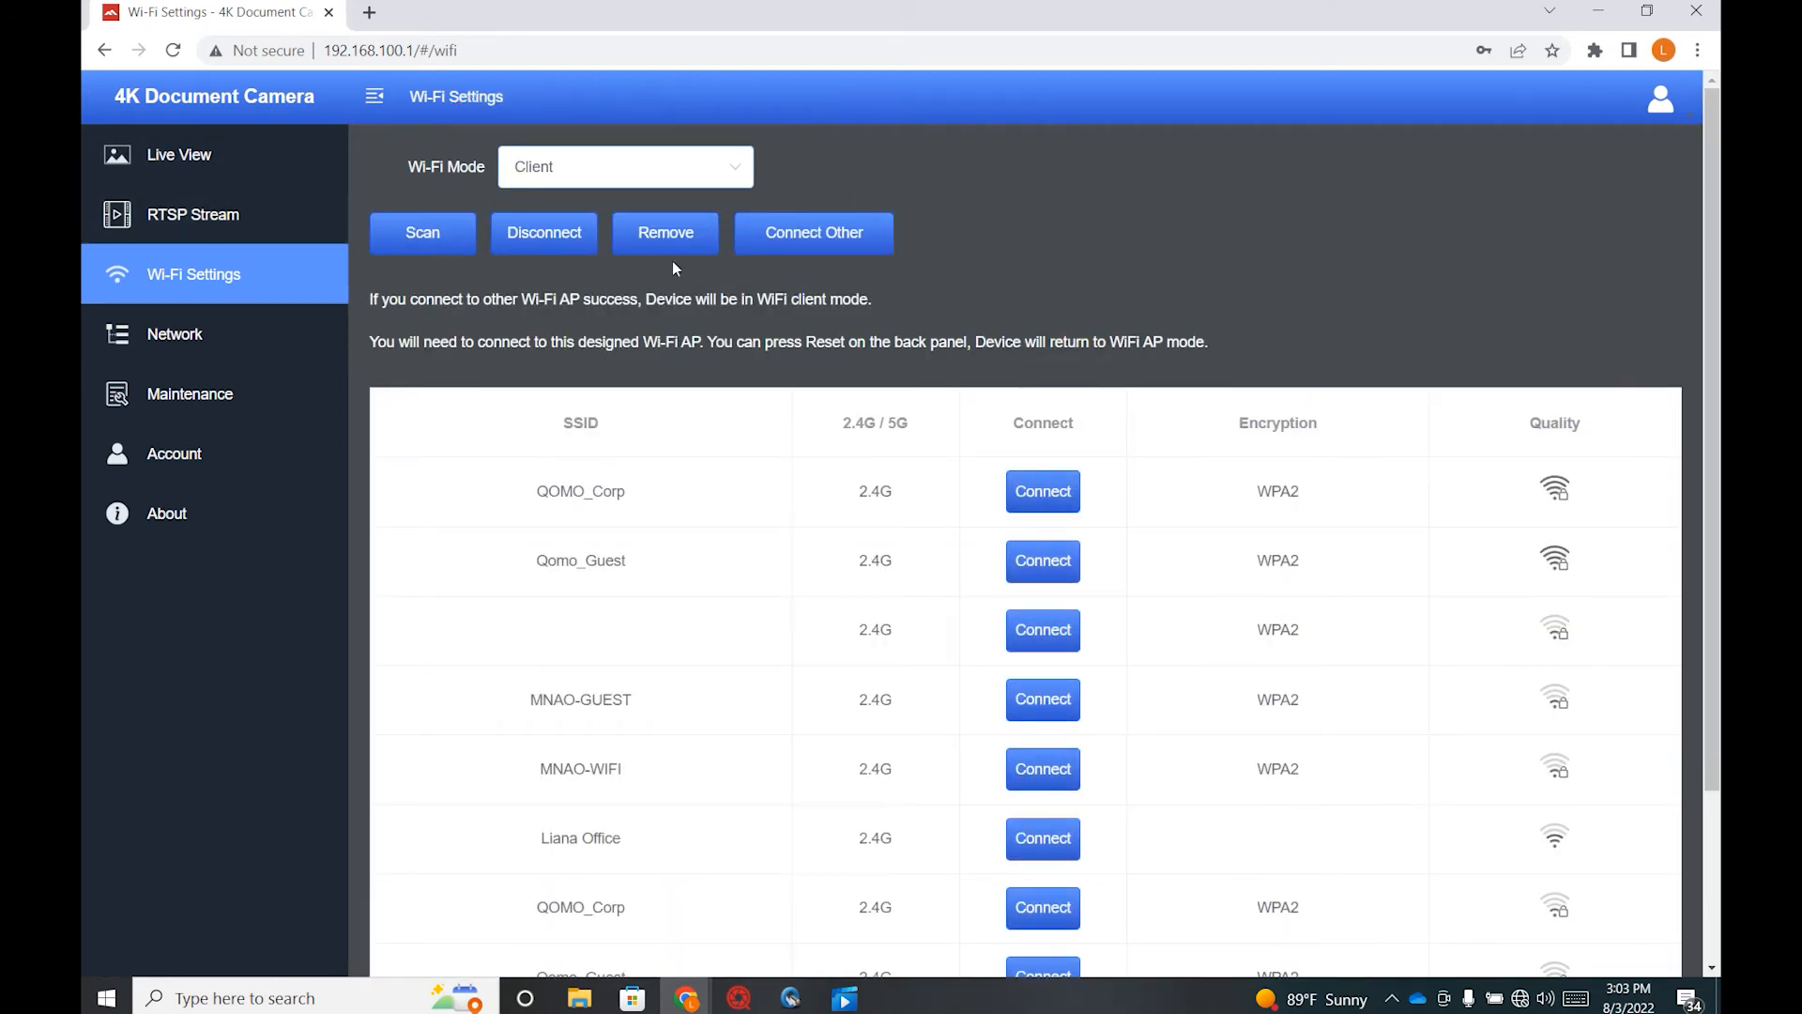
pyautogui.click(1042, 560)
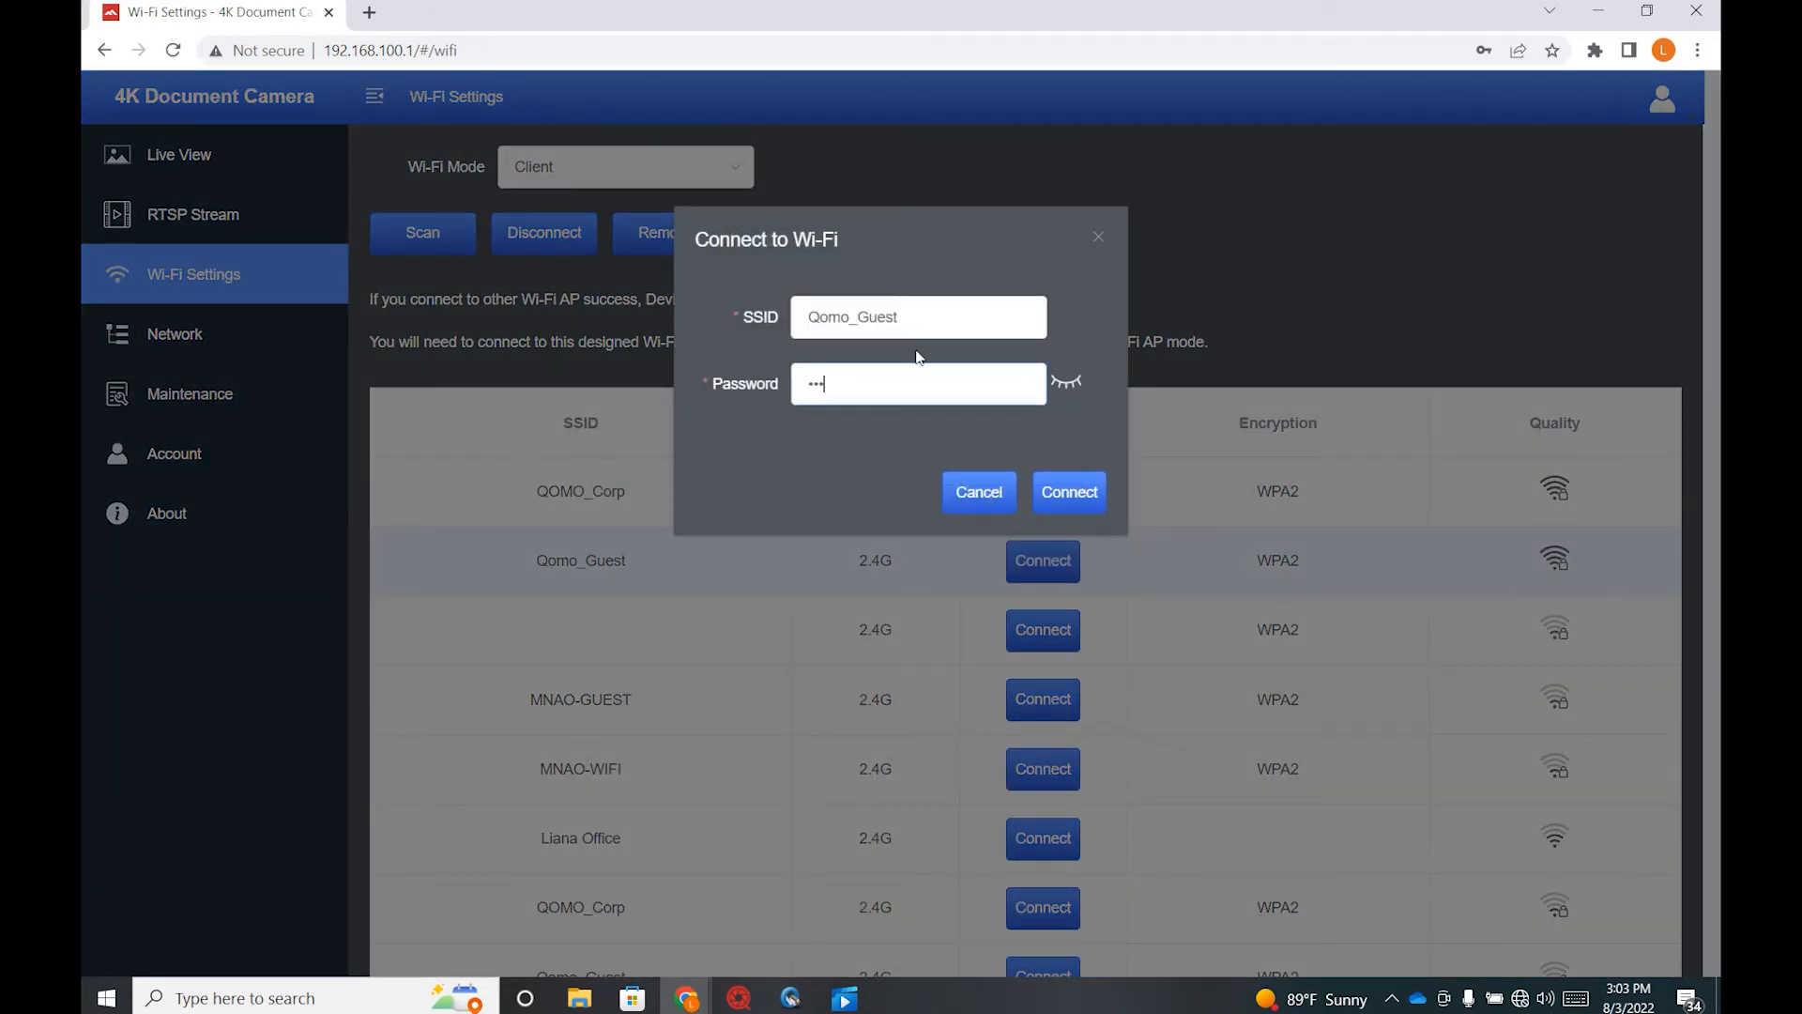
pyautogui.click(1066, 492)
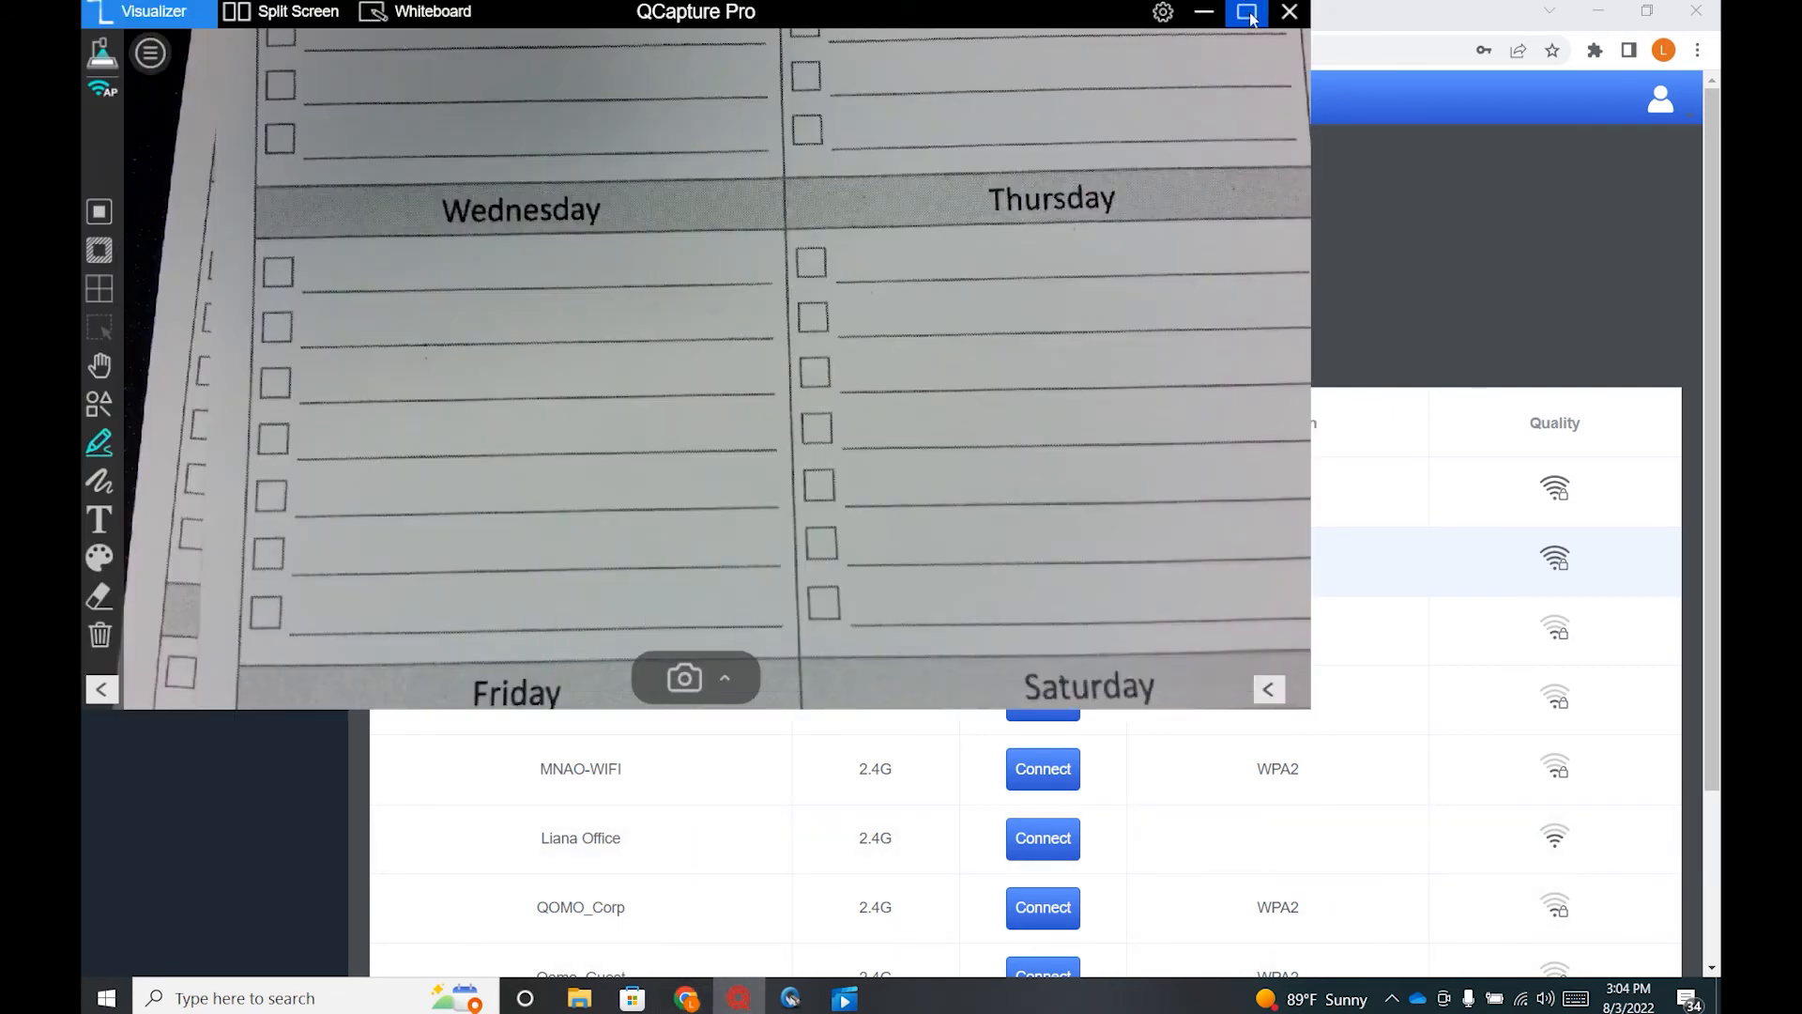
# Maximize QCapture Pro and reconnect via Wi-Fi STA (Client Model) Connection.
pyautogui.click(683, 678)
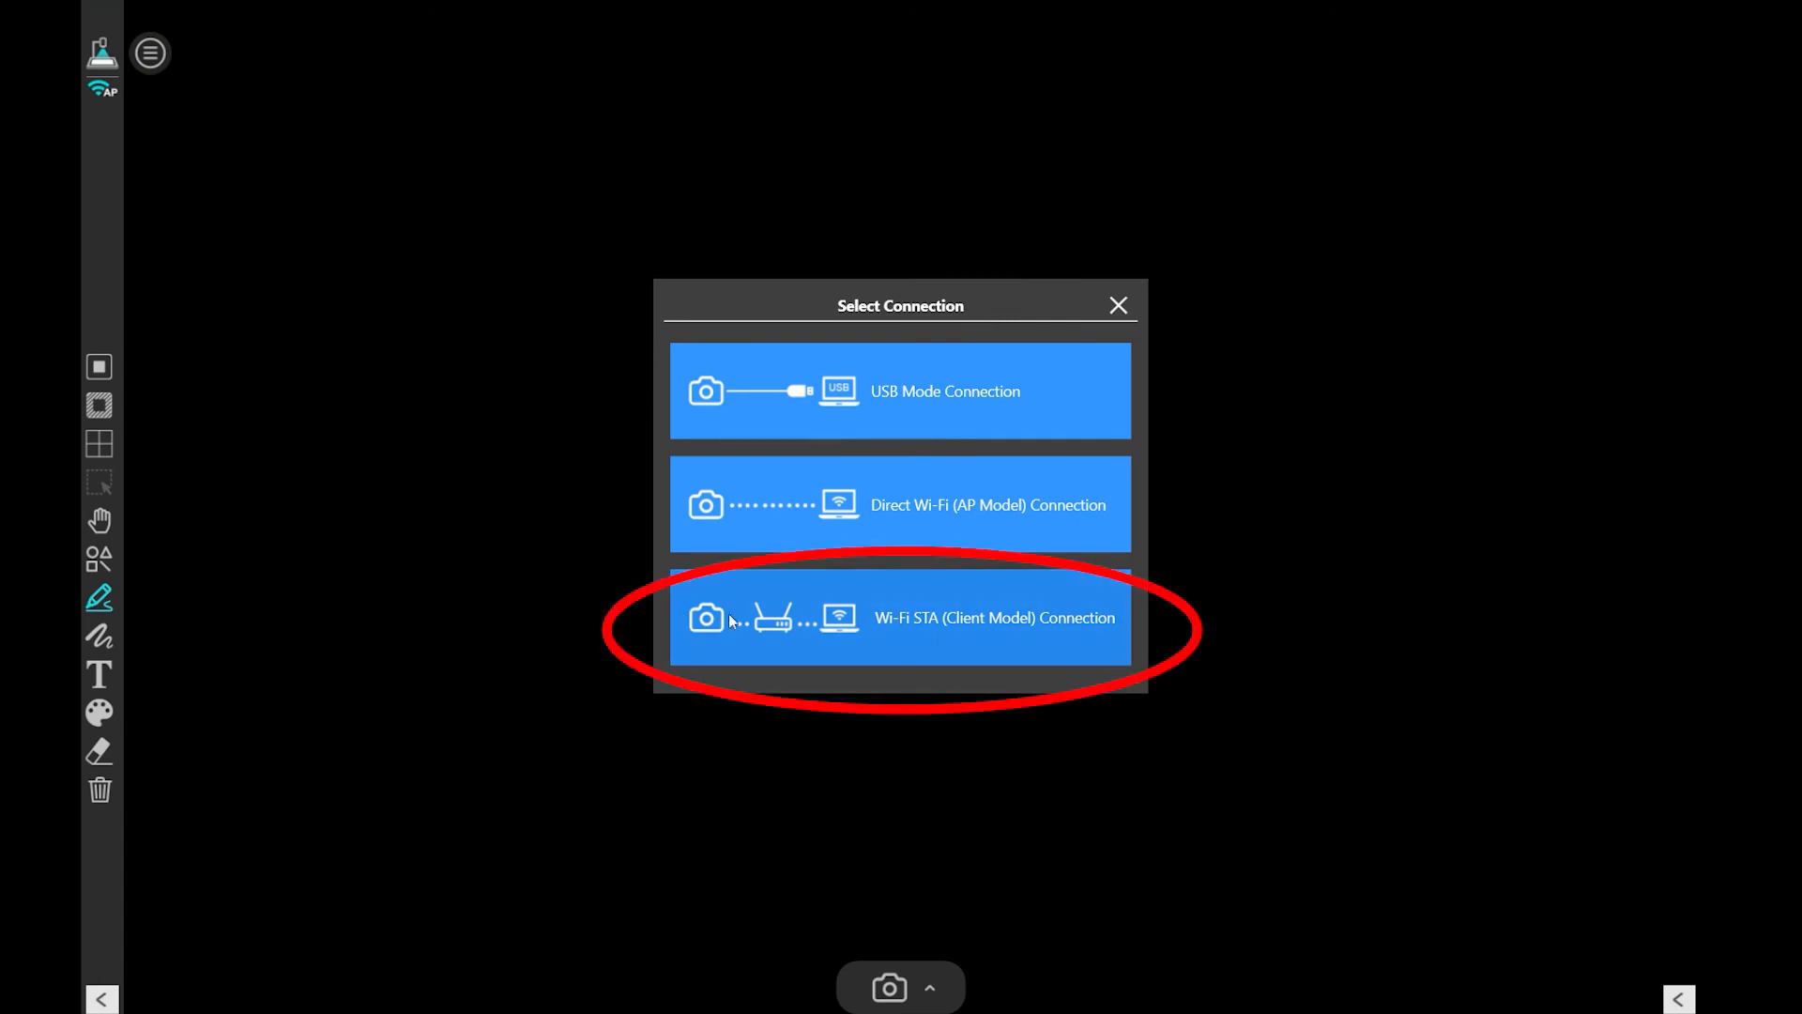
pyautogui.click(900, 618)
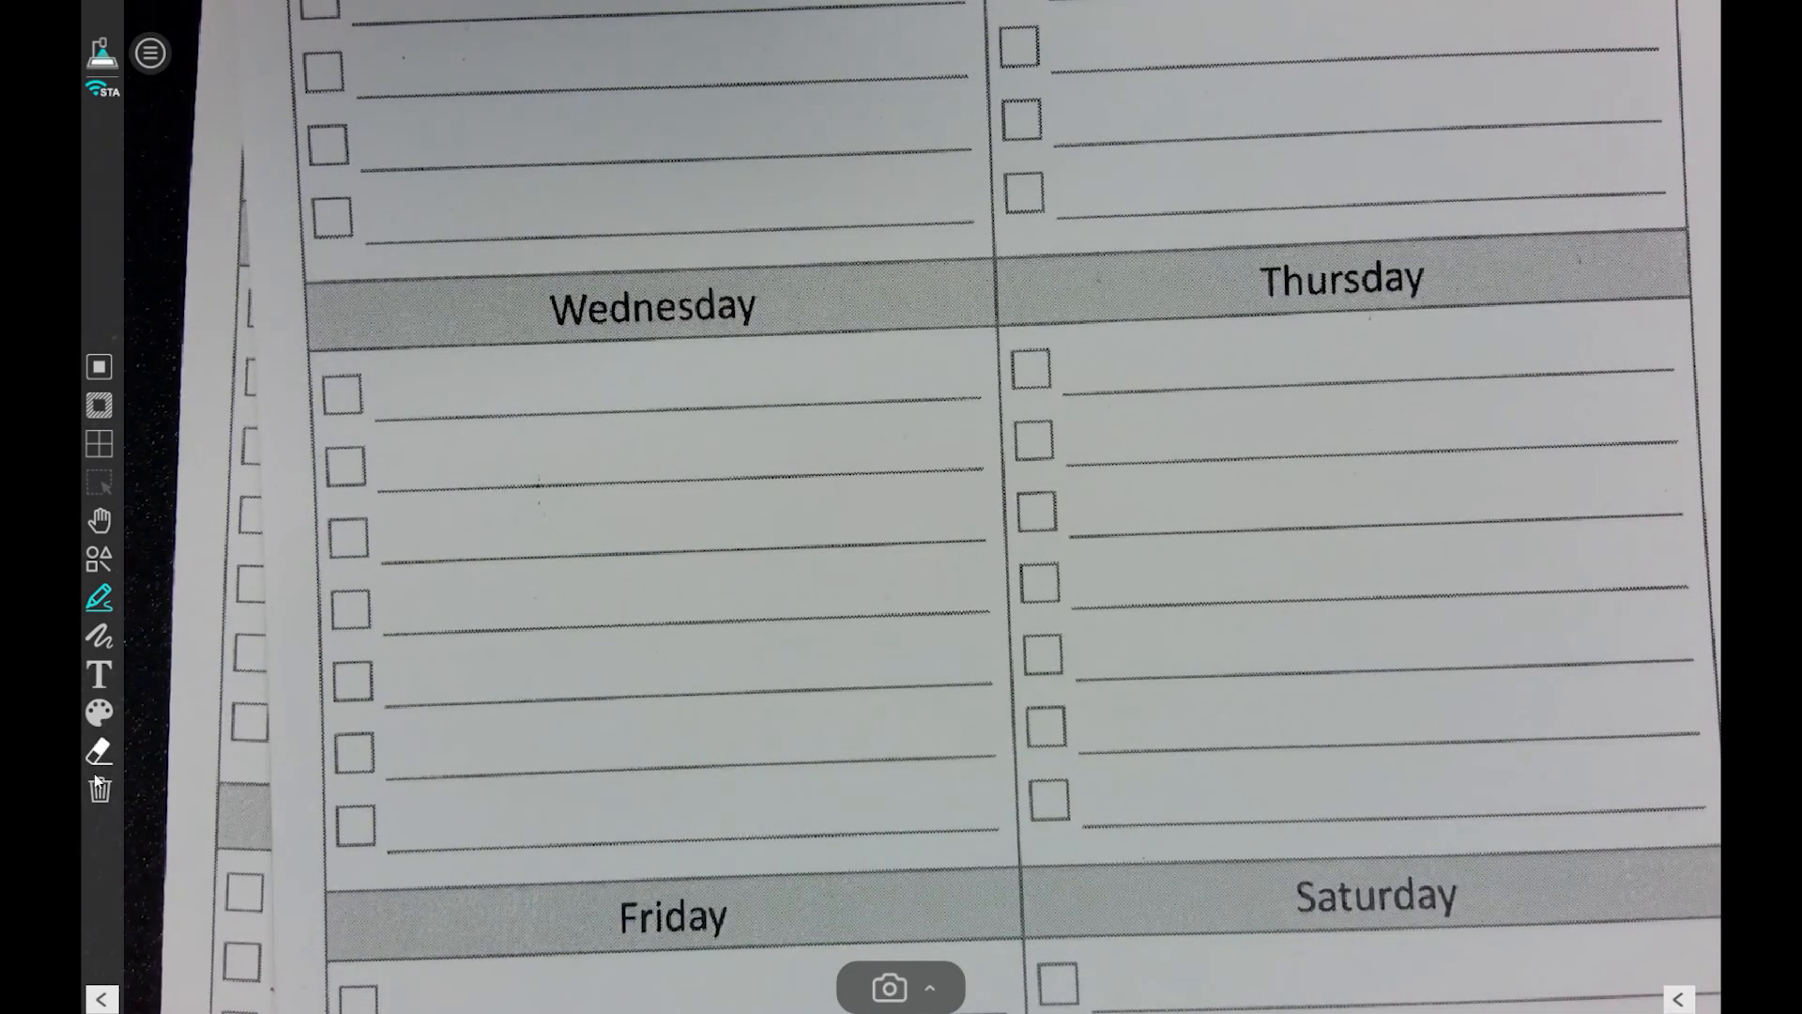
# Draw "yay", highlight Friday, and add notes "Time to grade!" and "Then work out".
pyautogui.moveTo(482, 413); pyautogui.dragTo(725, 644)
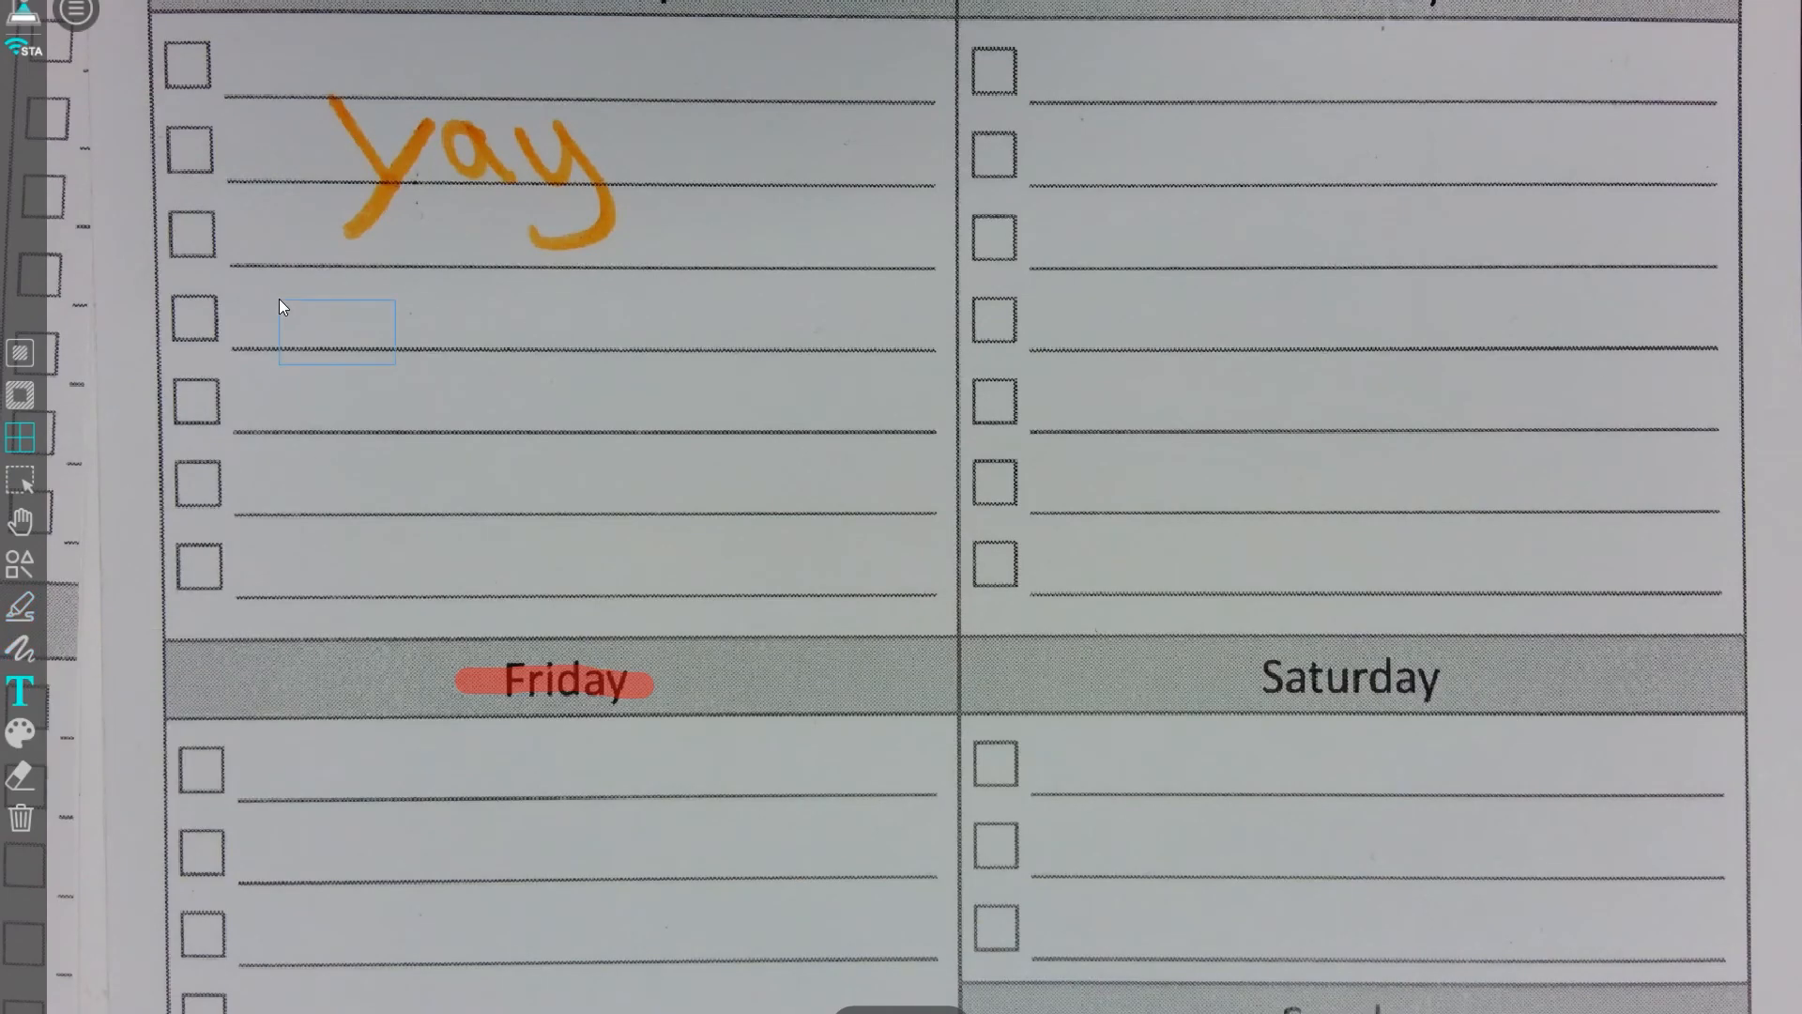
pyautogui.write('Time to grade!')
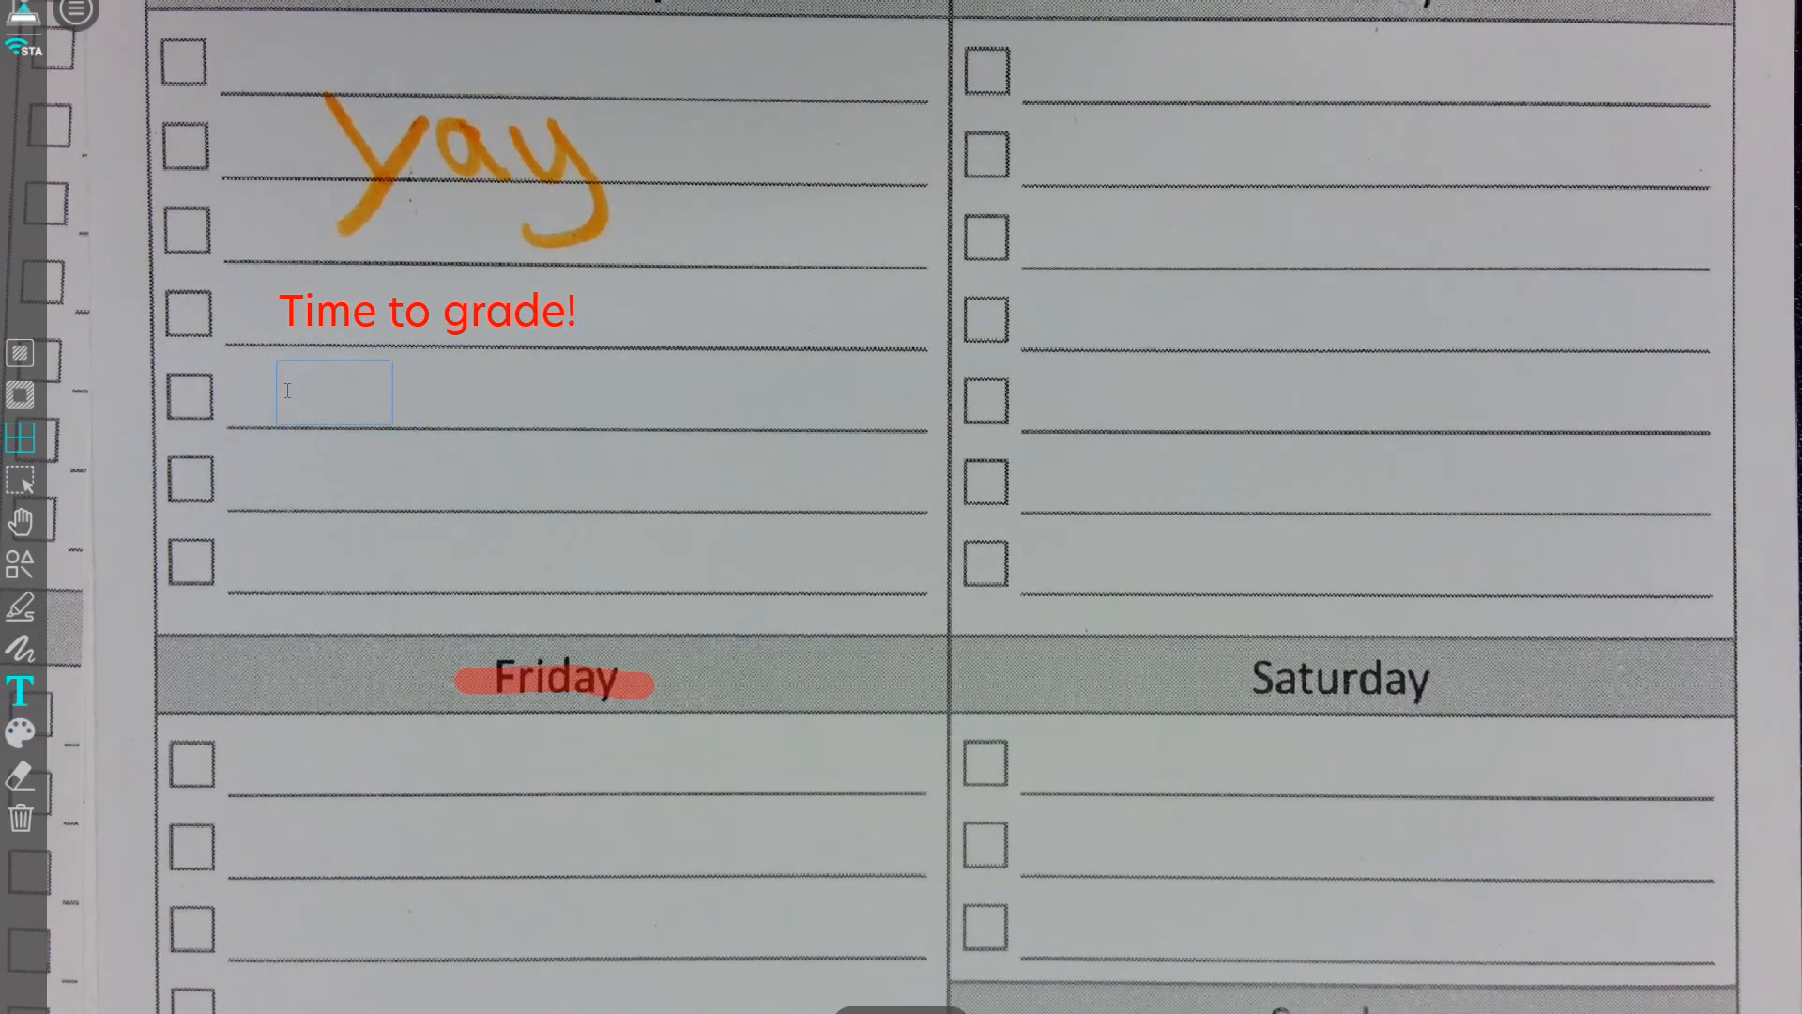
pyautogui.write('Then work out')
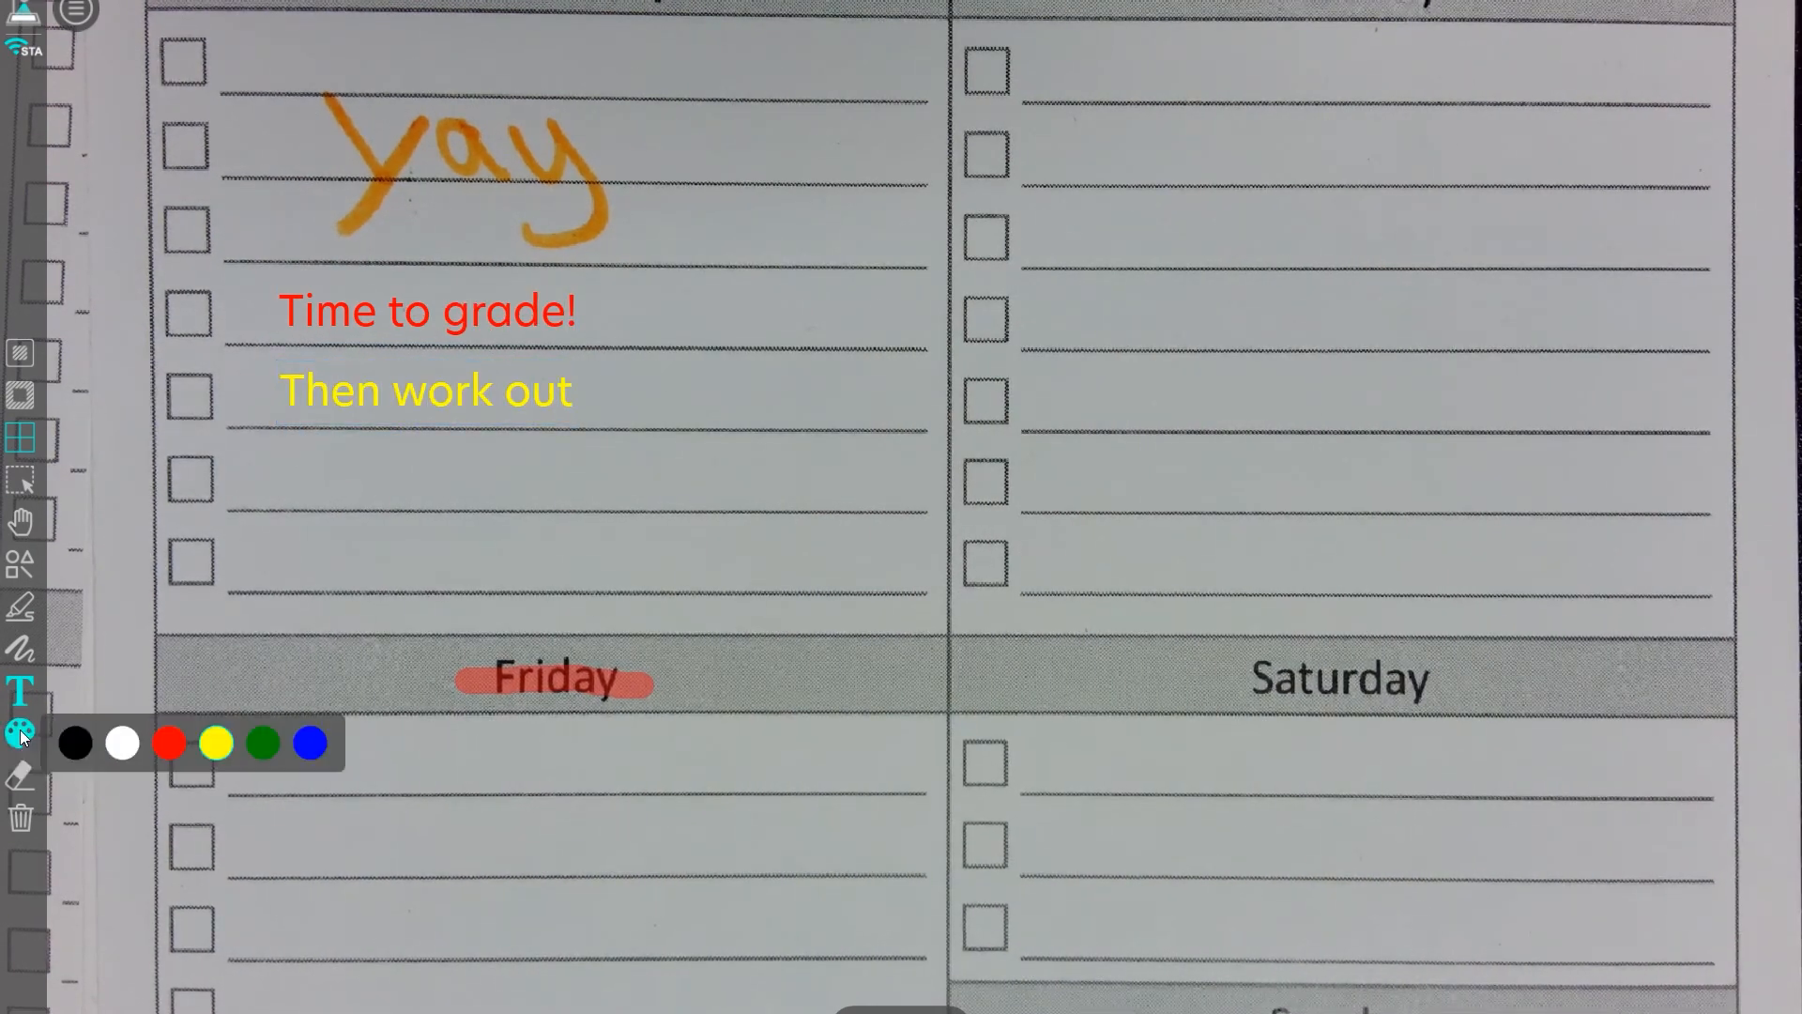